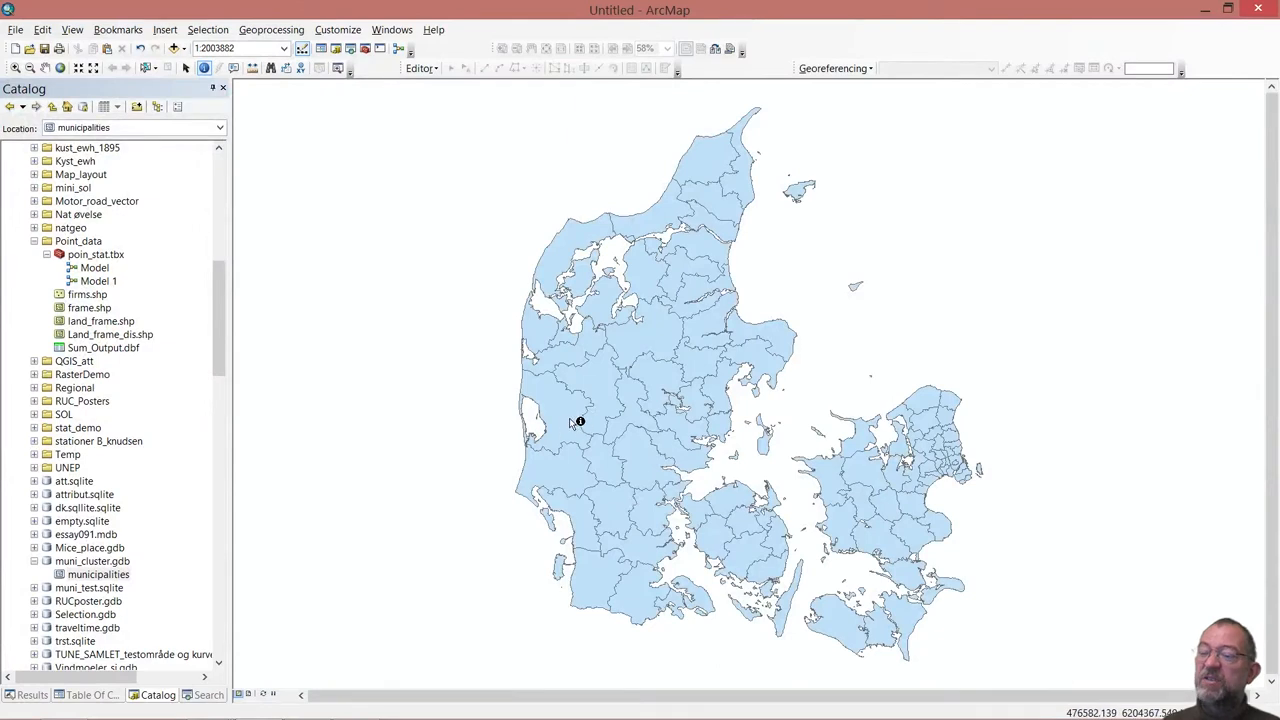
Identify the municipality polygon on Jutland's southwest coast.
{"action": "left_click", "coordinate": [578, 516]}
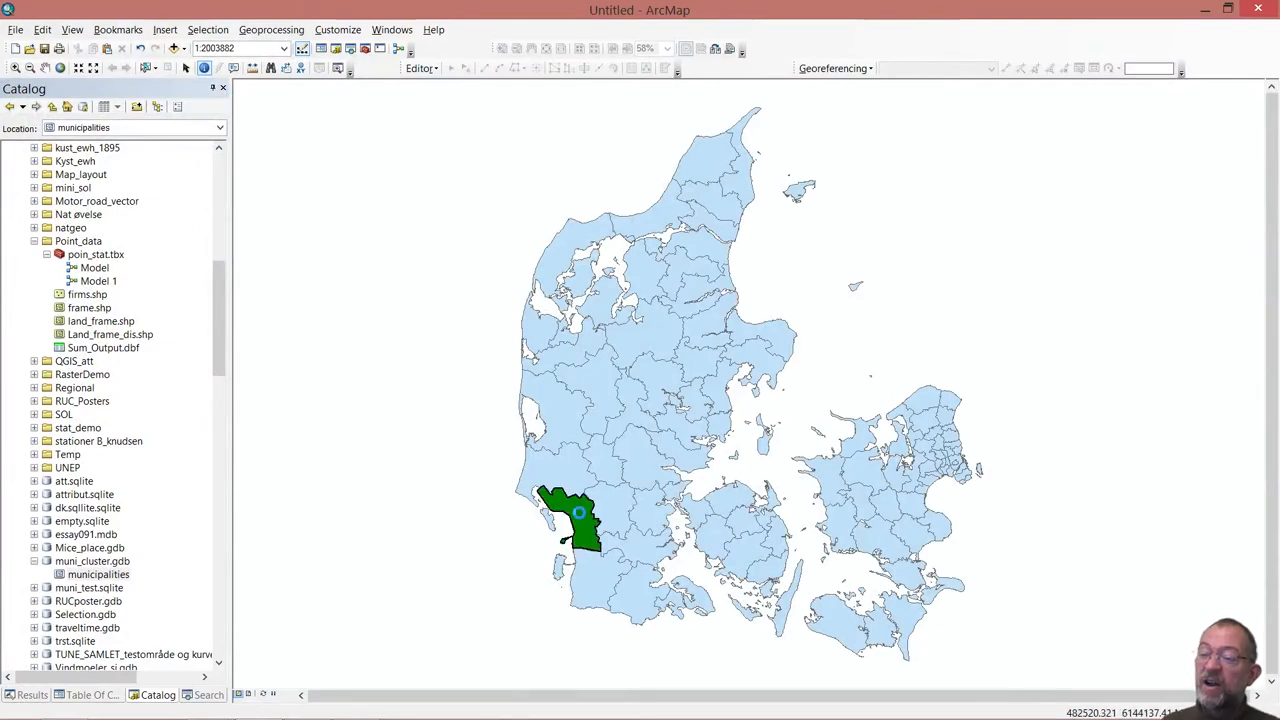
Show the Identify results for the Esbjerg municipality with its attribute values.
{"action": "left_click", "coordinate": [578, 512]}
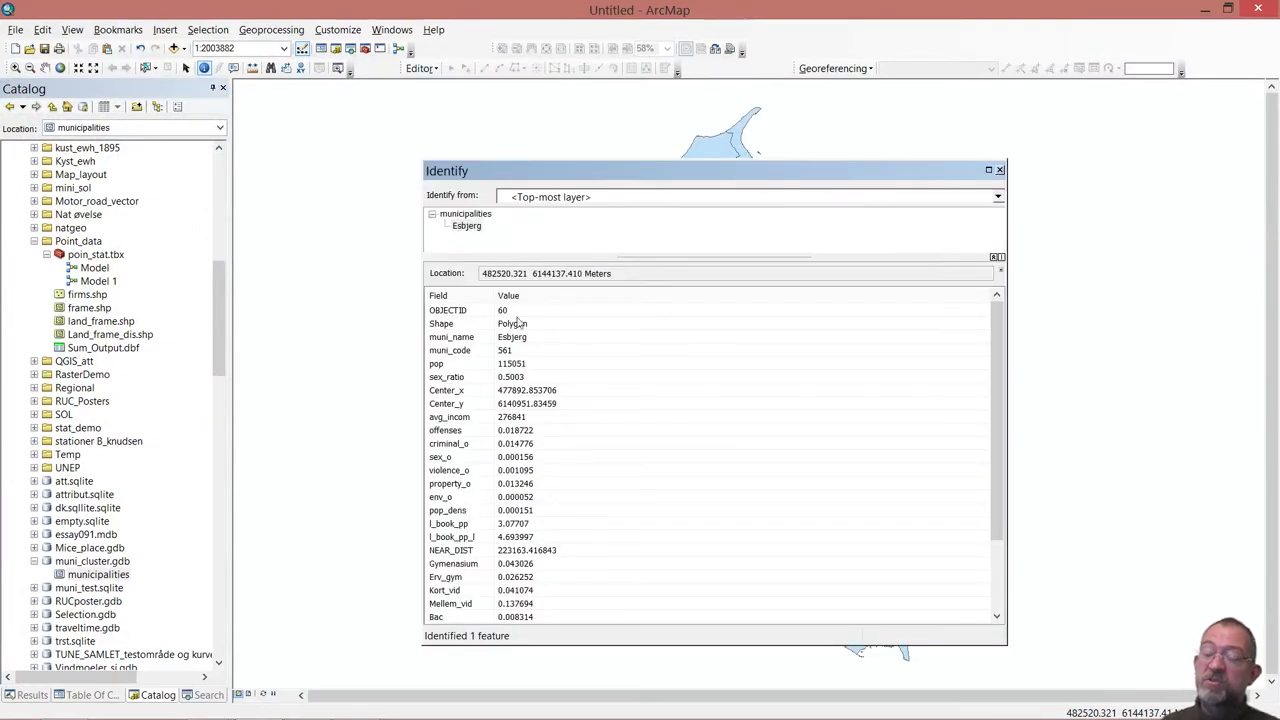
{"action": "mouse_move", "coordinate": [564, 340]}
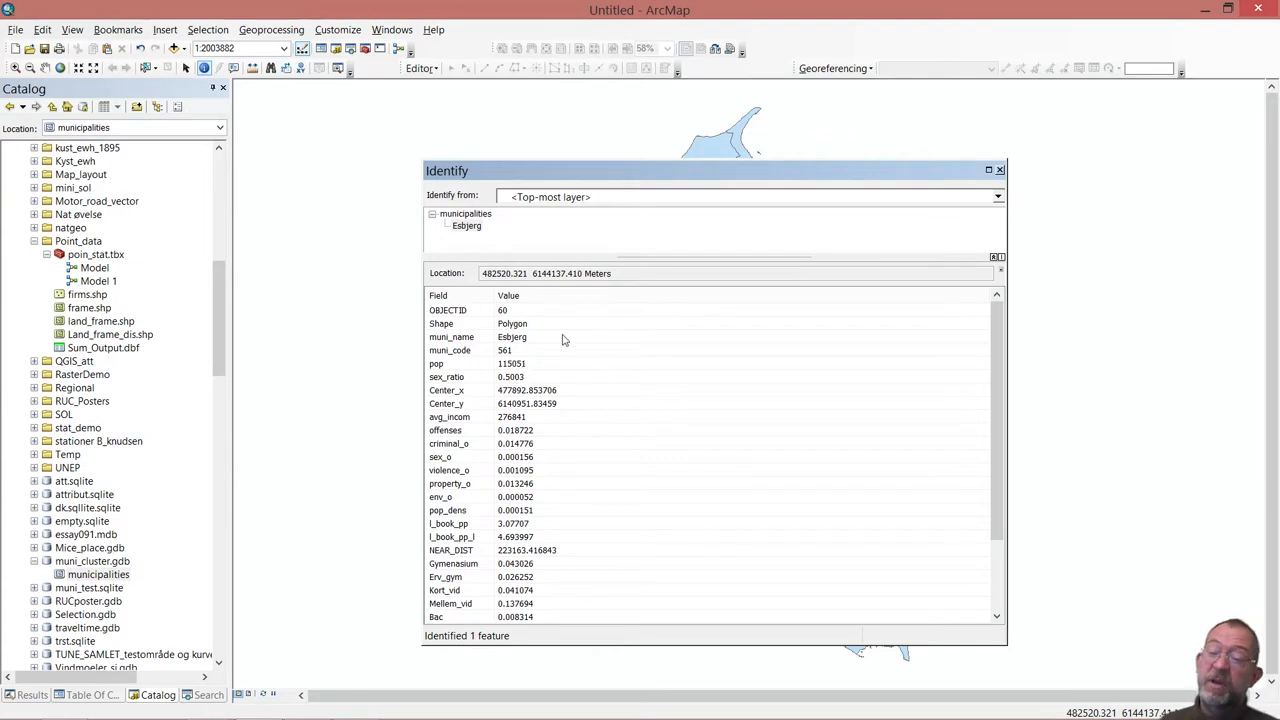
{"action": "mouse_move", "coordinate": [464, 320]}
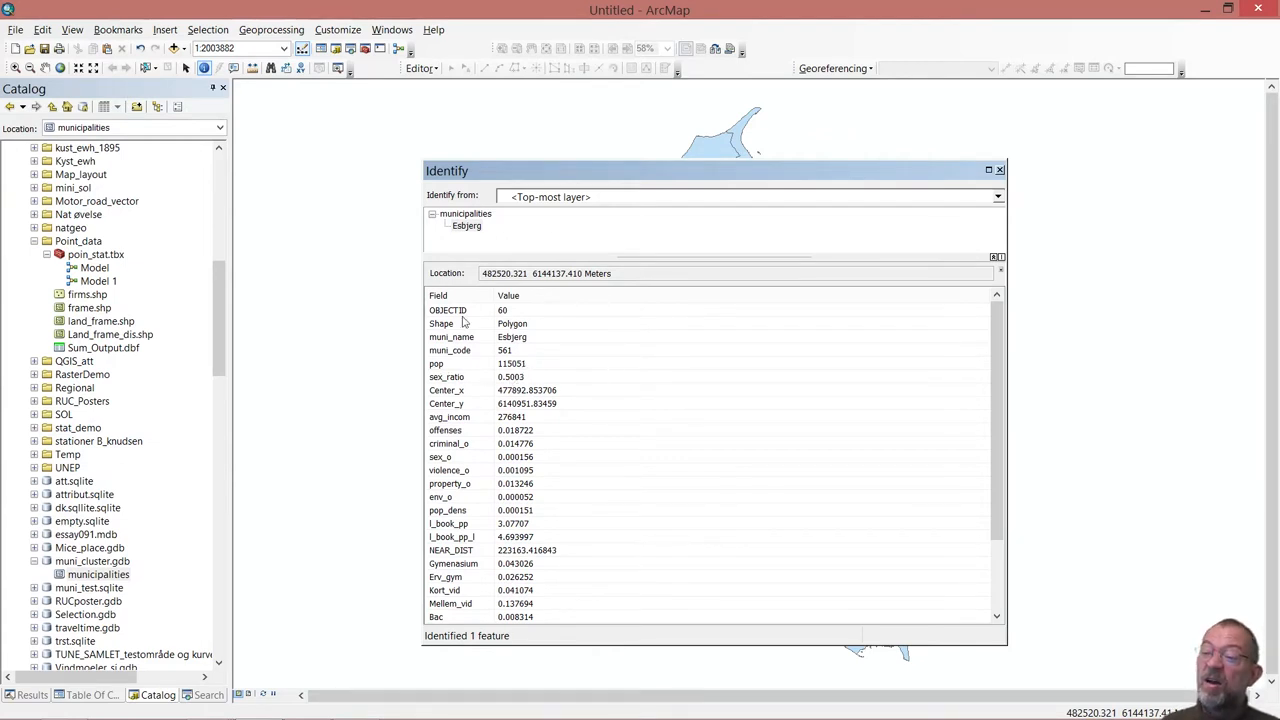
{"action": "mouse_move", "coordinate": [476, 390]}
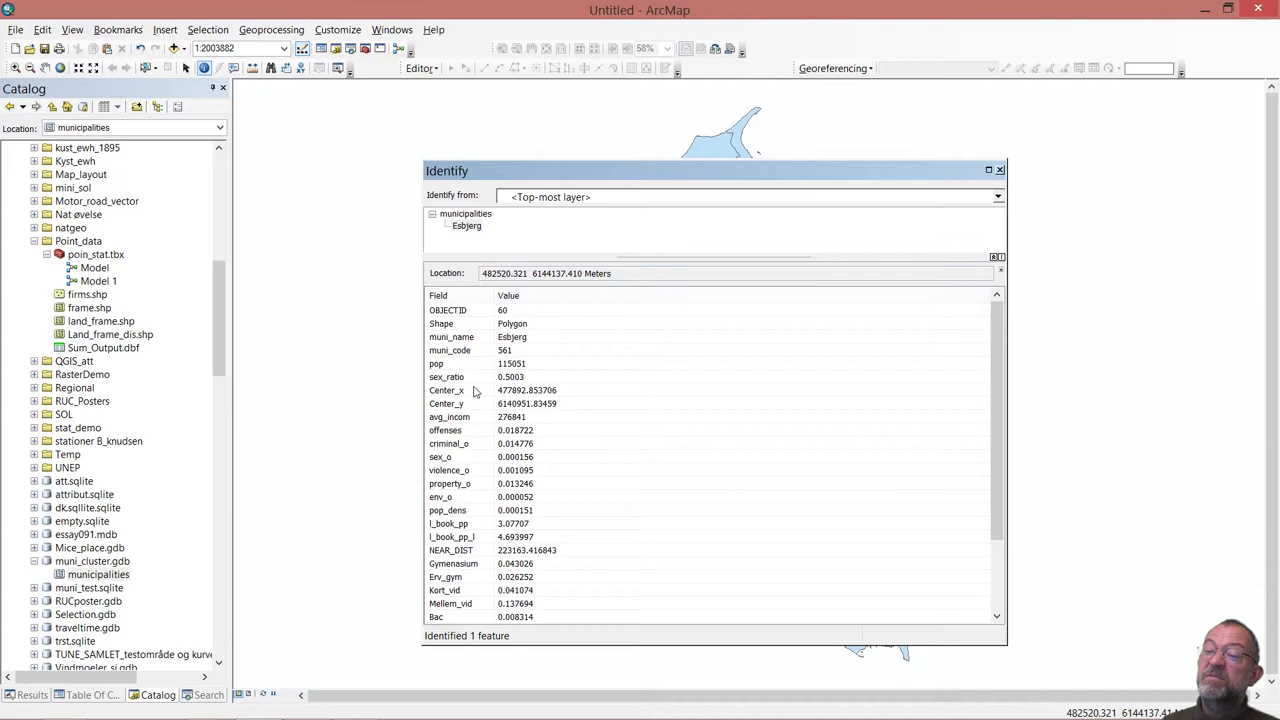
{"action": "mouse_move", "coordinate": [528, 374]}
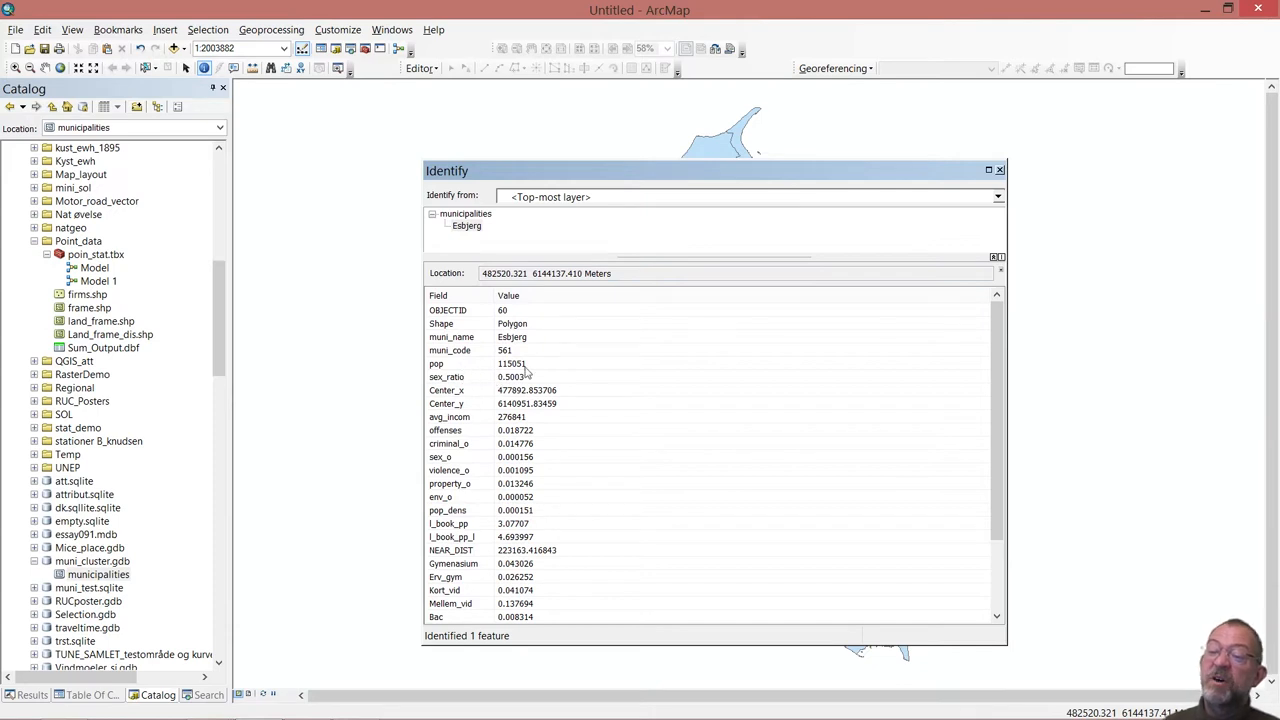
{"action": "mouse_move", "coordinate": [464, 380]}
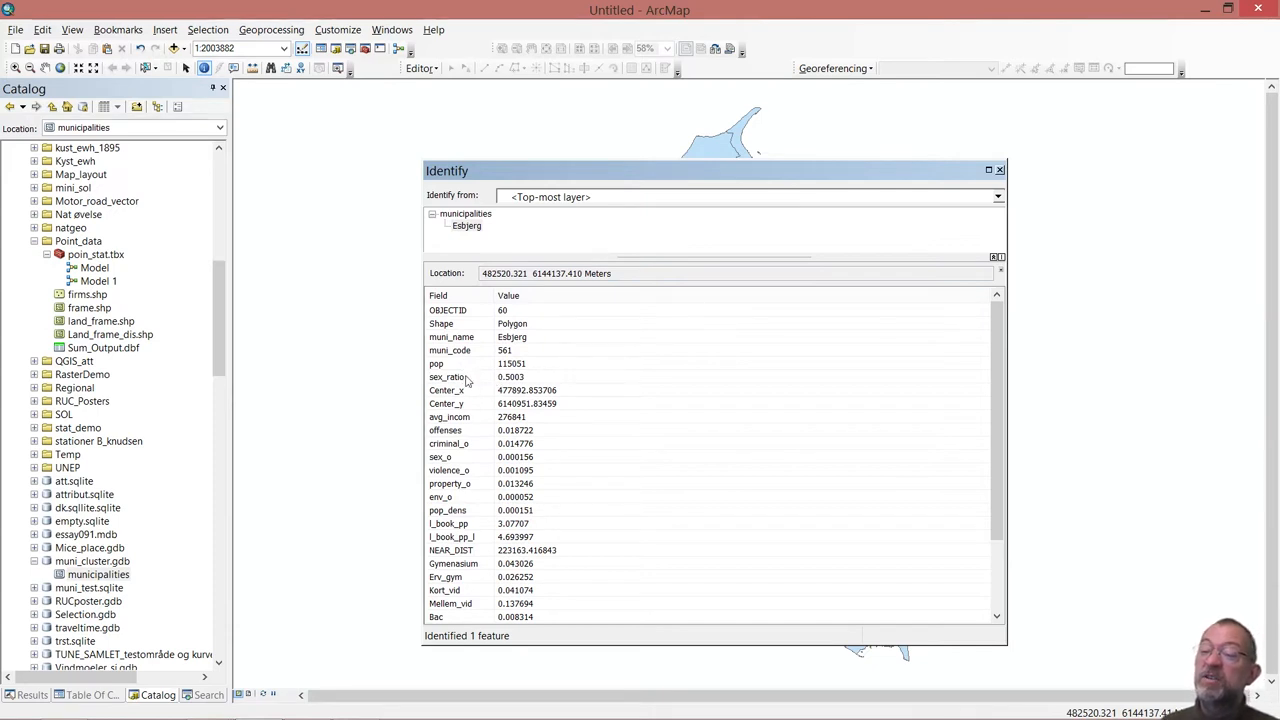
{"action": "mouse_move", "coordinate": [504, 386]}
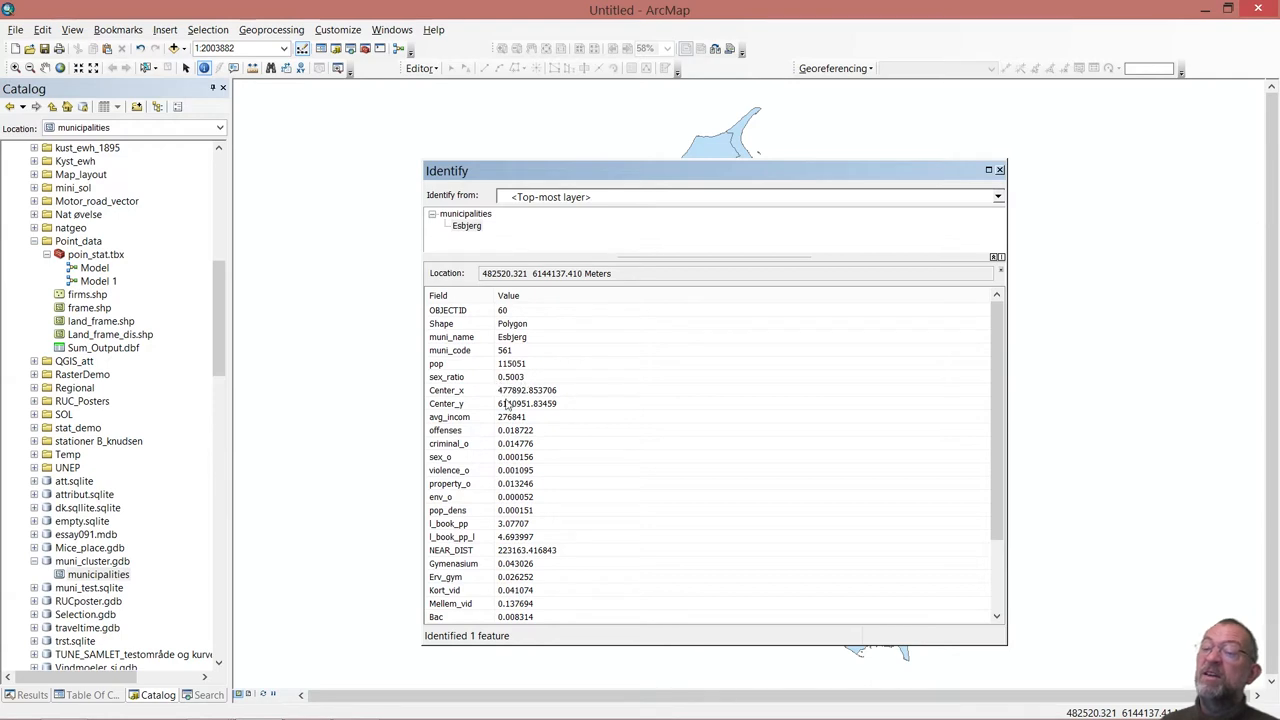
{"action": "mouse_move", "coordinate": [476, 408]}
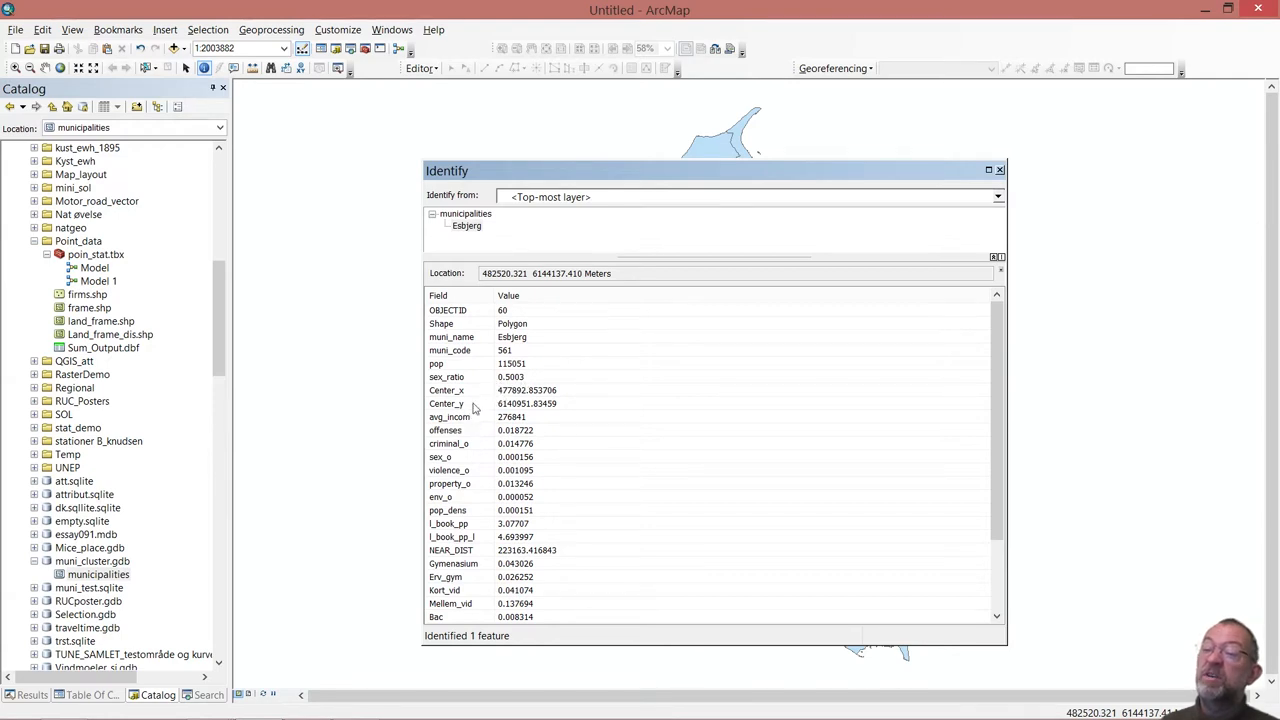
{"action": "mouse_move", "coordinate": [532, 424]}
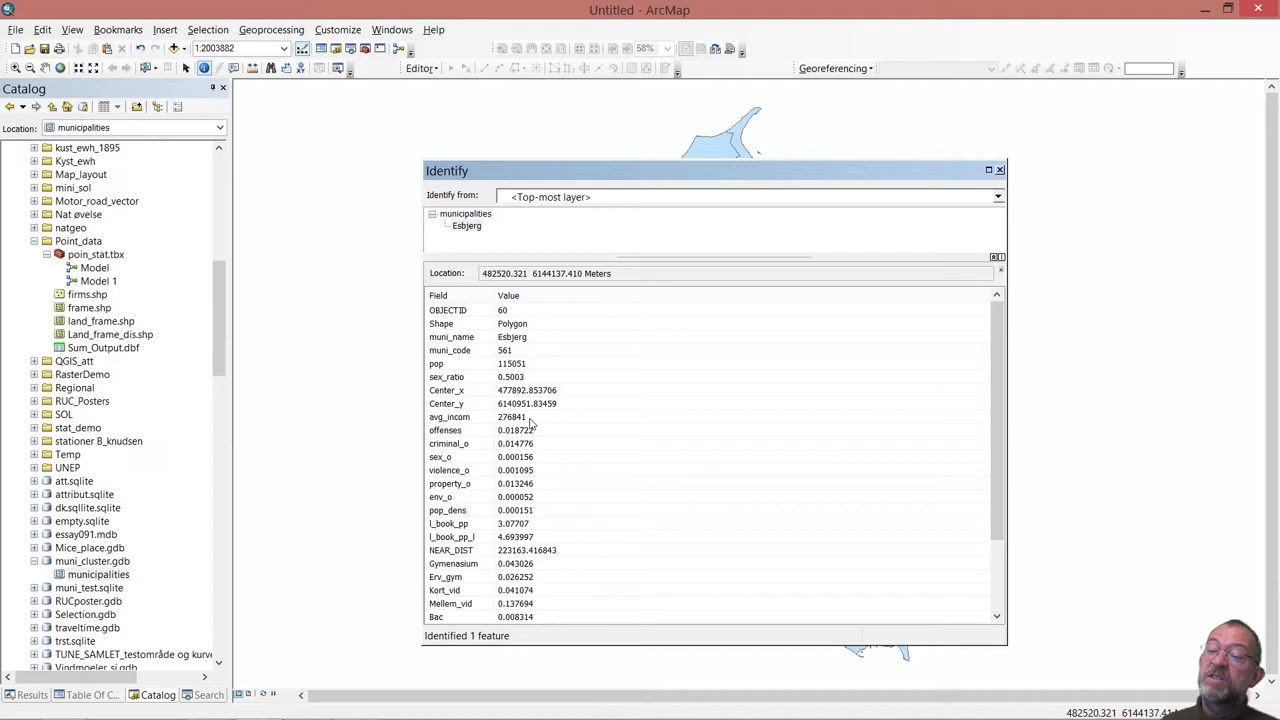
{"action": "mouse_move", "coordinate": [528, 428]}
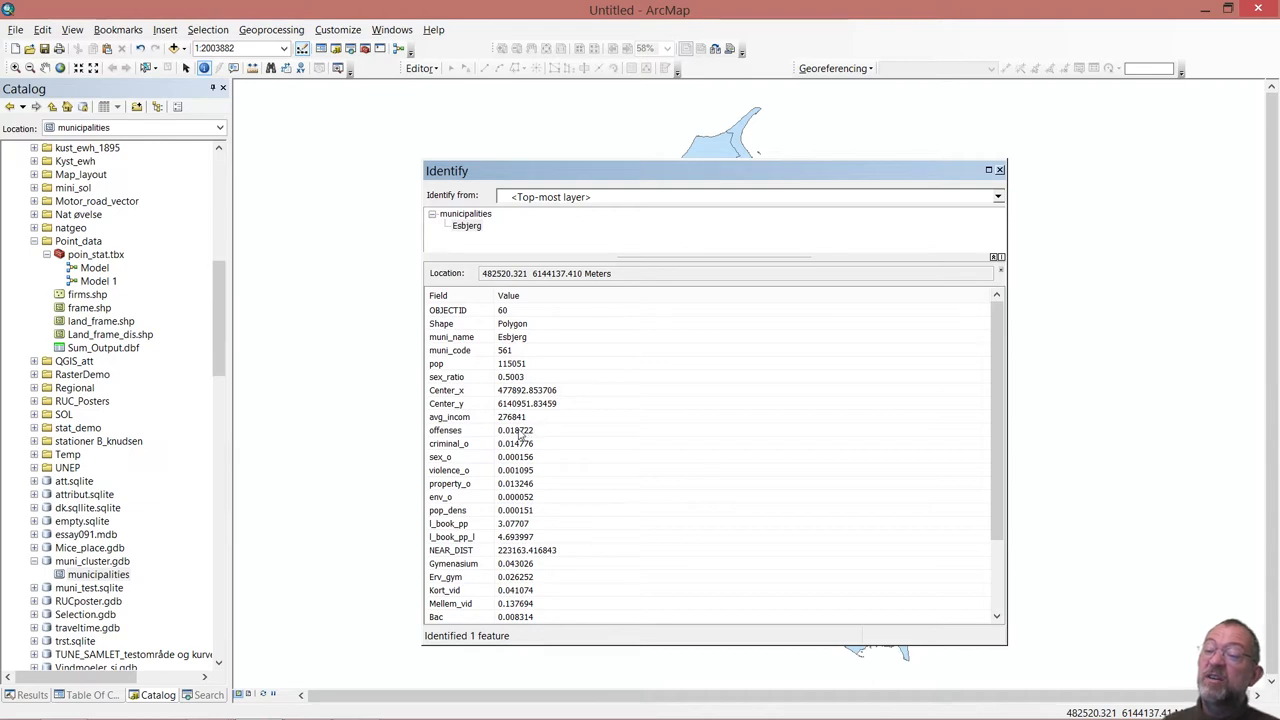
{"action": "mouse_move", "coordinate": [432, 448]}
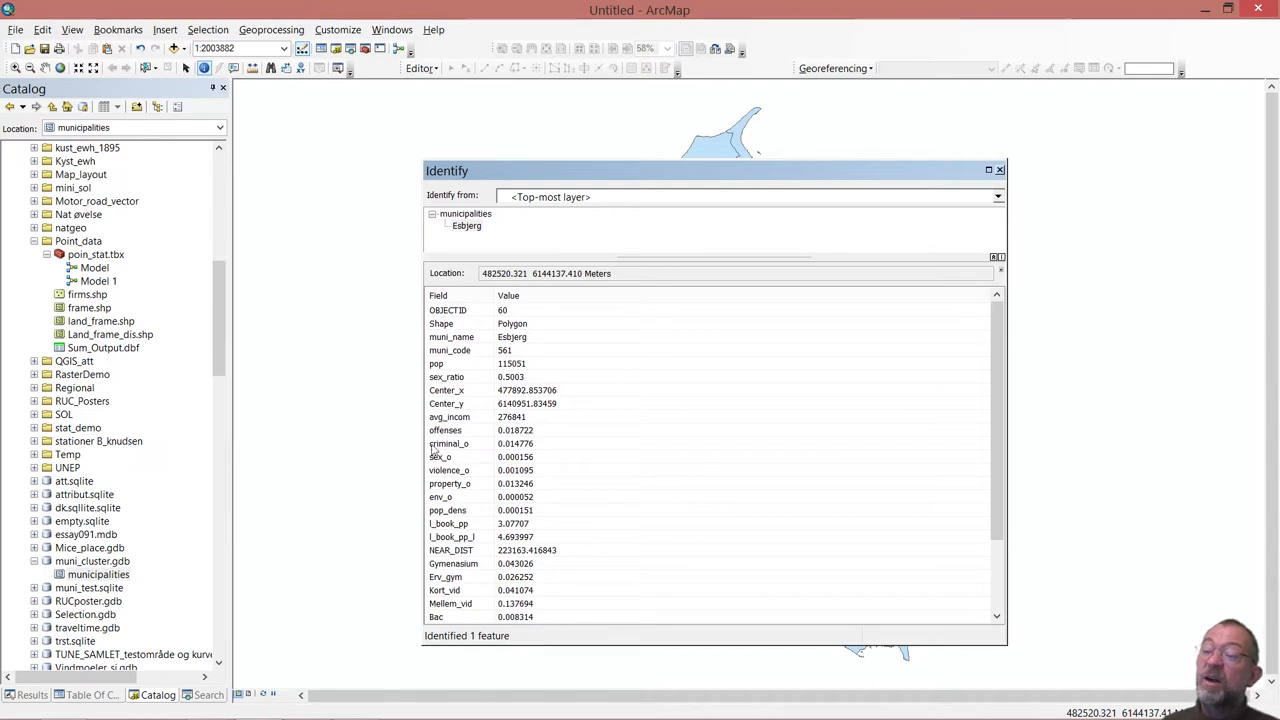
{"action": "mouse_move", "coordinate": [432, 448]}
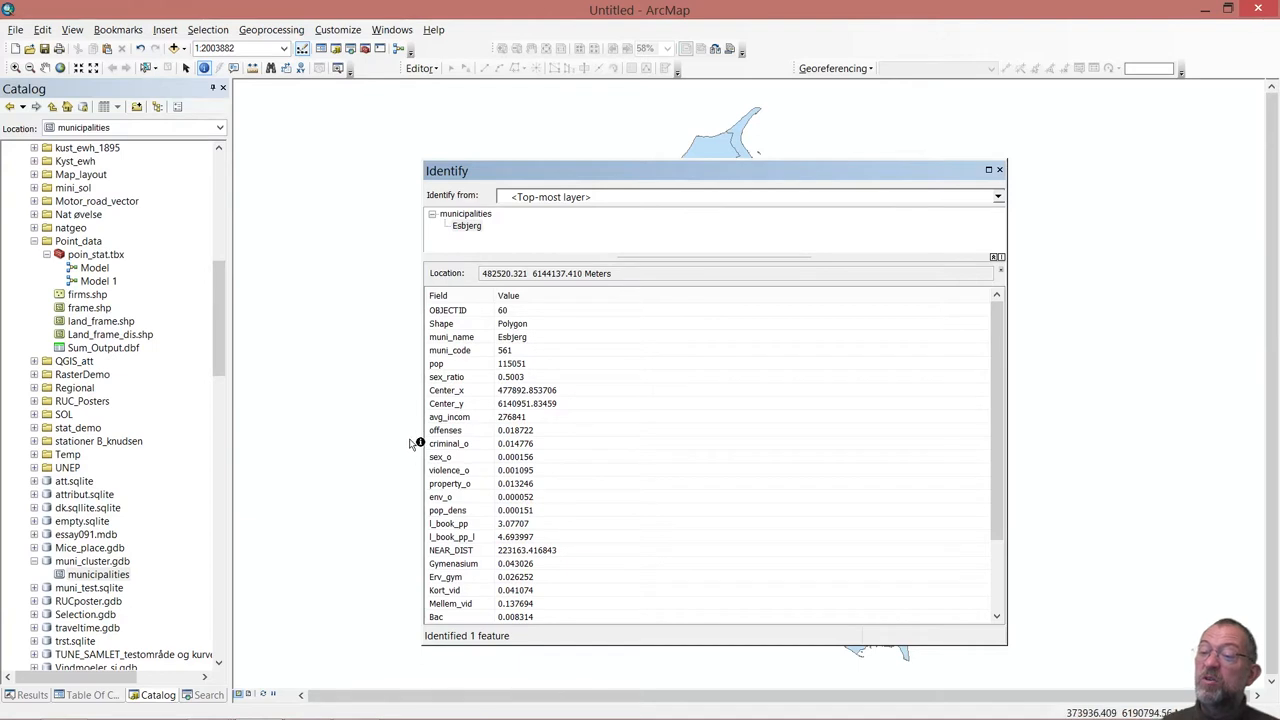
{"action": "mouse_move", "coordinate": [446, 438]}
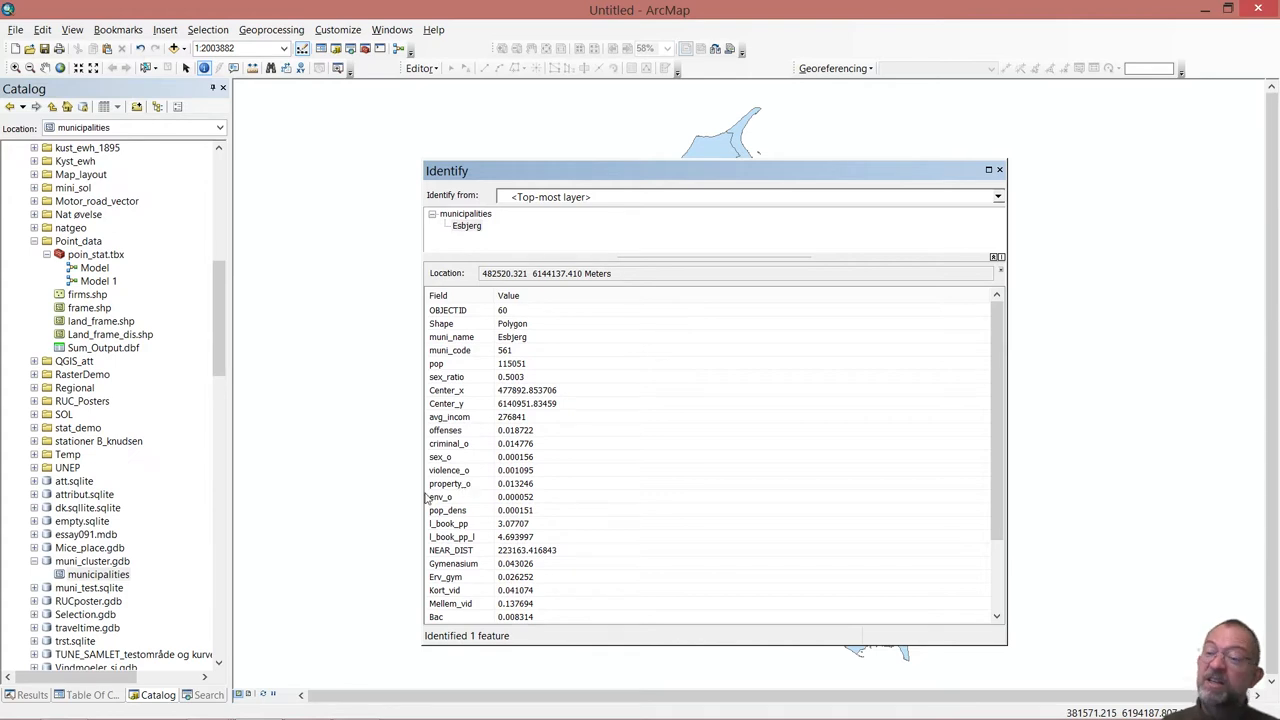
{"action": "mouse_move", "coordinate": [460, 504]}
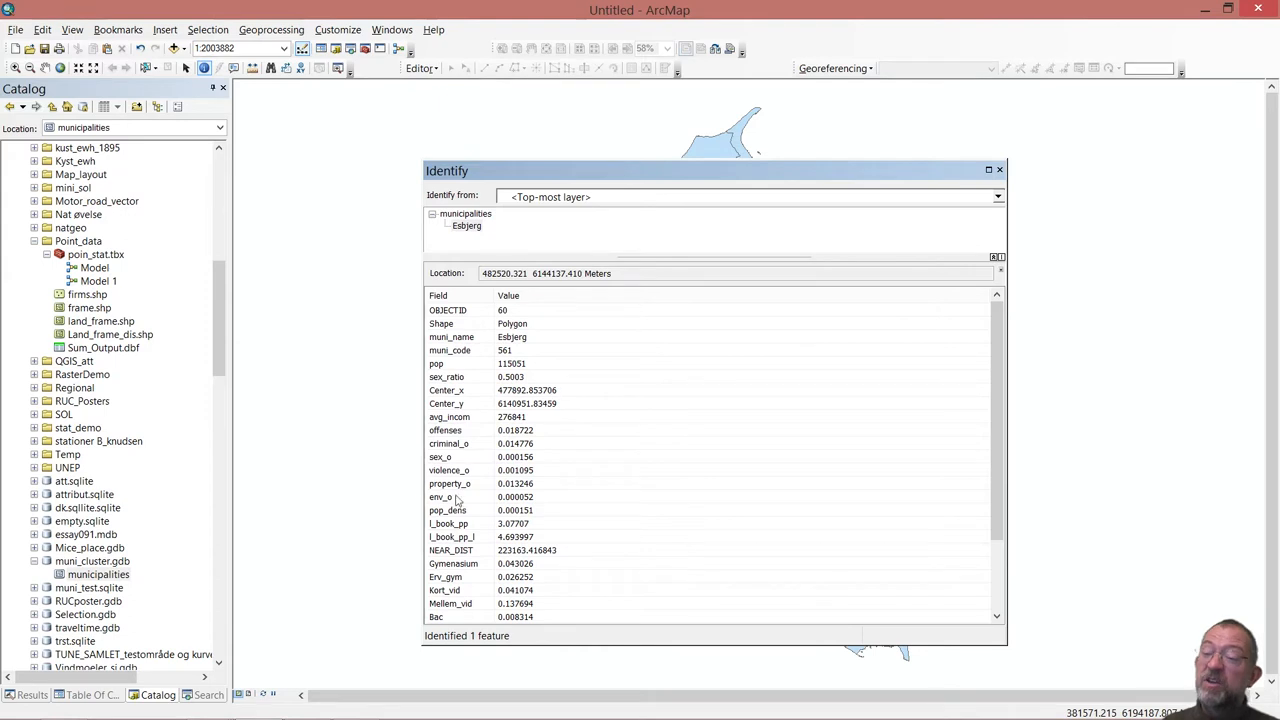
{"action": "mouse_move", "coordinate": [436, 516]}
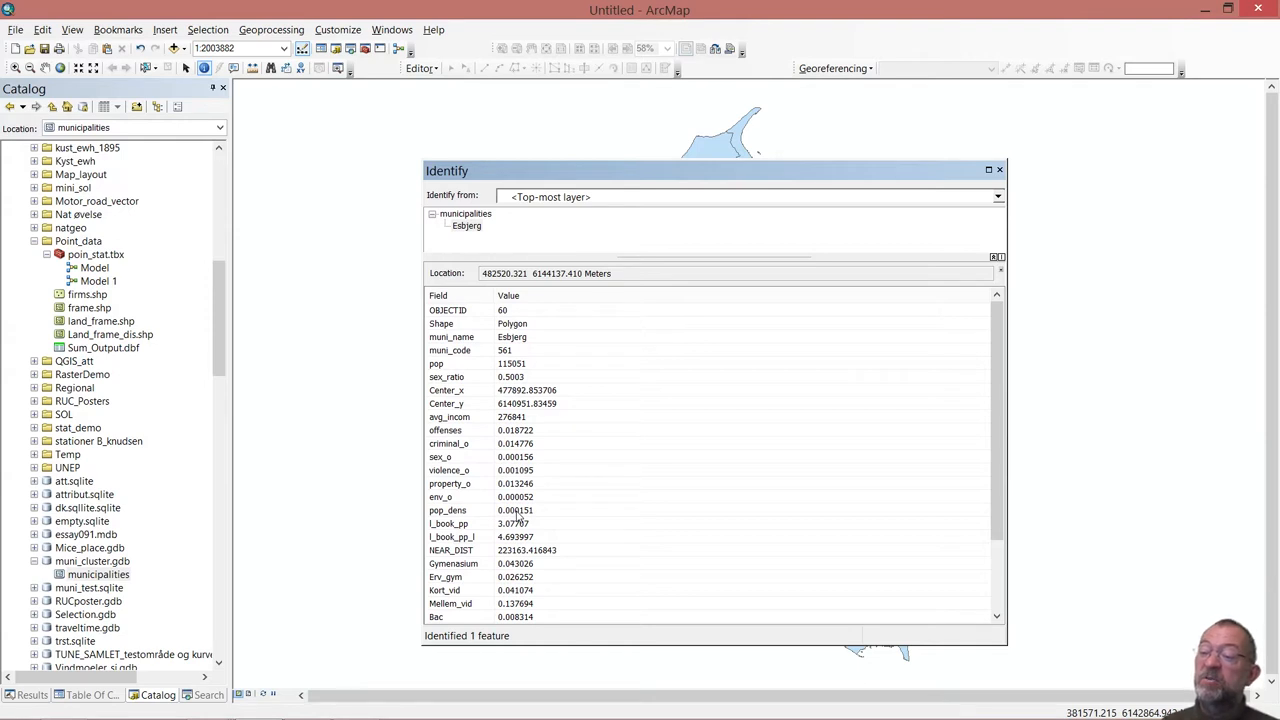
{"action": "mouse_move", "coordinate": [492, 540]}
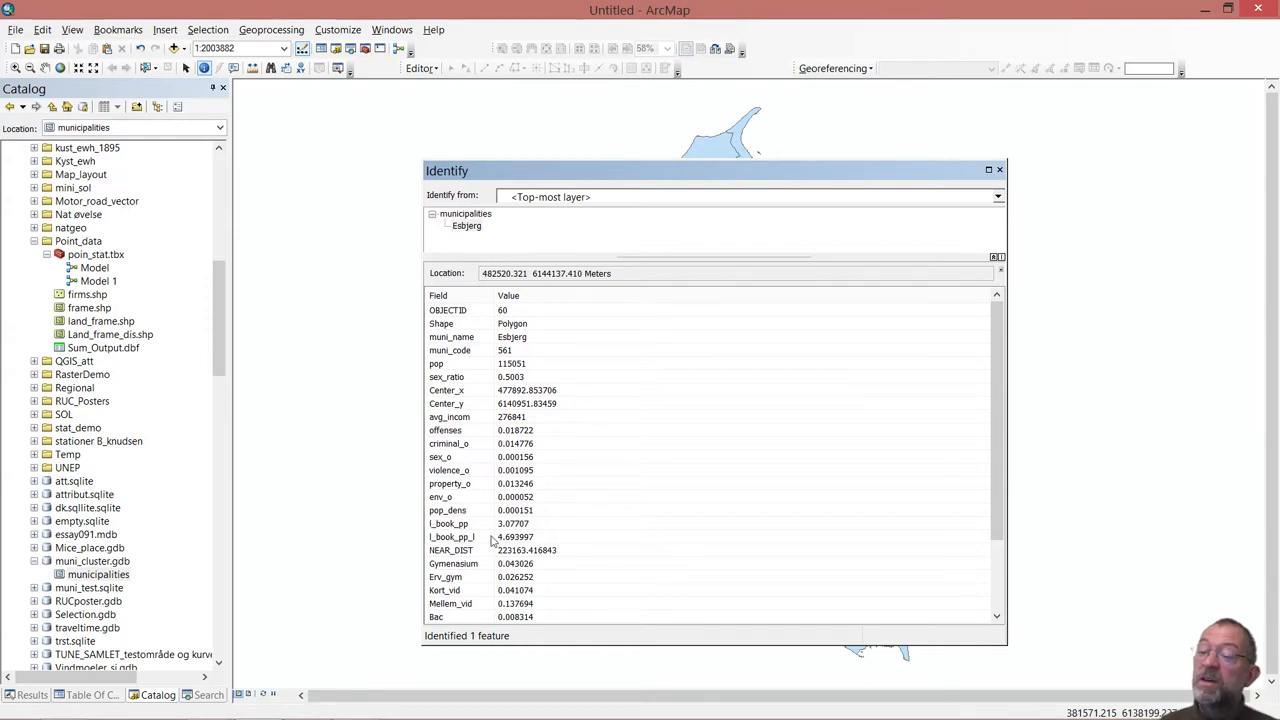
{"action": "mouse_move", "coordinate": [472, 530]}
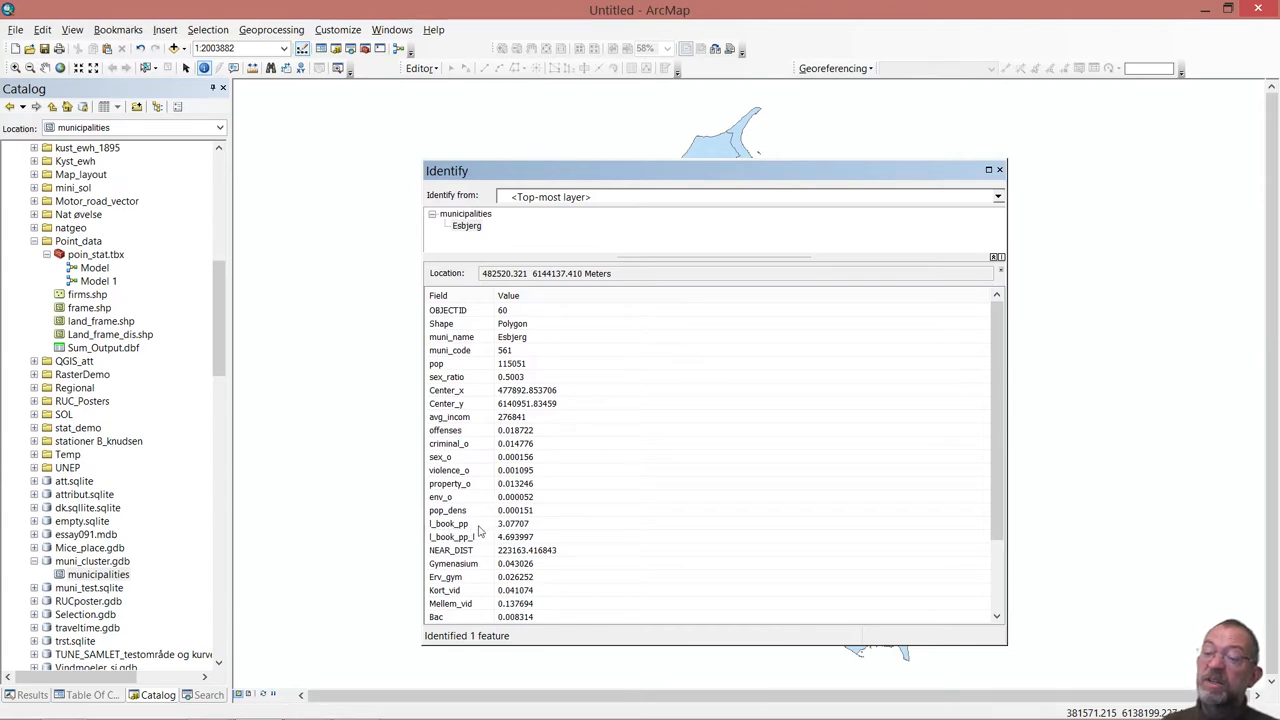
{"action": "mouse_move", "coordinate": [516, 530]}
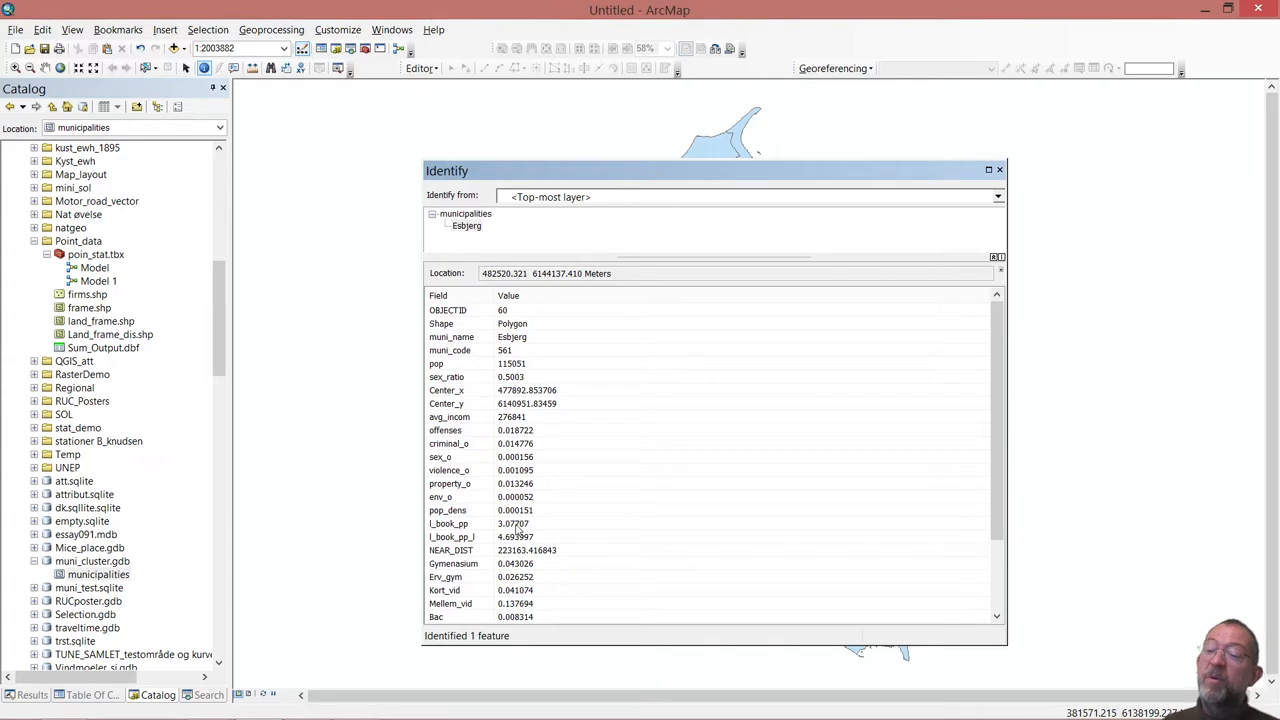
{"action": "mouse_move", "coordinate": [444, 540]}
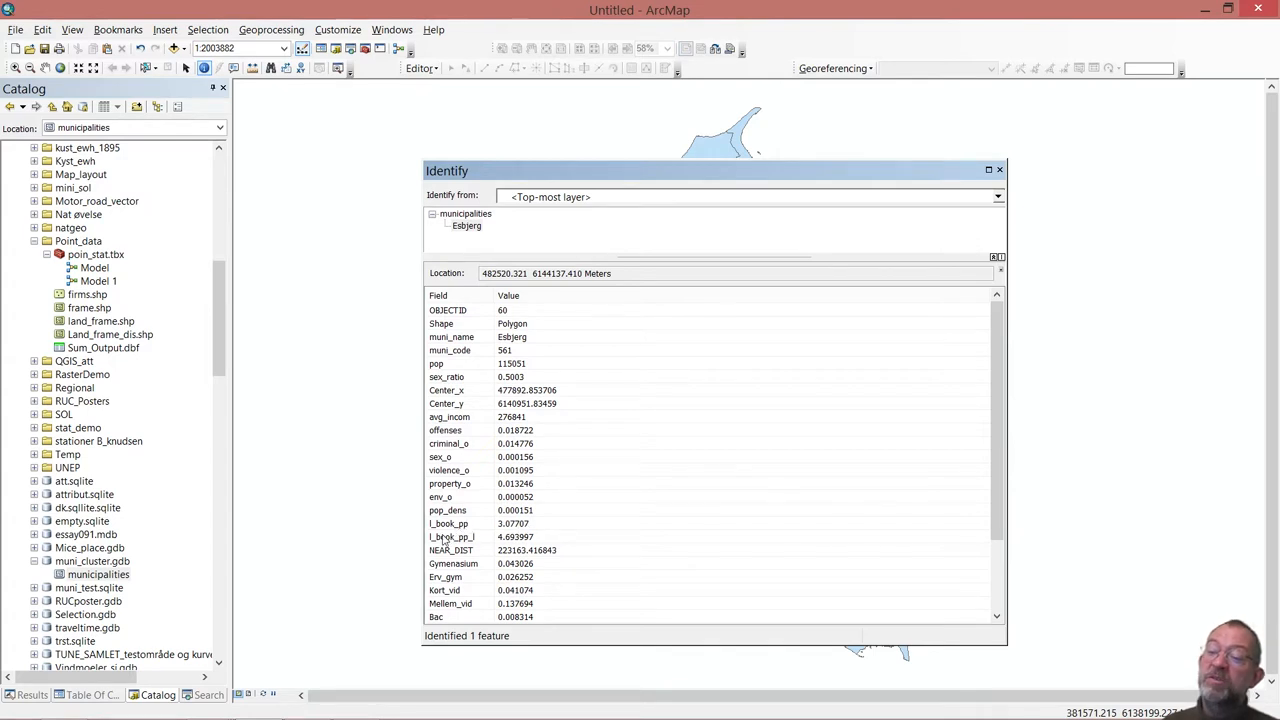
{"action": "mouse_move", "coordinate": [448, 542]}
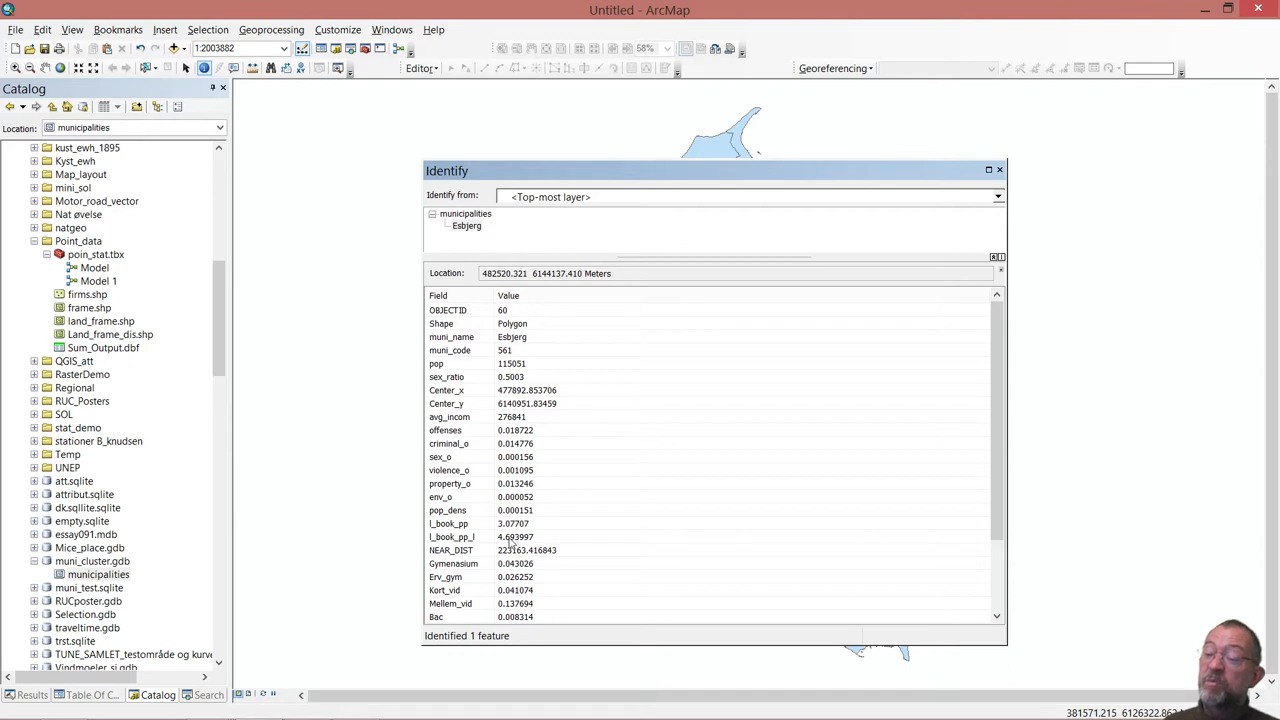
{"action": "mouse_move", "coordinate": [492, 560]}
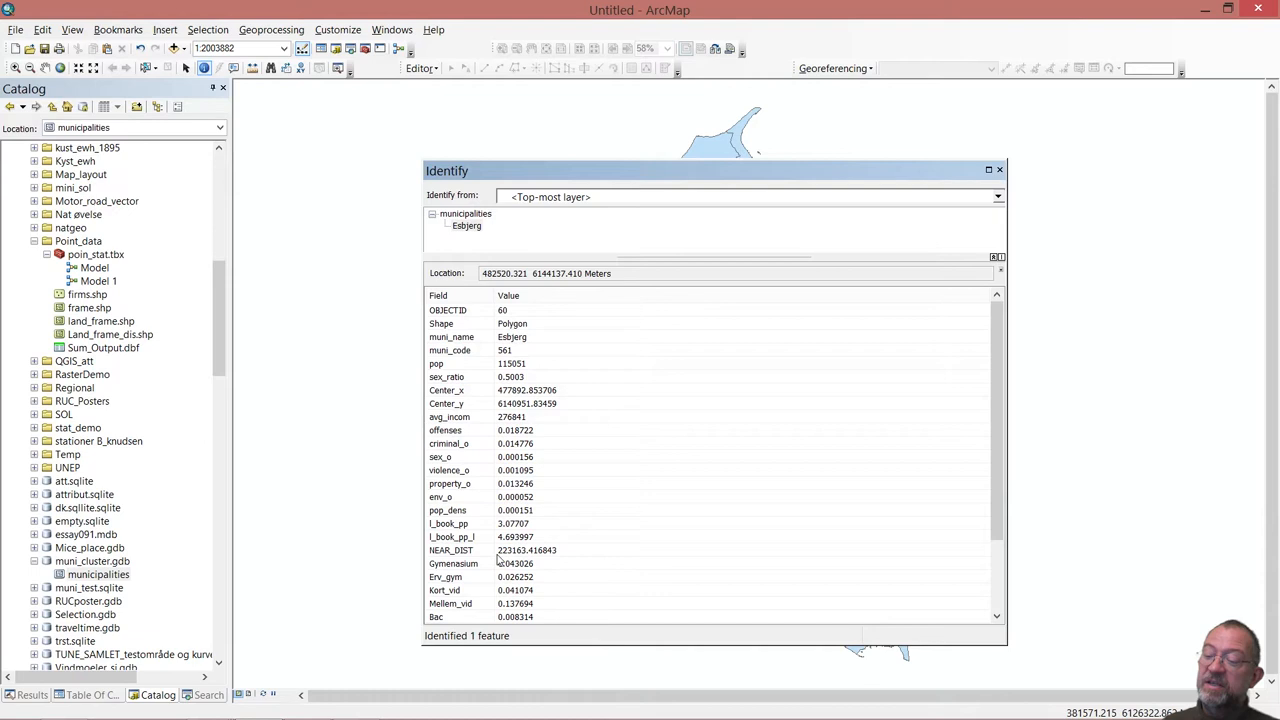
{"action": "mouse_move", "coordinate": [444, 568]}
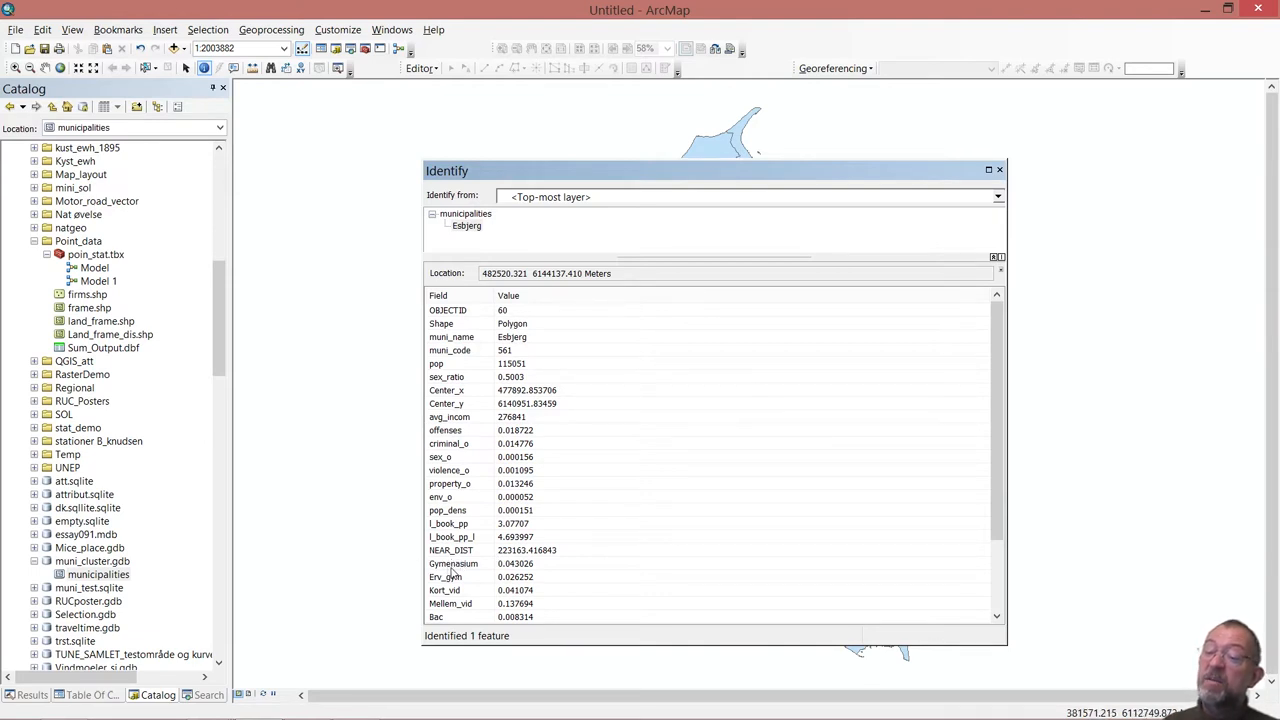
{"action": "mouse_move", "coordinate": [452, 570]}
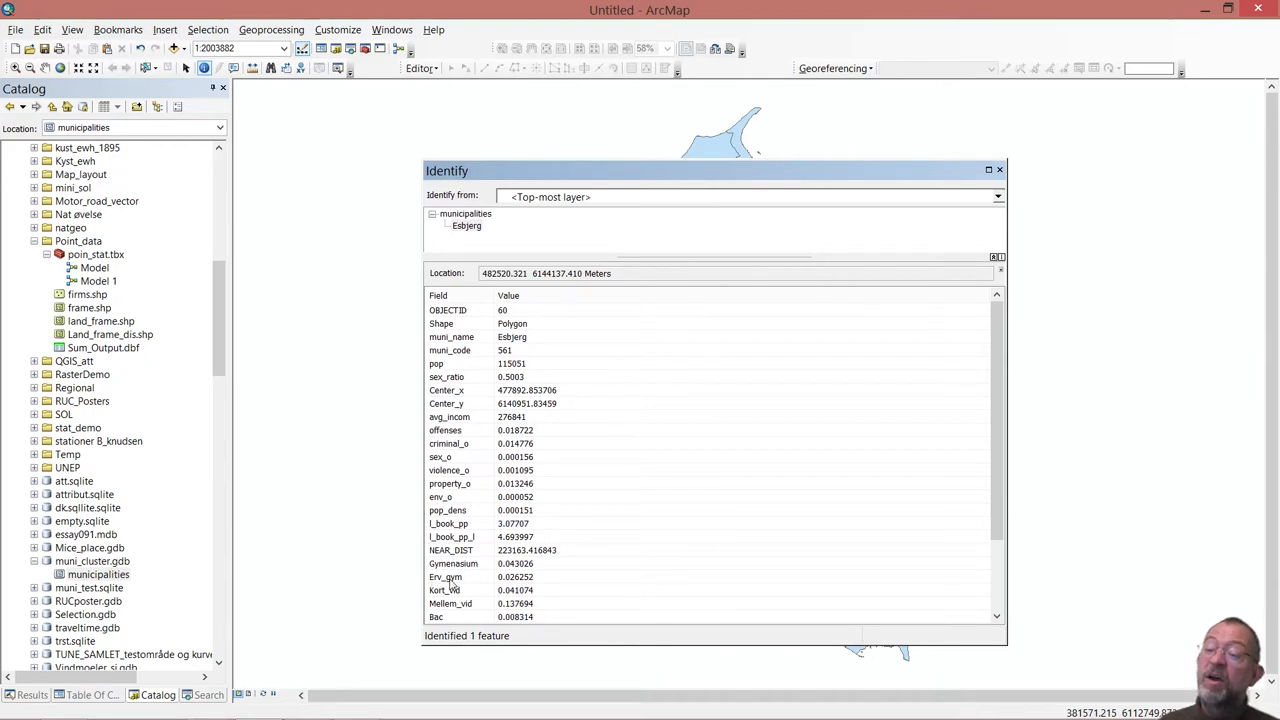
{"action": "mouse_move", "coordinate": [448, 584]}
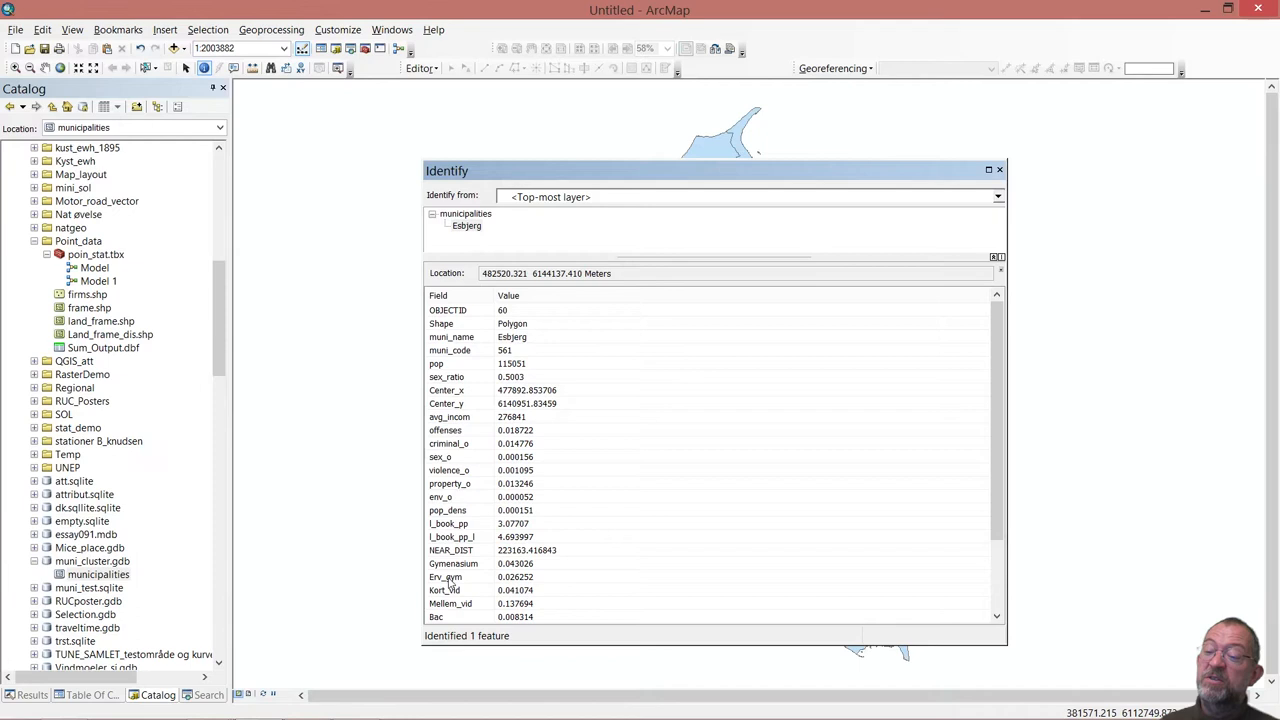
{"action": "mouse_move", "coordinate": [448, 584]}
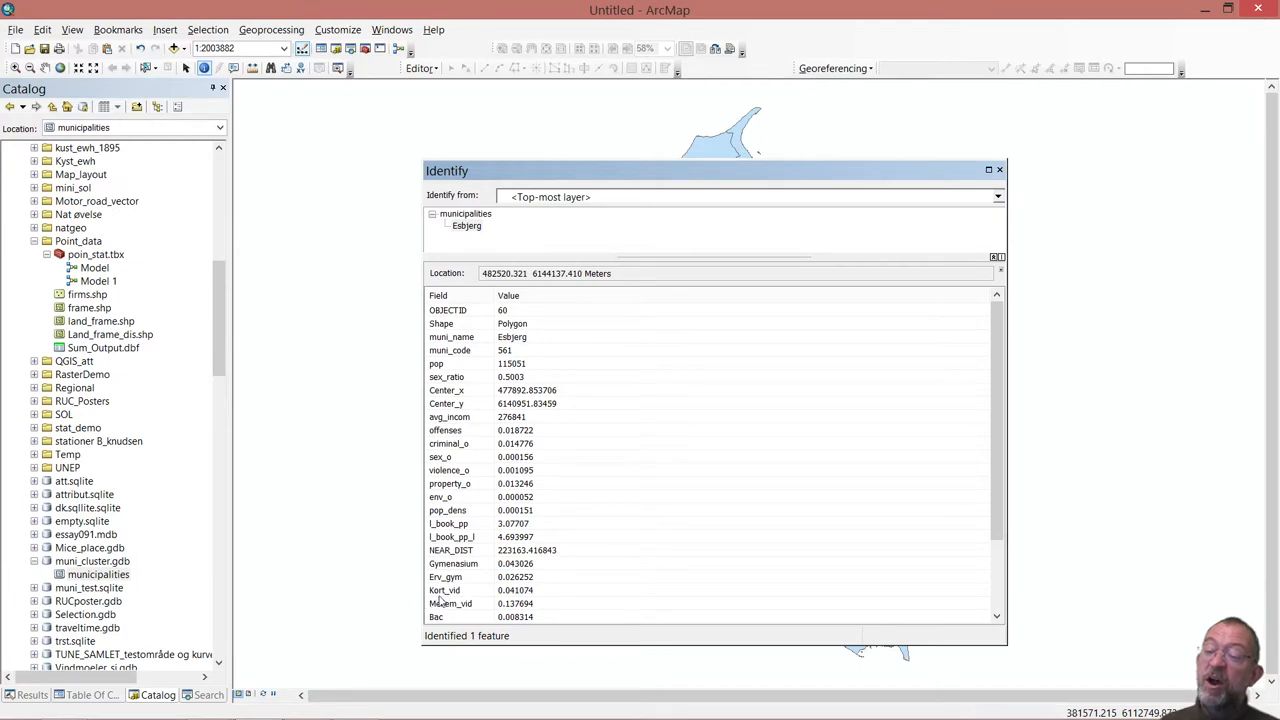
{"action": "mouse_move", "coordinate": [448, 596]}
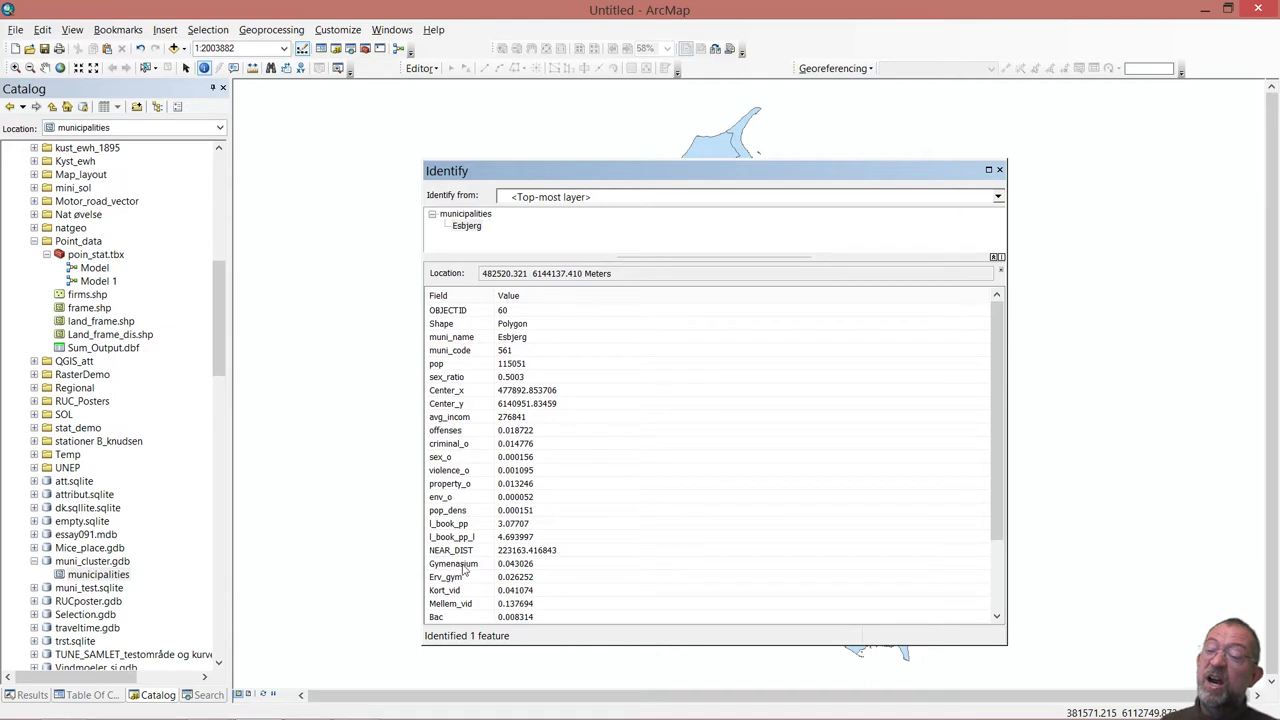
{"action": "mouse_move", "coordinate": [470, 596]}
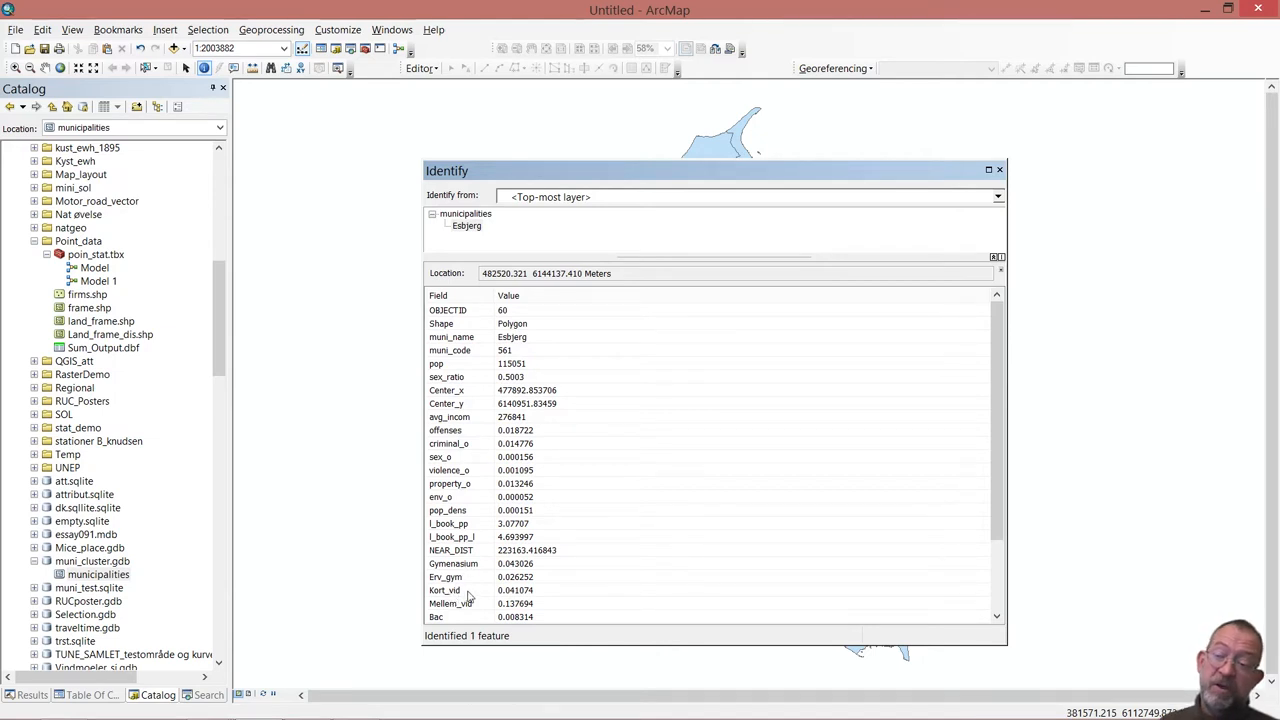
{"action": "mouse_move", "coordinate": [436, 610]}
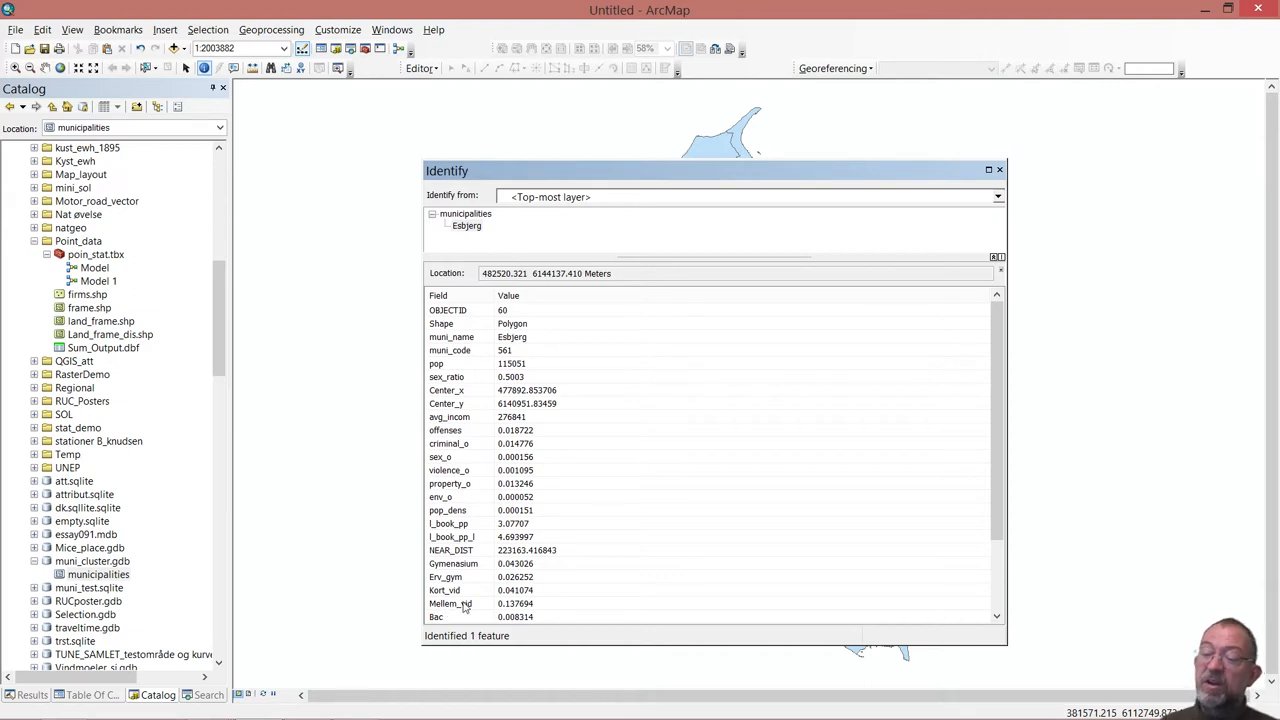
{"action": "left_click", "coordinate": [448, 390]}
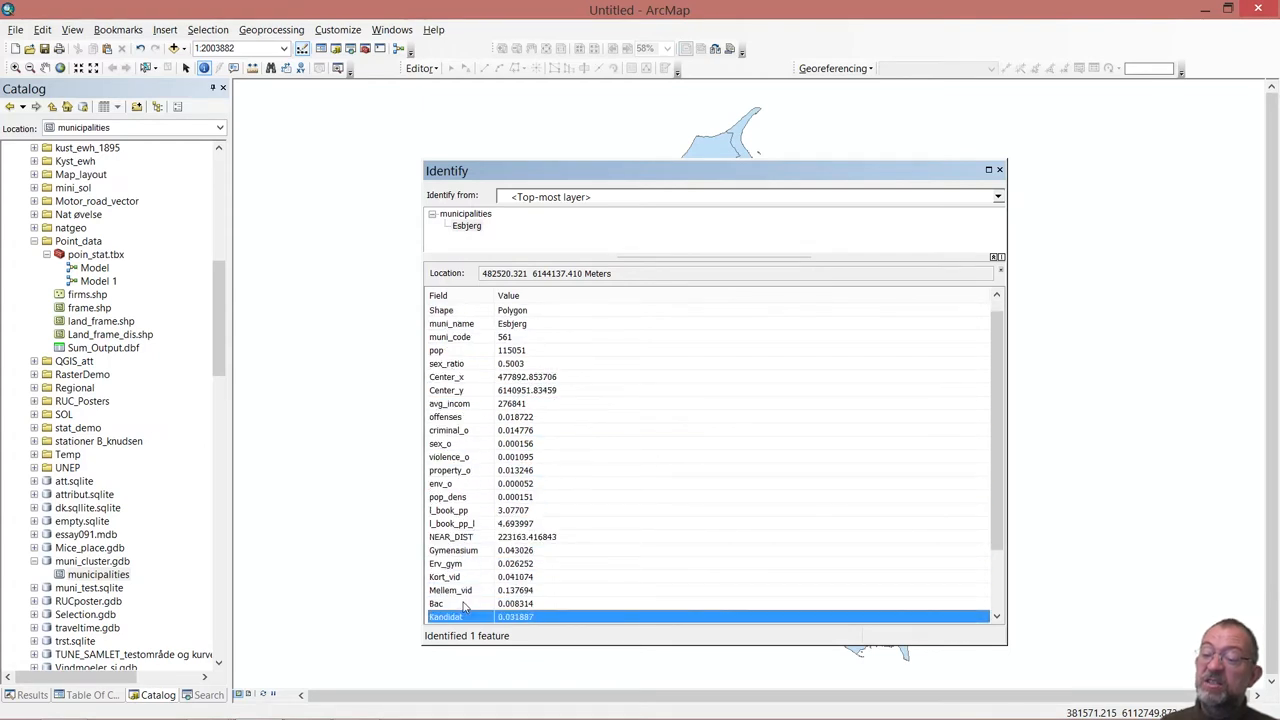
{"action": "scroll", "scroll_direction": "down", "scroll_amount": 3}
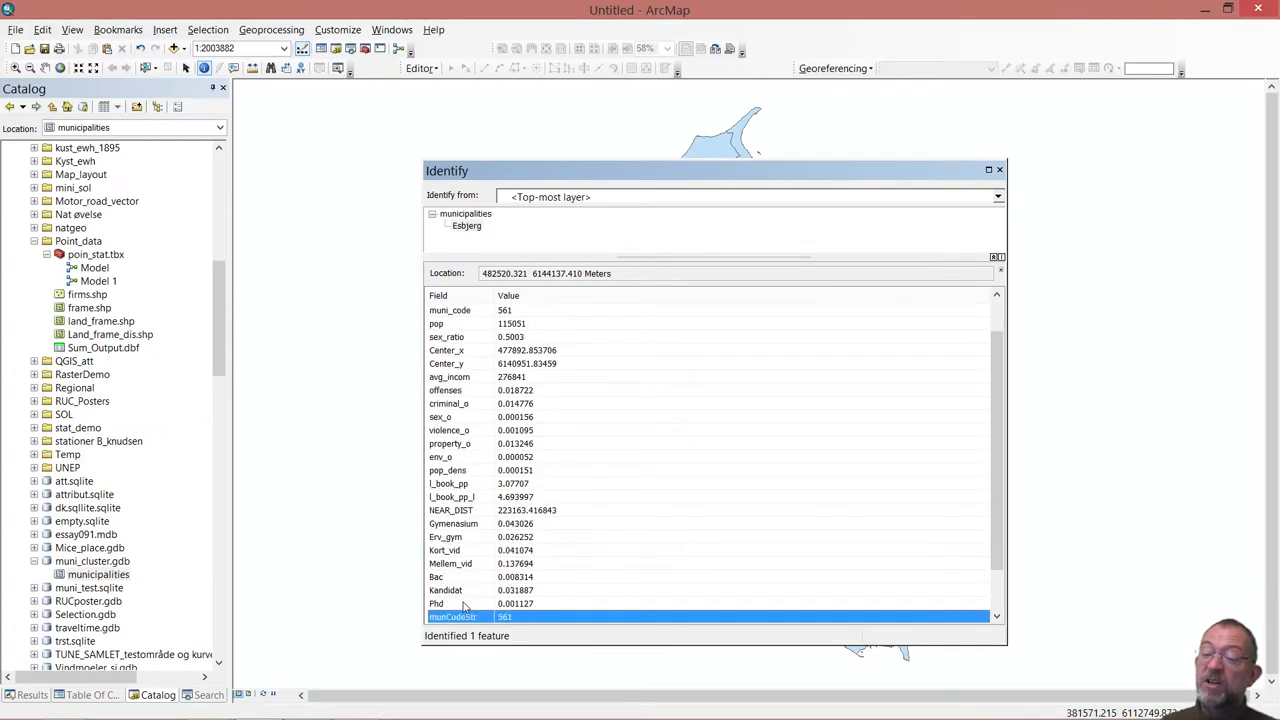
{"action": "left_click", "coordinate": [446, 588]}
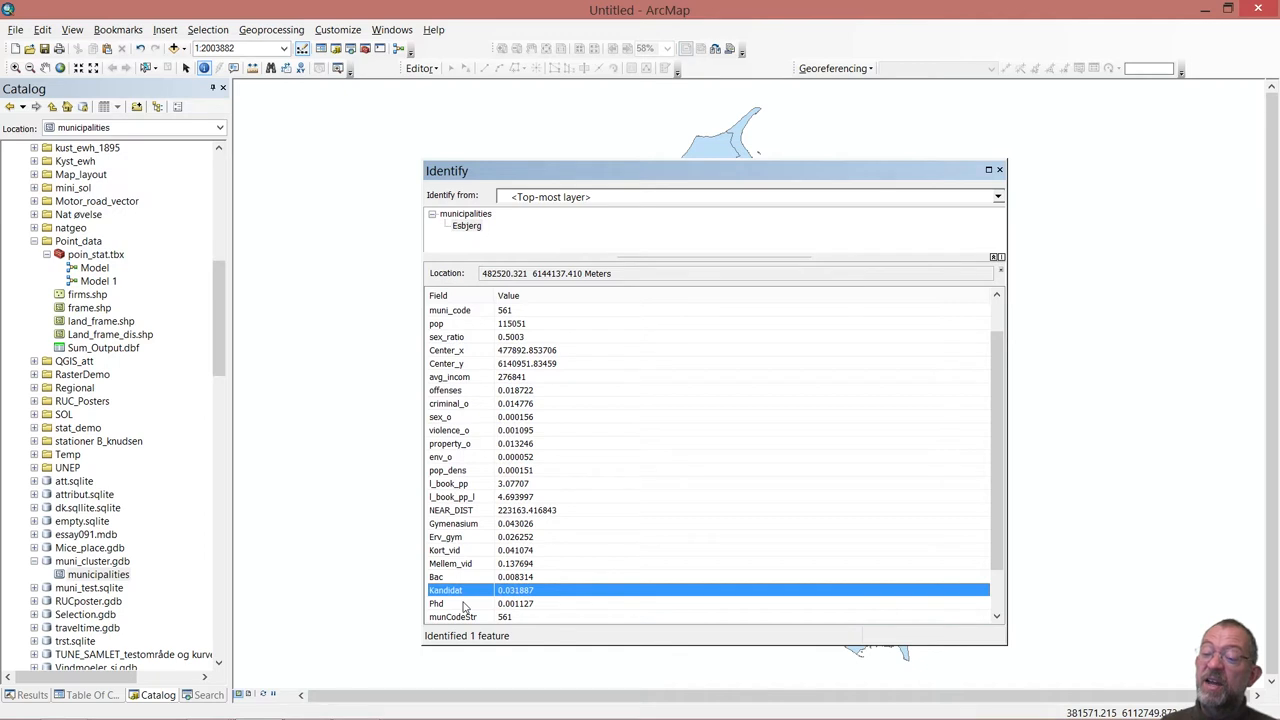
{"action": "left_click", "coordinate": [452, 616]}
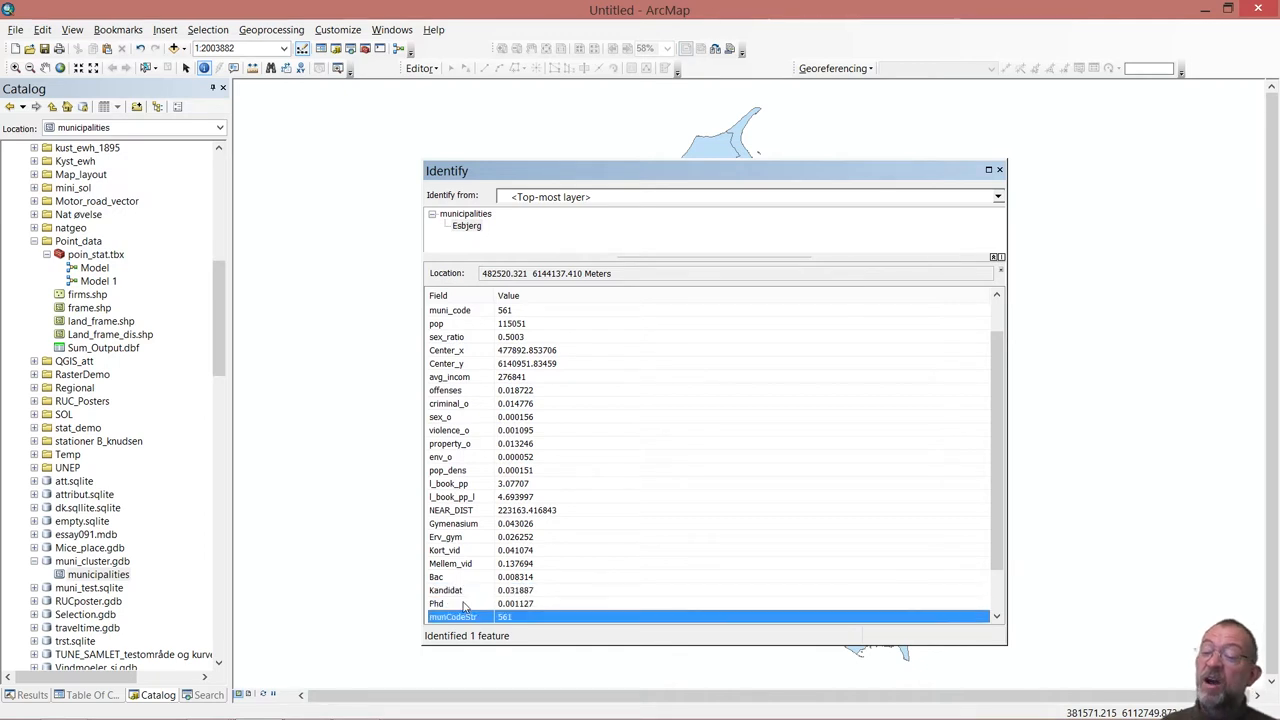
{"action": "scroll", "scroll_direction": "down", "scroll_amount": 3}
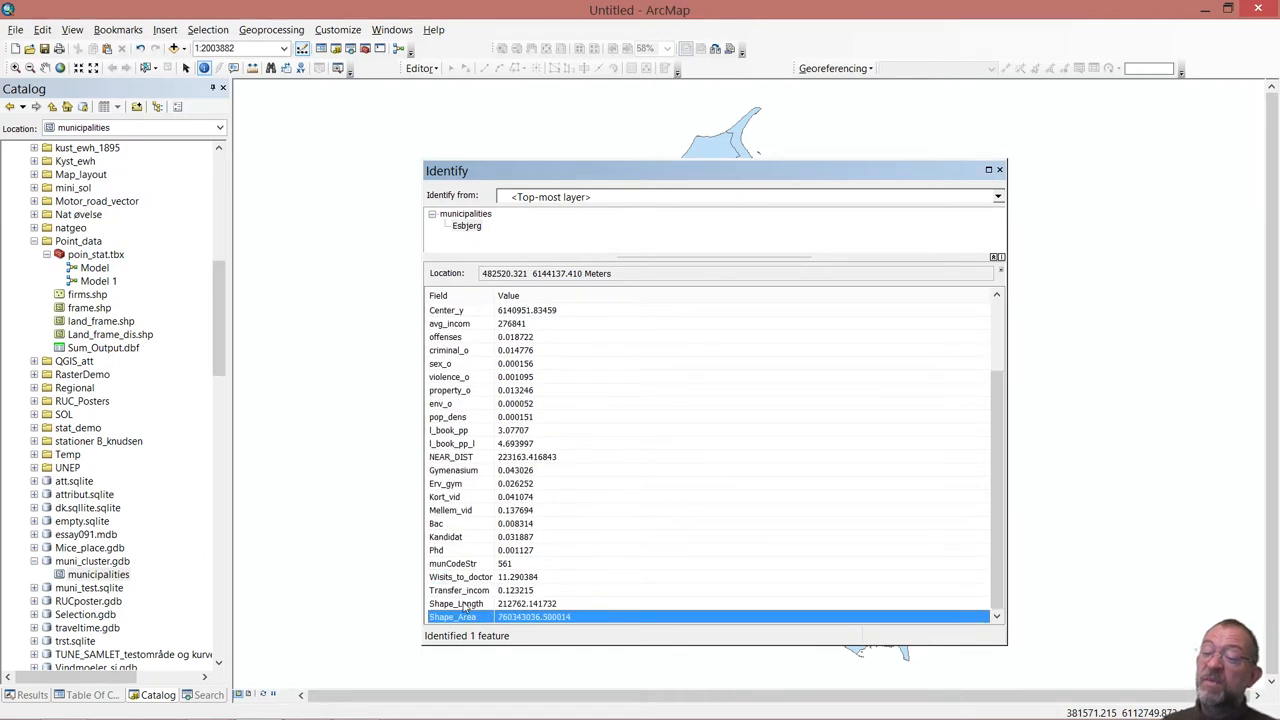
{"action": "mouse_move", "coordinate": [444, 576]}
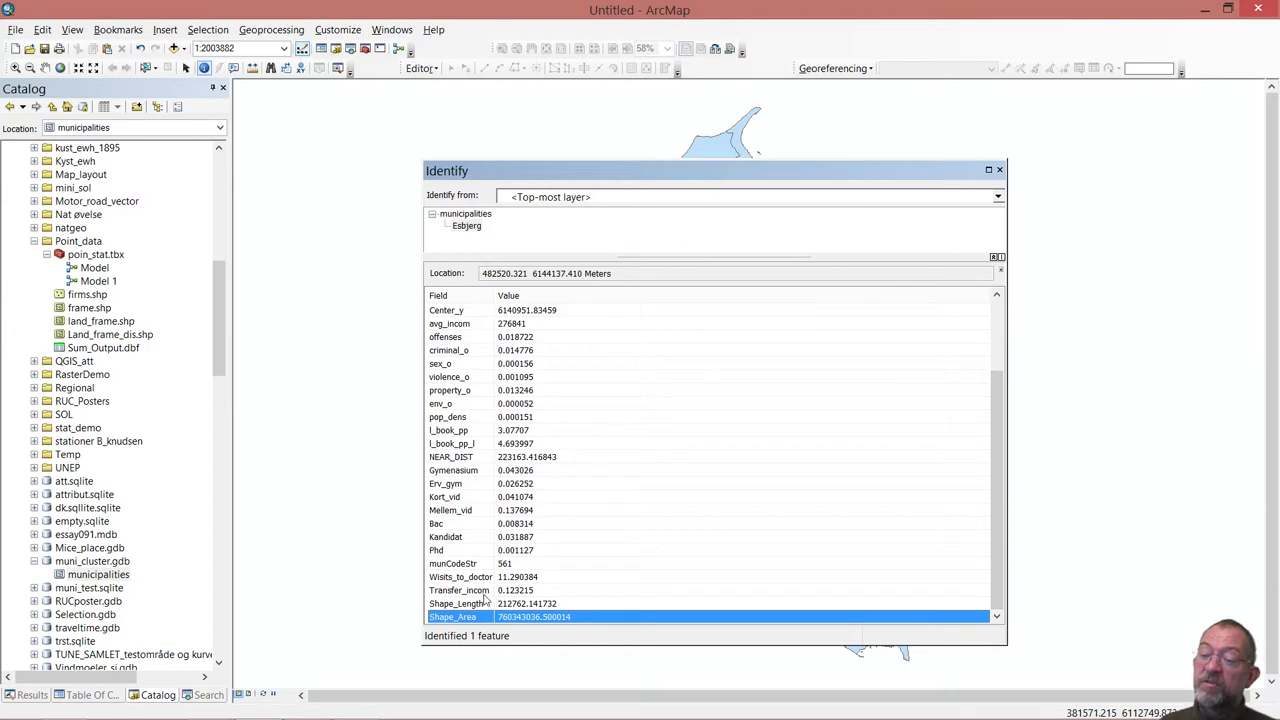
{"action": "mouse_move", "coordinate": [530, 596]}
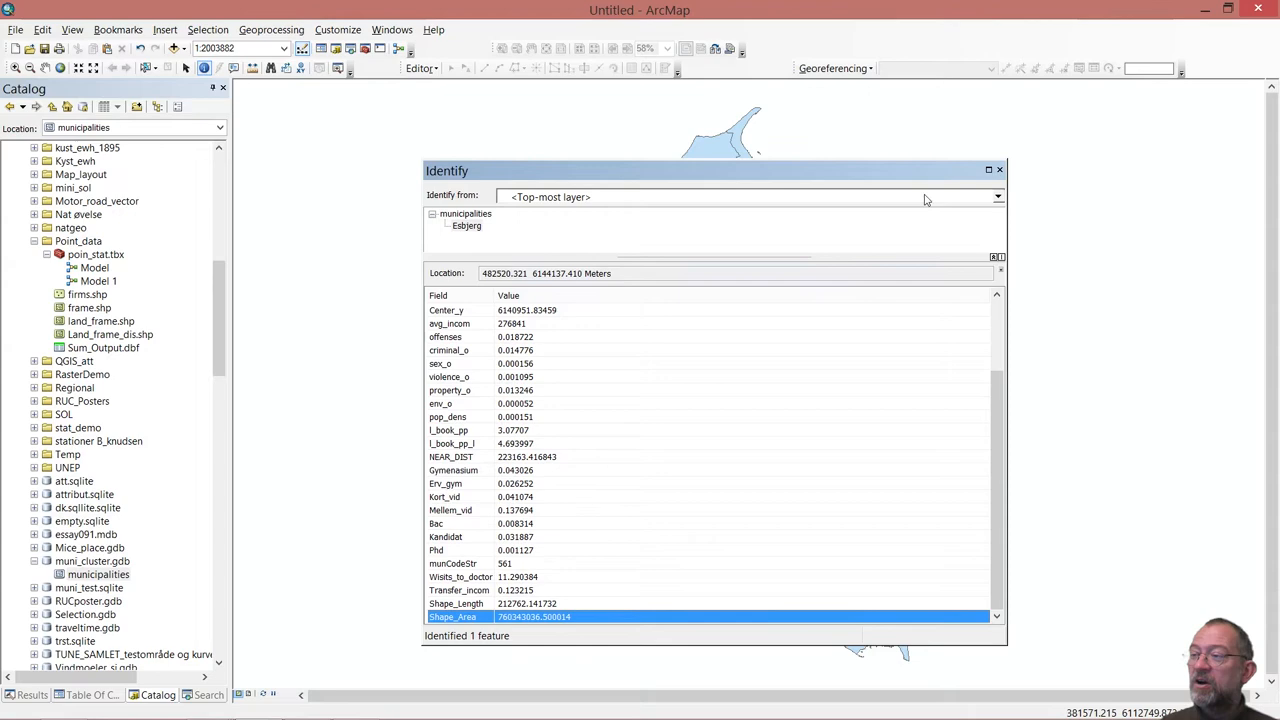
{"action": "mouse_move", "coordinate": [1000, 168]}
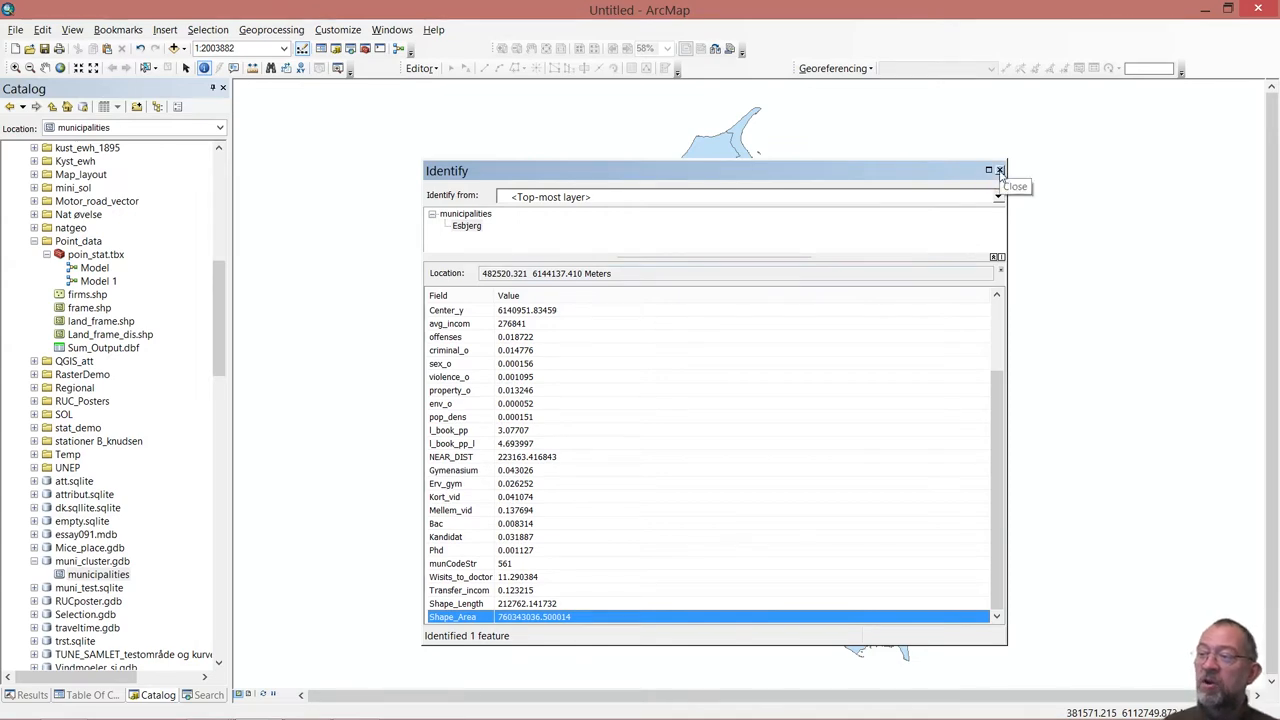
Close the Identify window showing Esbjerg's attributes.
{"action": "left_click", "coordinate": [1000, 170]}
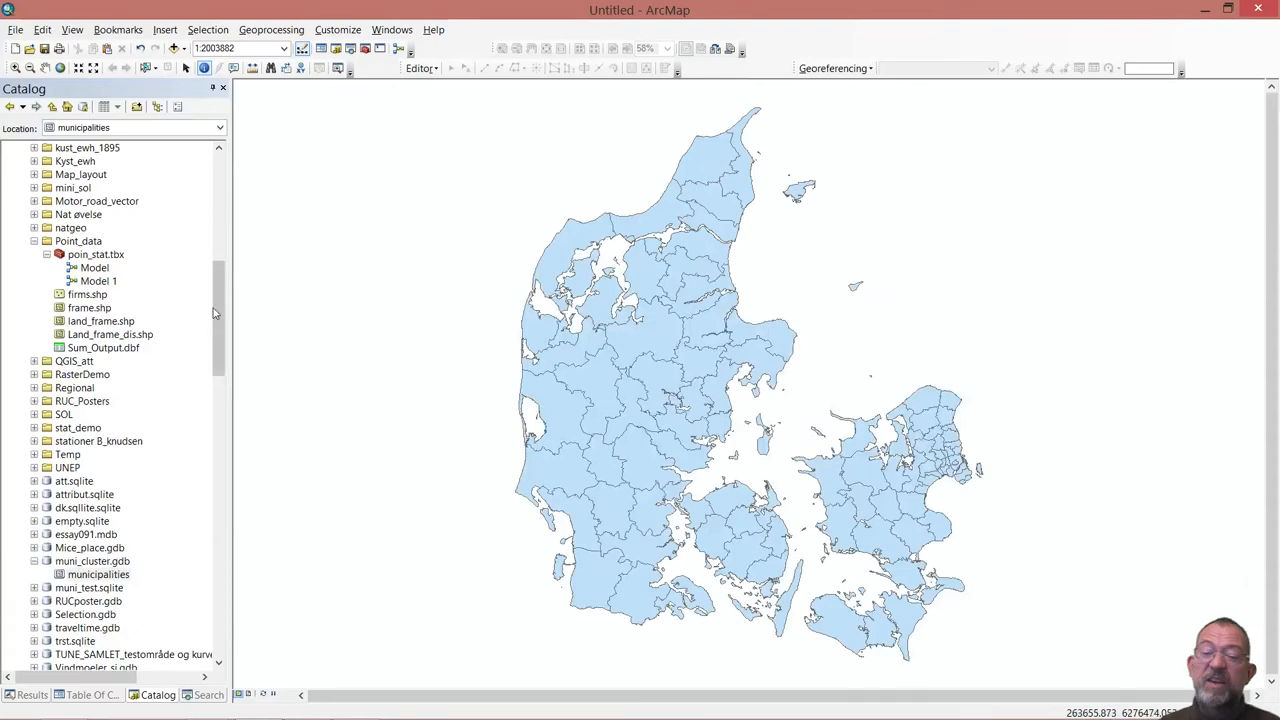
Launch Grouping Analysis from Spatial Statistics Tools > Mapping Clusters in the Catalog.
{"action": "scroll", "scroll_direction": "down", "scroll_amount": 3}
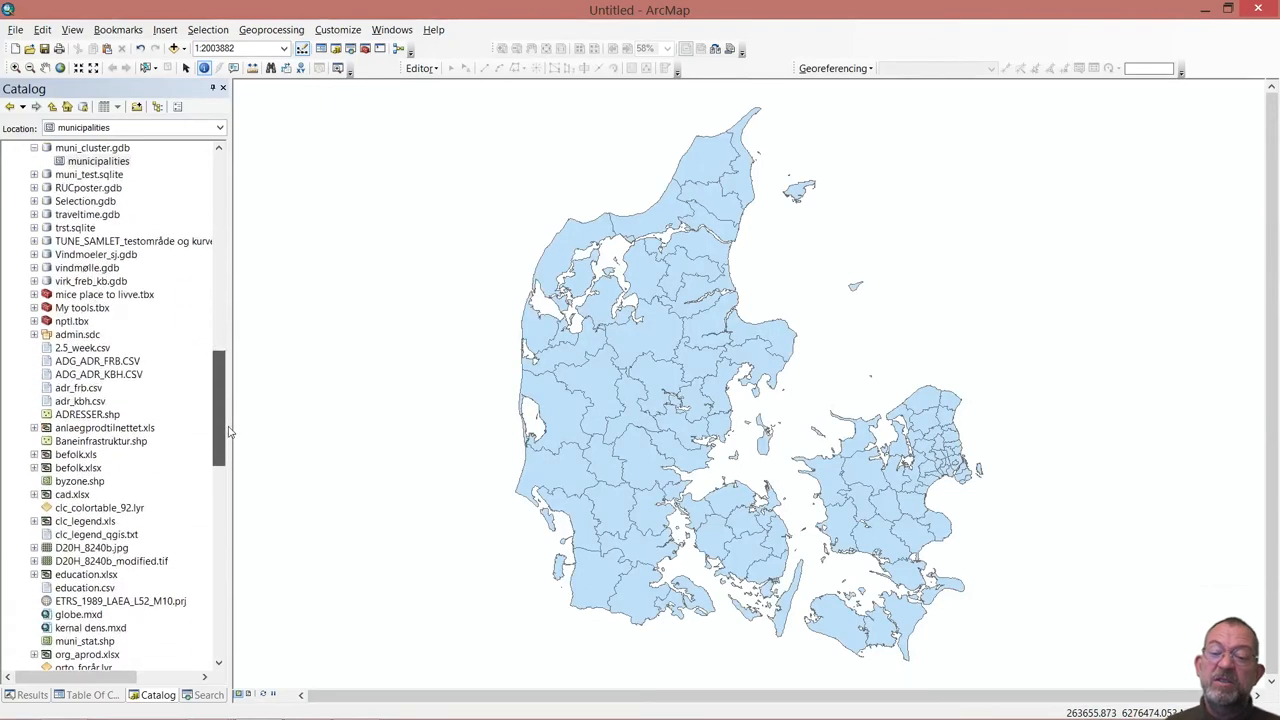
{"action": "scroll", "scroll_direction": "down", "scroll_amount": 3}
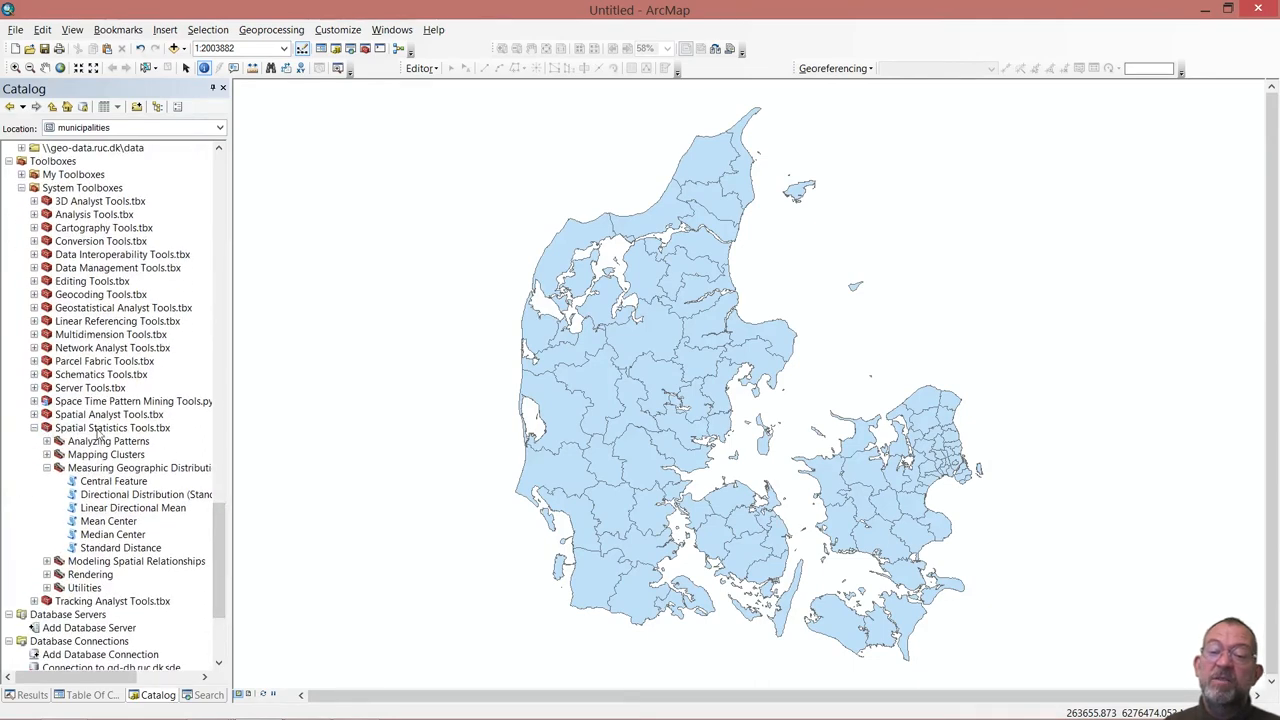
{"action": "mouse_move", "coordinate": [176, 432]}
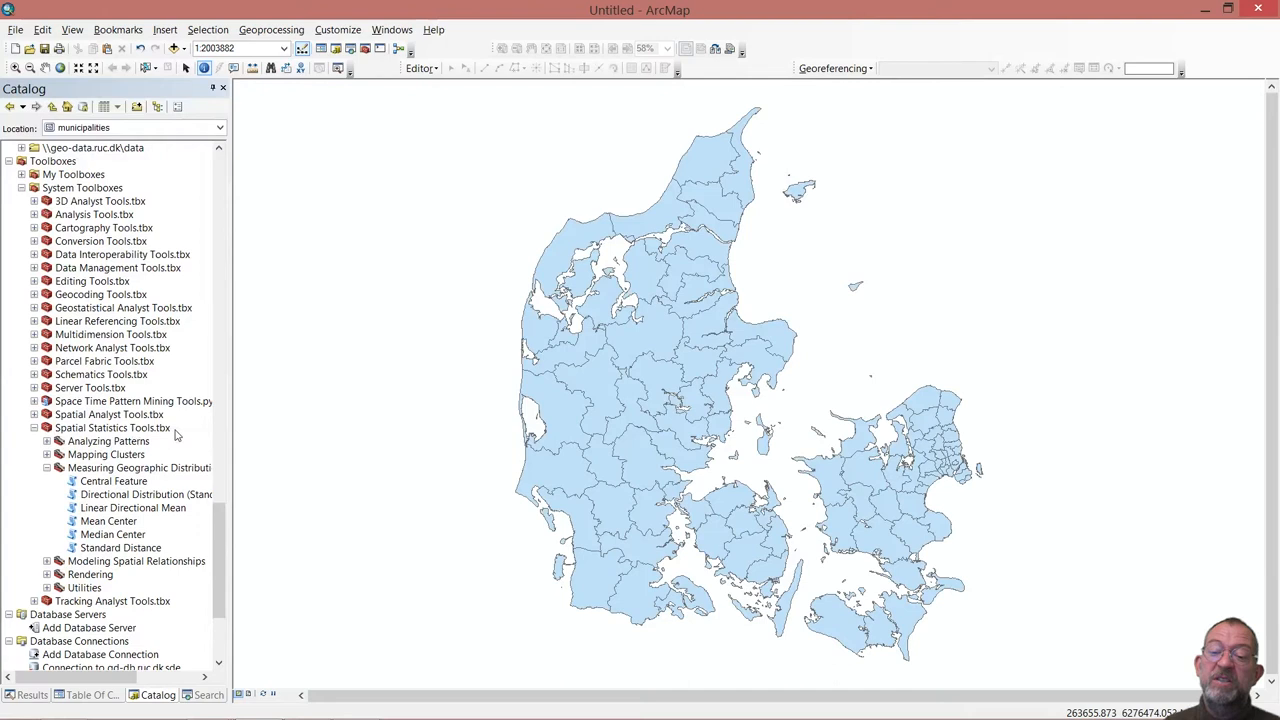
{"action": "left_click", "coordinate": [46, 468]}
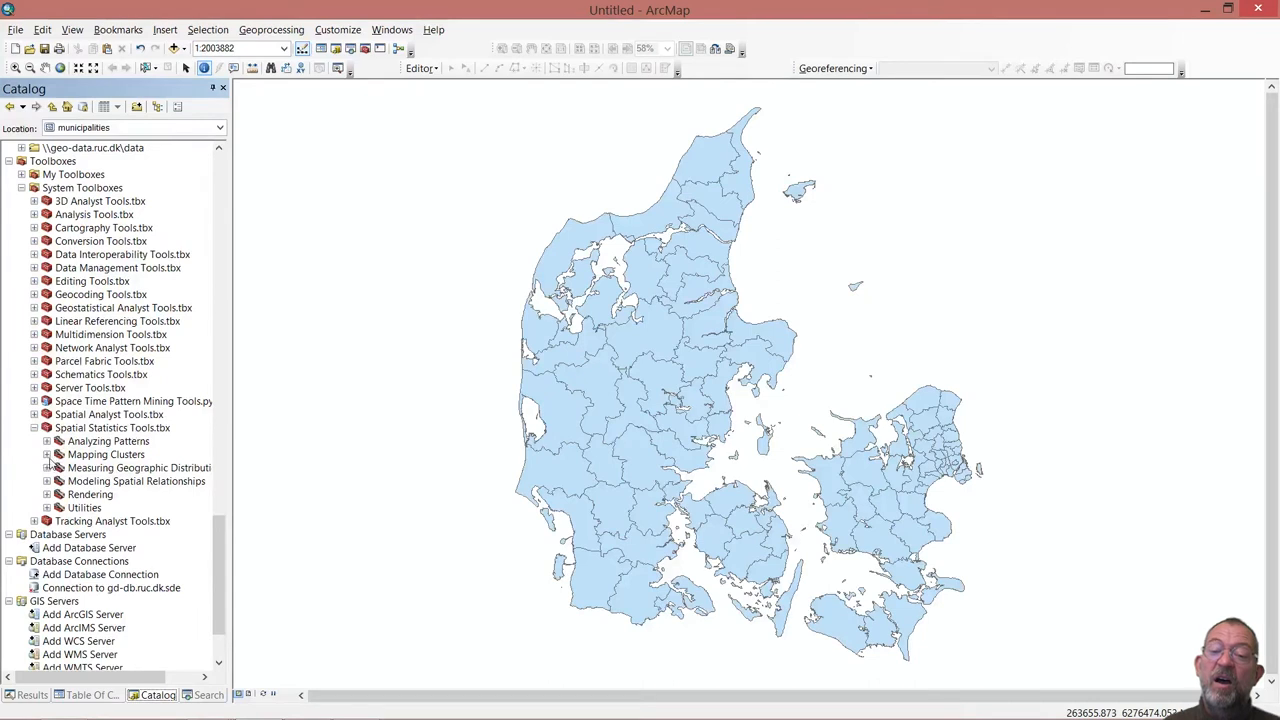
{"action": "left_click", "coordinate": [48, 454]}
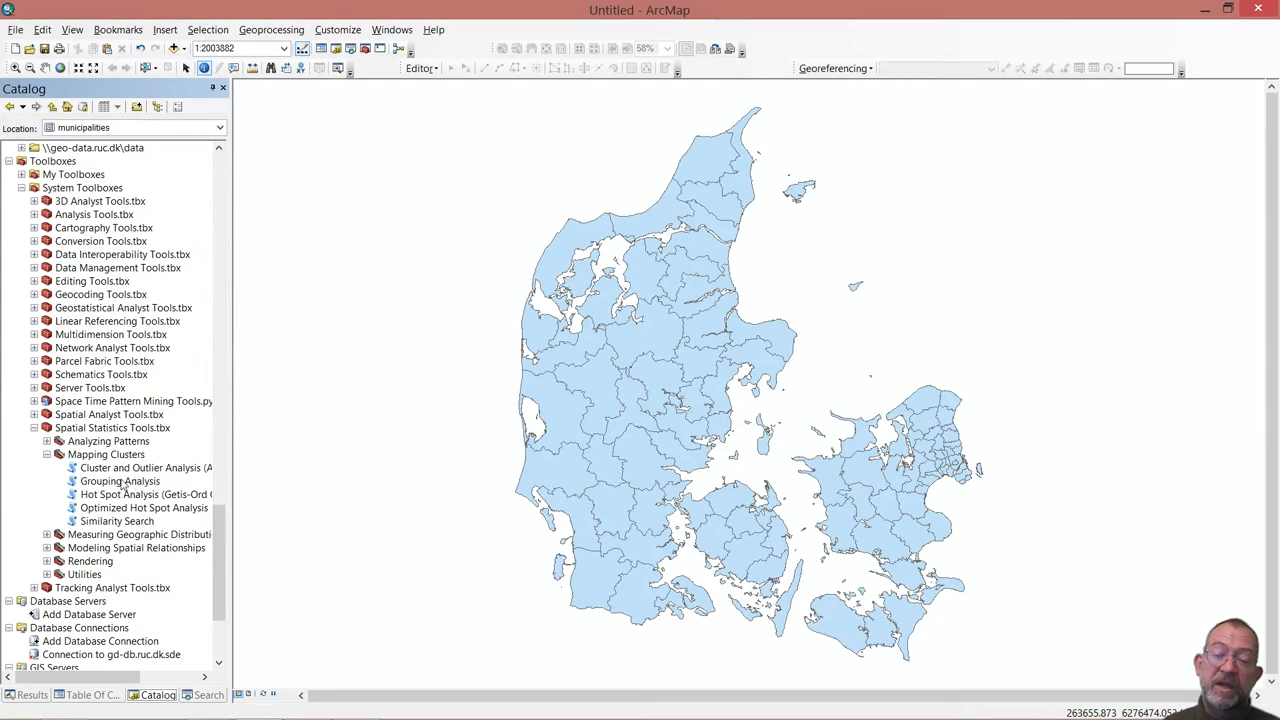
{"action": "double_click", "coordinate": [120, 480]}
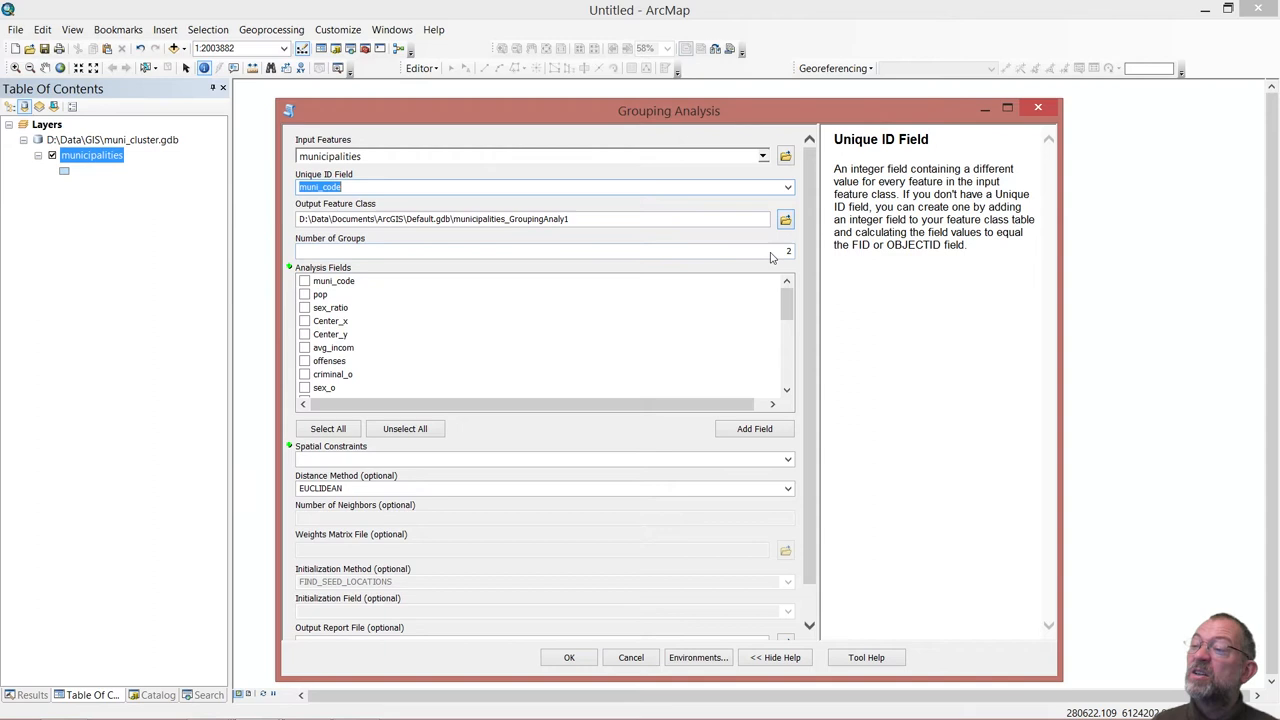
Set Number of Groups to 5 and tick sex_ratio as an analysis field.
{"action": "left_click", "coordinate": [540, 252]}
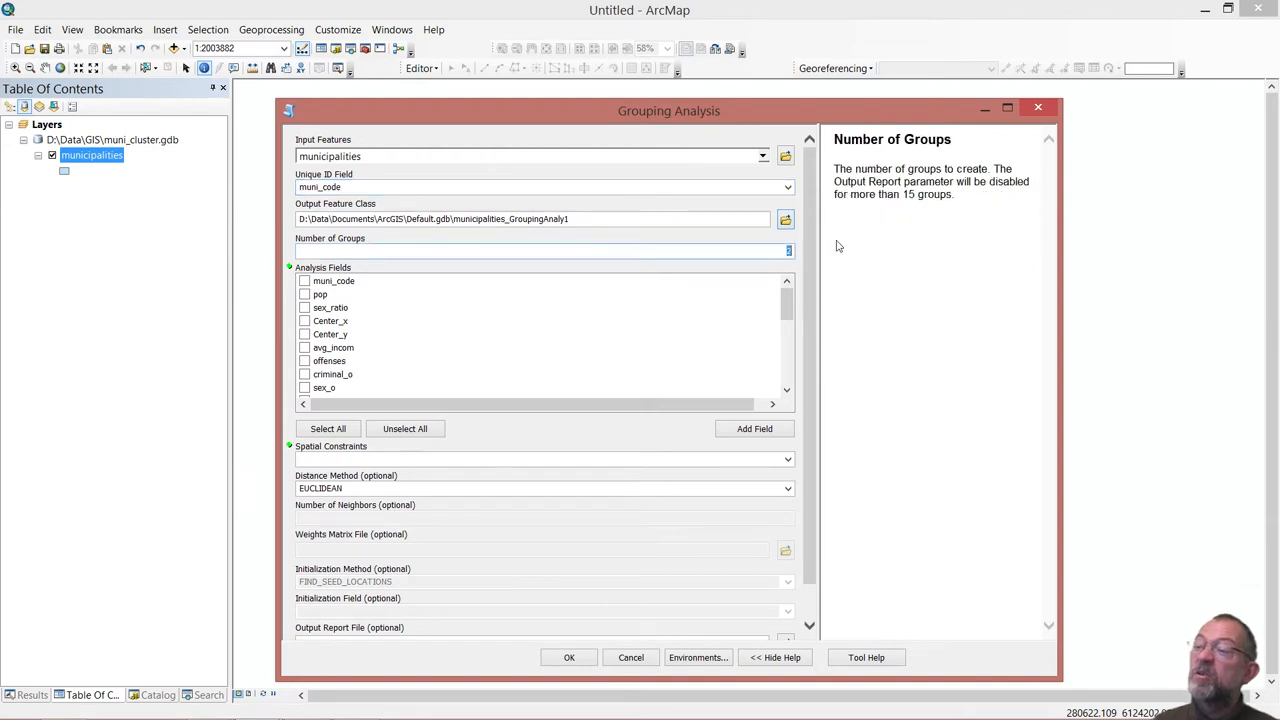
{"action": "type", "text": "5"}
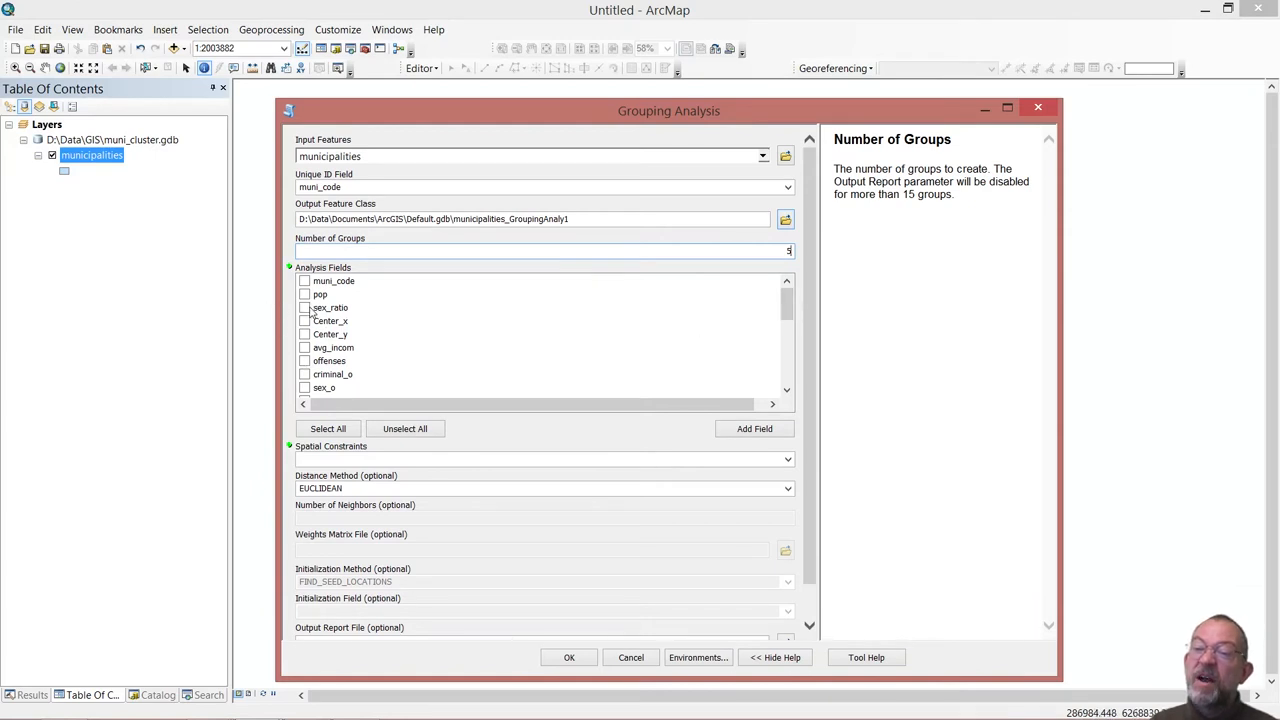
{"action": "left_click", "coordinate": [304, 308]}
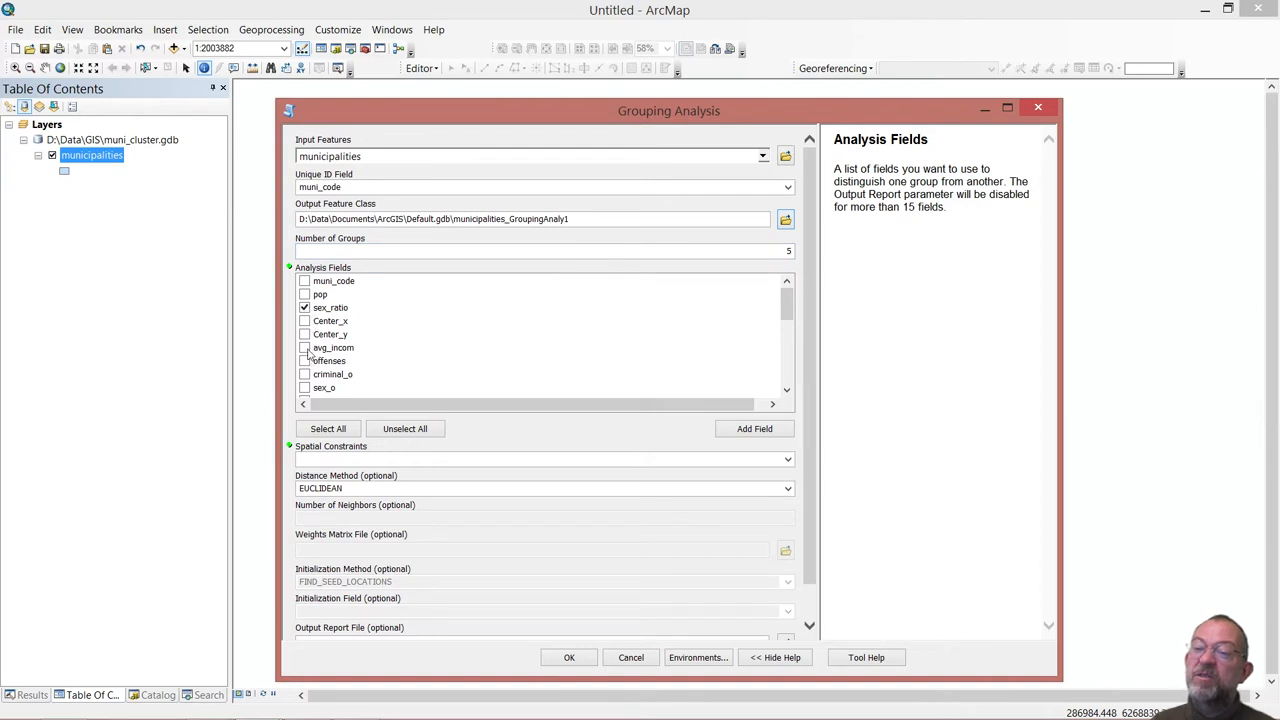
Tick avg_mcom, criminal_o and the library-books l_book_pp analysis fields.
{"action": "left_click", "coordinate": [304, 348]}
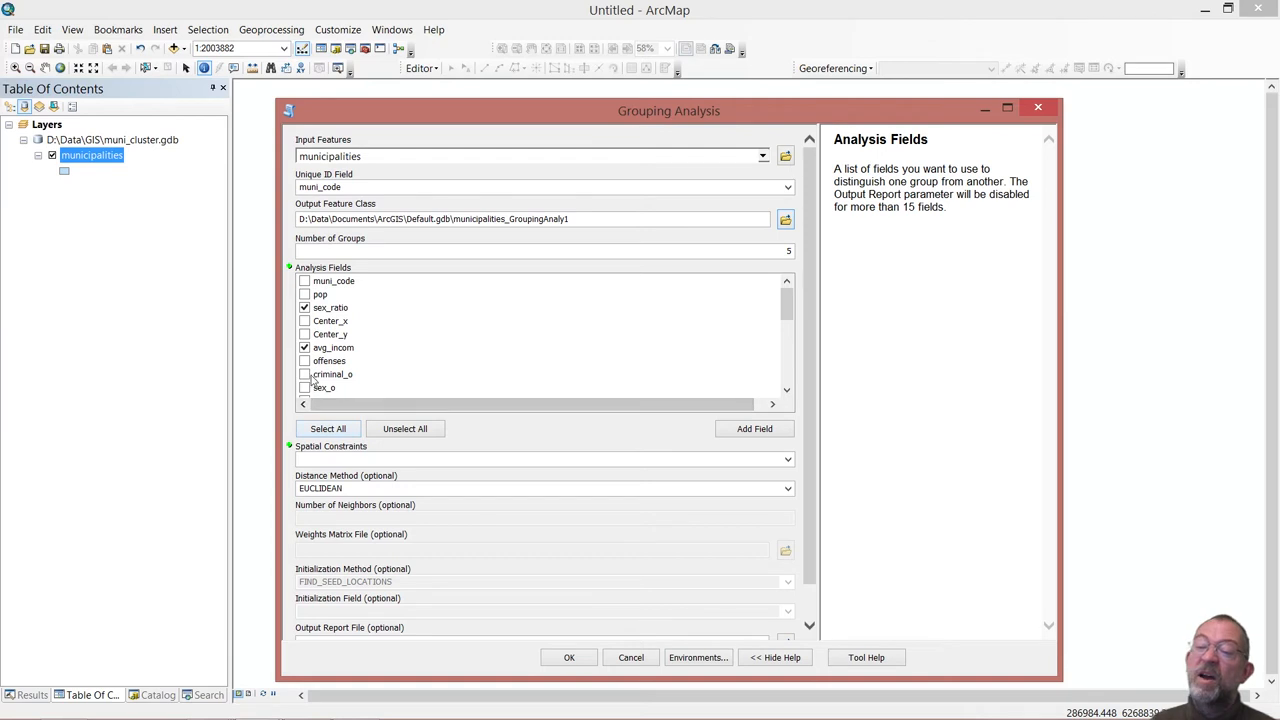
{"action": "left_click", "coordinate": [304, 374]}
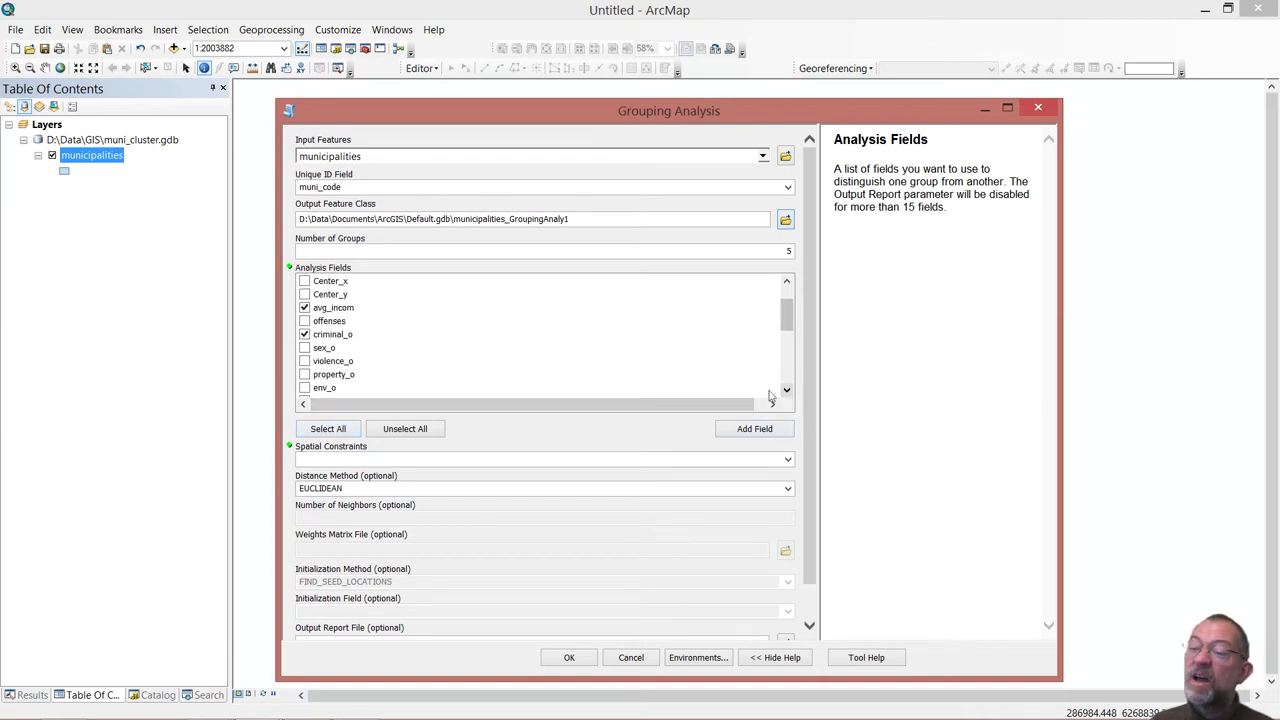
{"action": "left_click", "coordinate": [304, 360]}
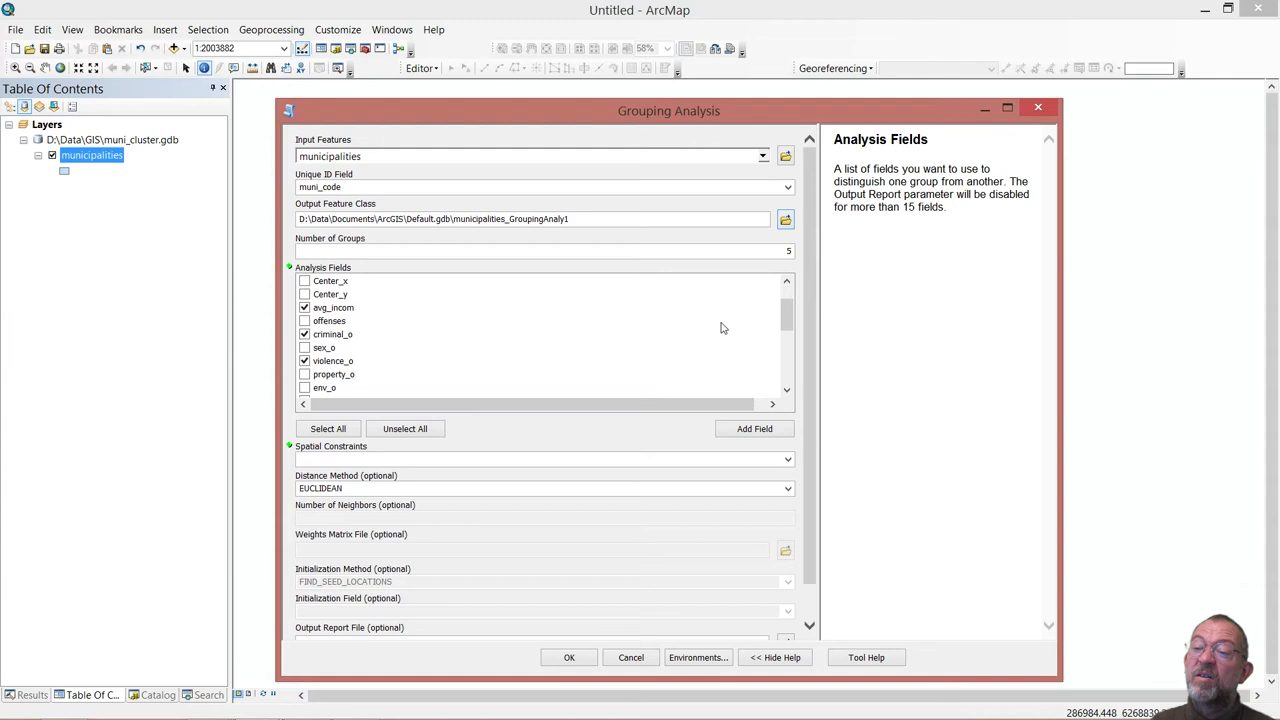
{"action": "mouse_move", "coordinate": [788, 318]}
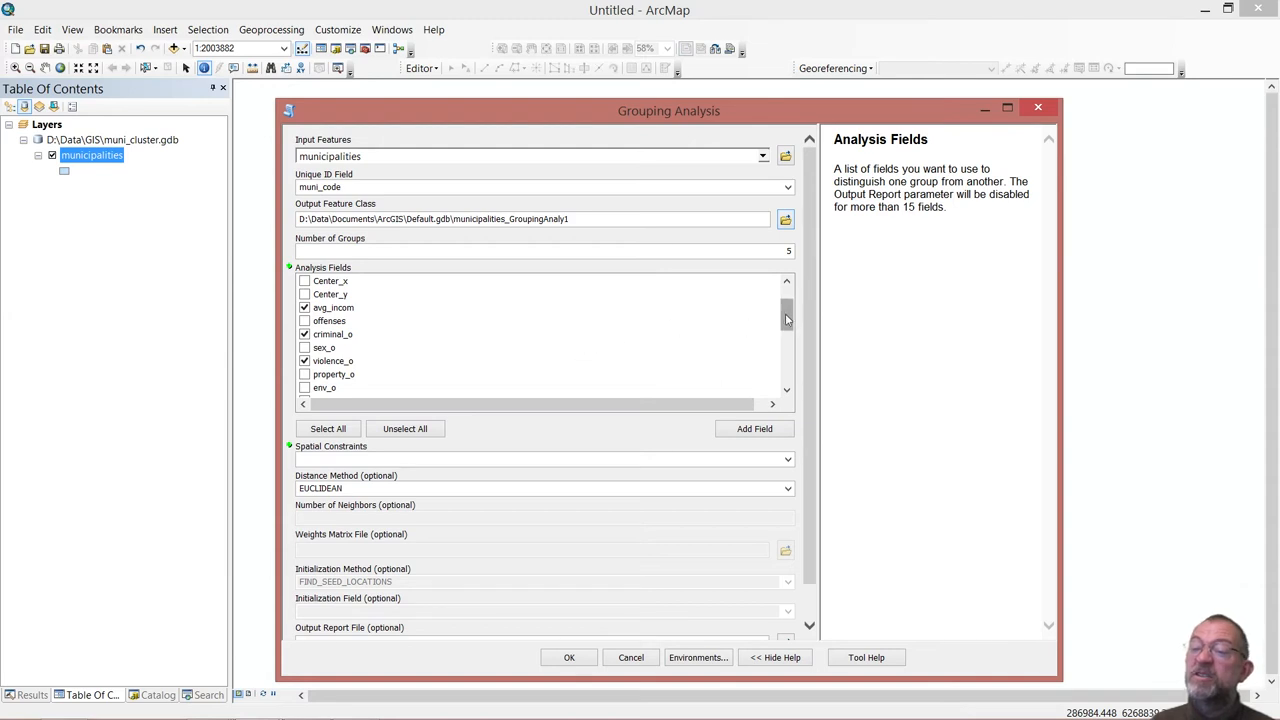
{"action": "scroll", "scroll_direction": "down", "scroll_amount": 3}
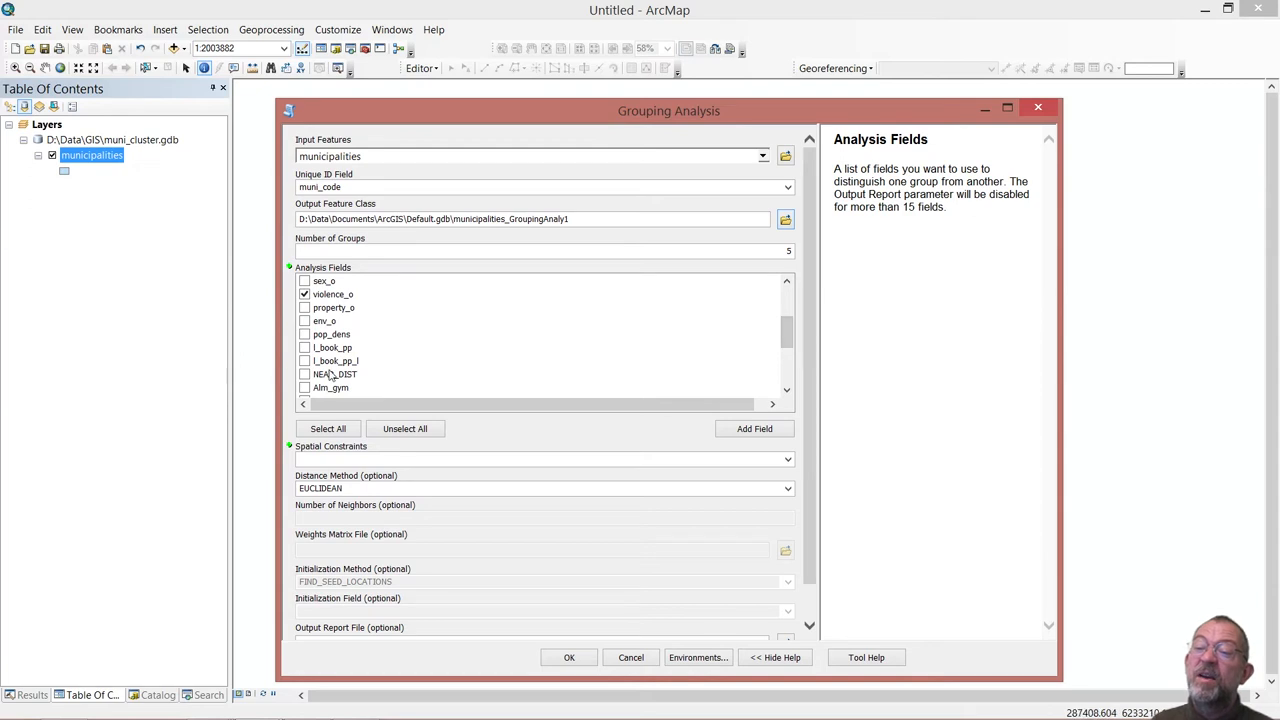
{"action": "left_click", "coordinate": [304, 360]}
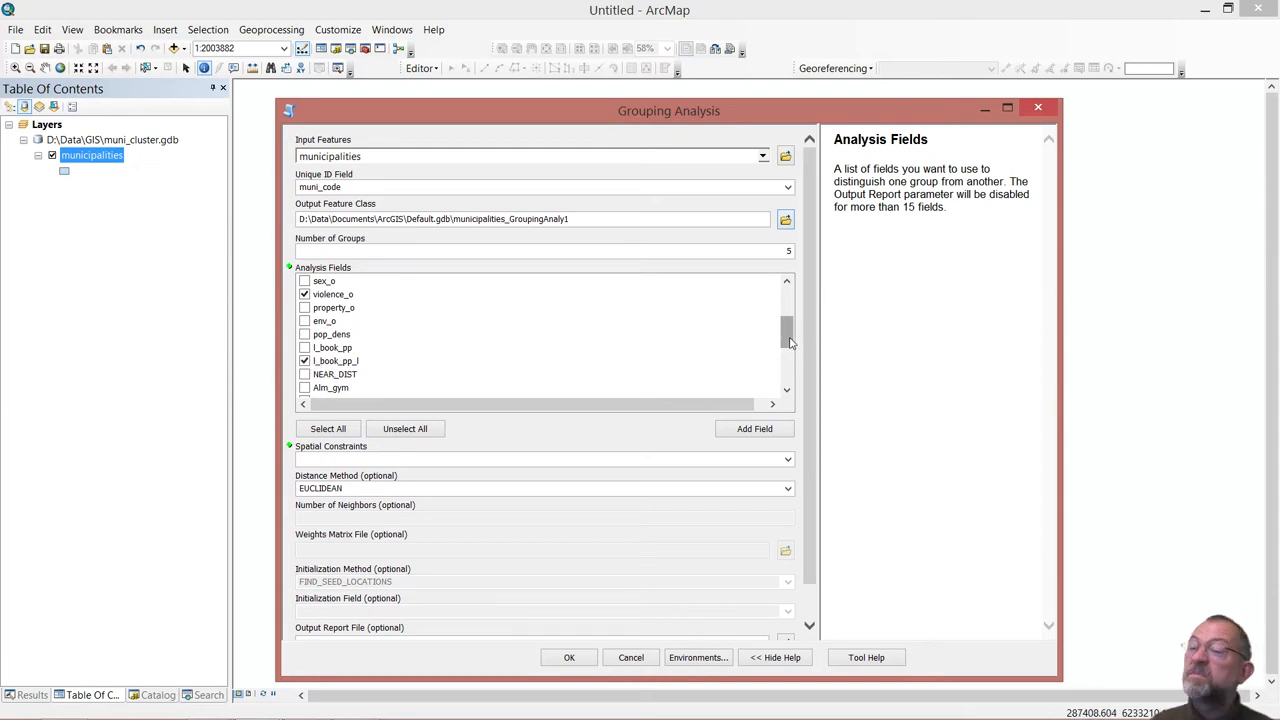
{"action": "scroll", "scroll_direction": "down", "scroll_amount": 3}
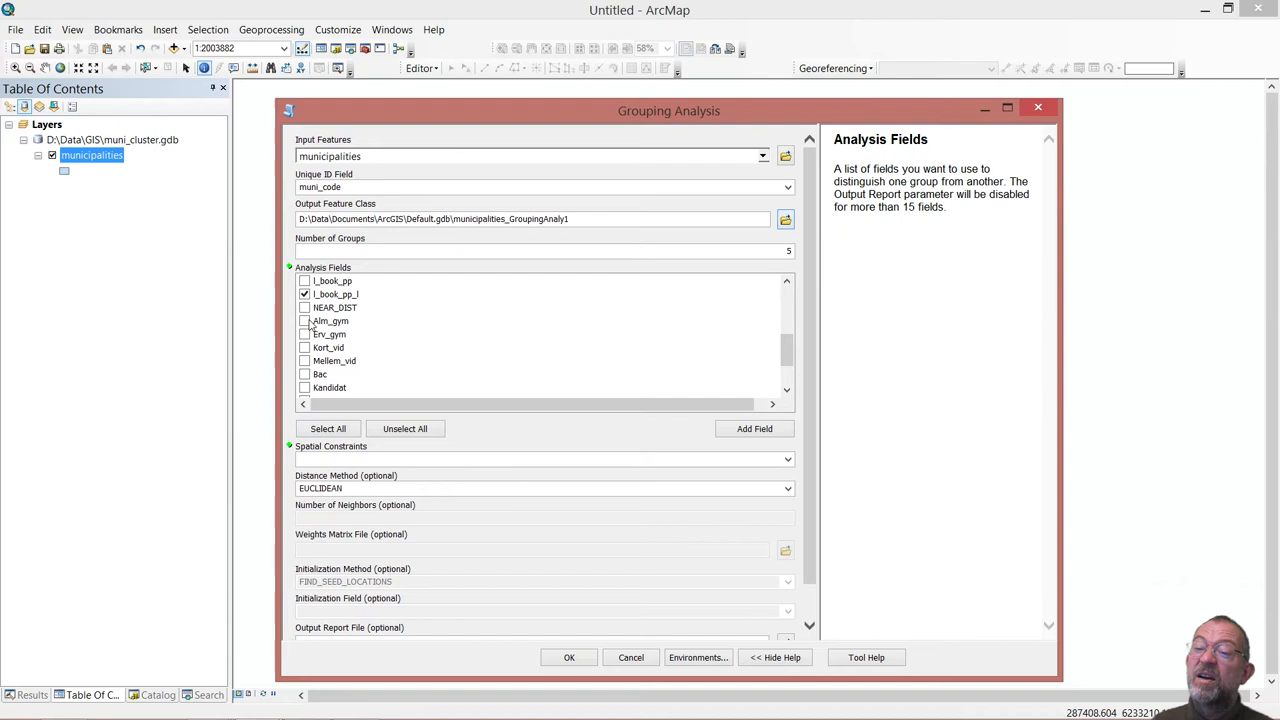
Tick Alm_gym, Erv_gym, Bac, Kandidat, Phd and Waits_to_doctor, then view the spatial constraint choices.
{"action": "left_click", "coordinate": [304, 320]}
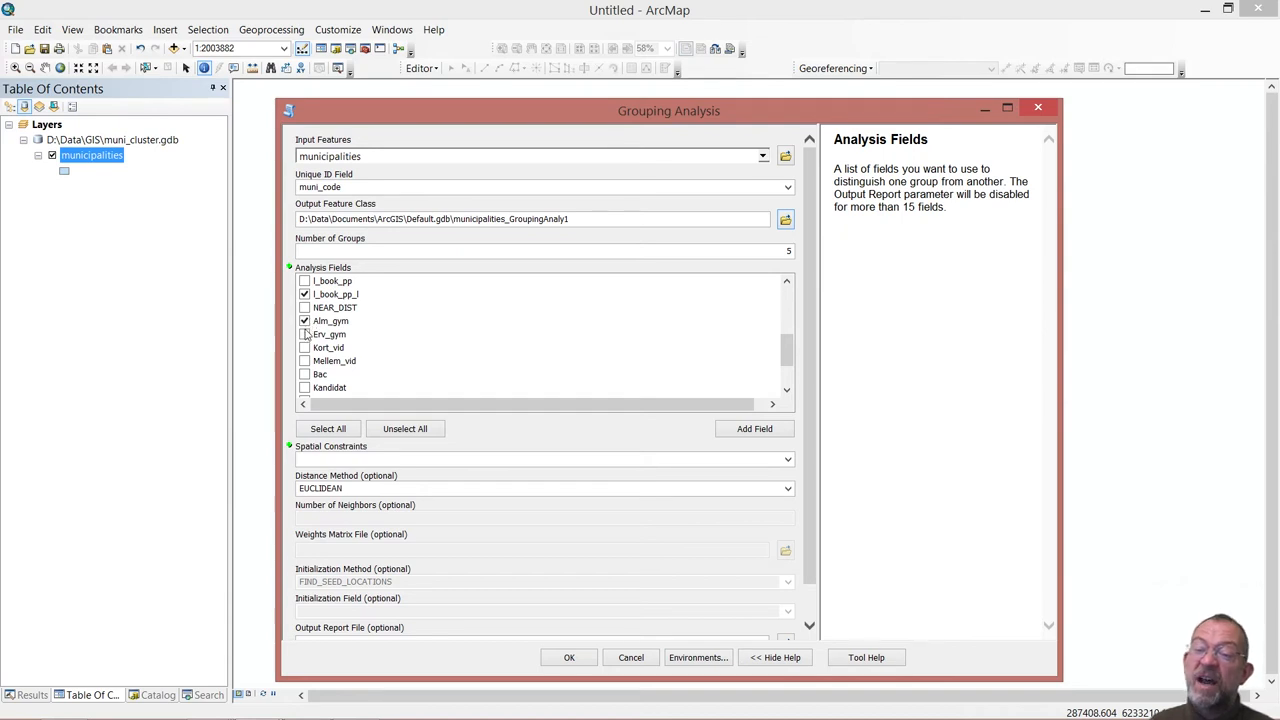
{"action": "left_click", "coordinate": [304, 334]}
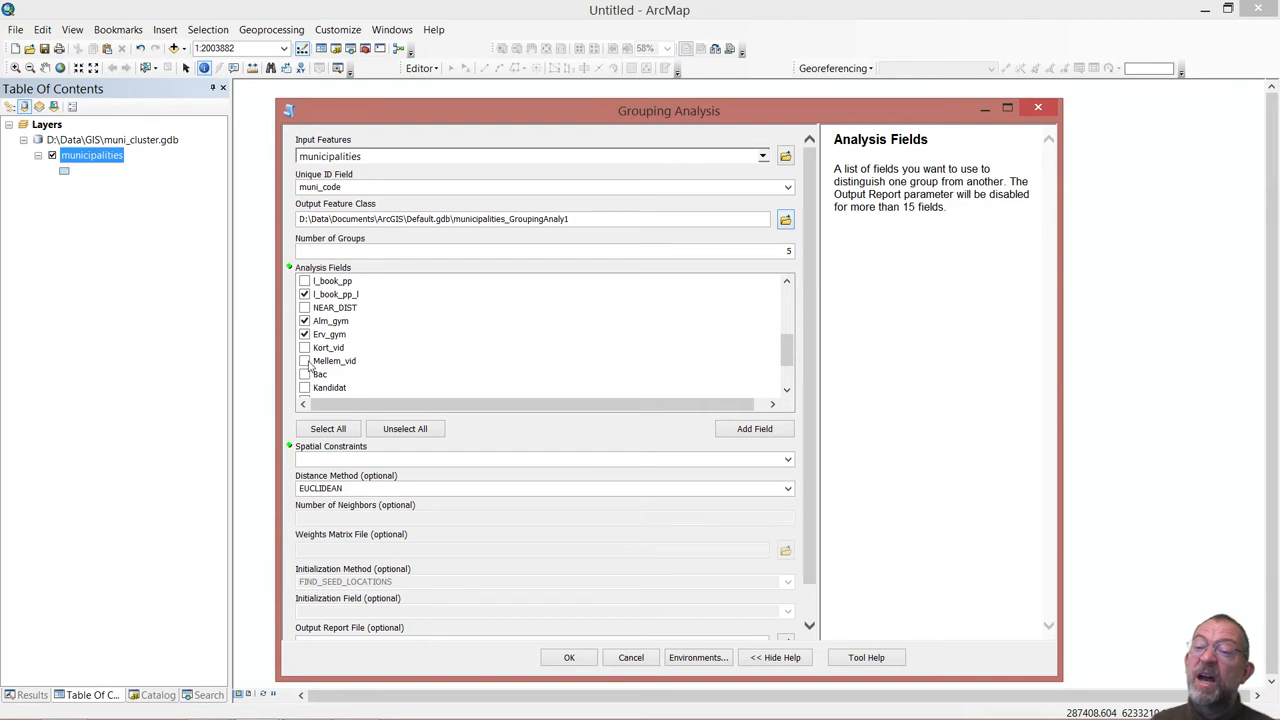
{"action": "left_click", "coordinate": [304, 374]}
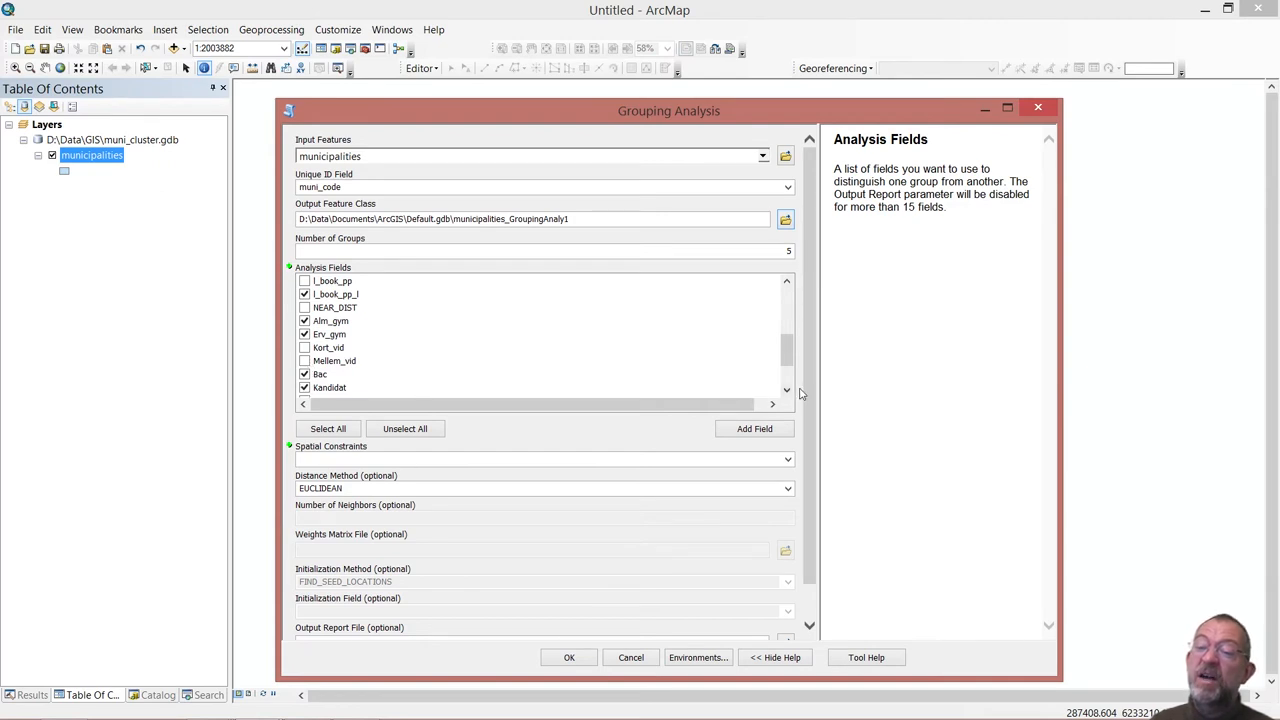
{"action": "left_click", "coordinate": [786, 390]}
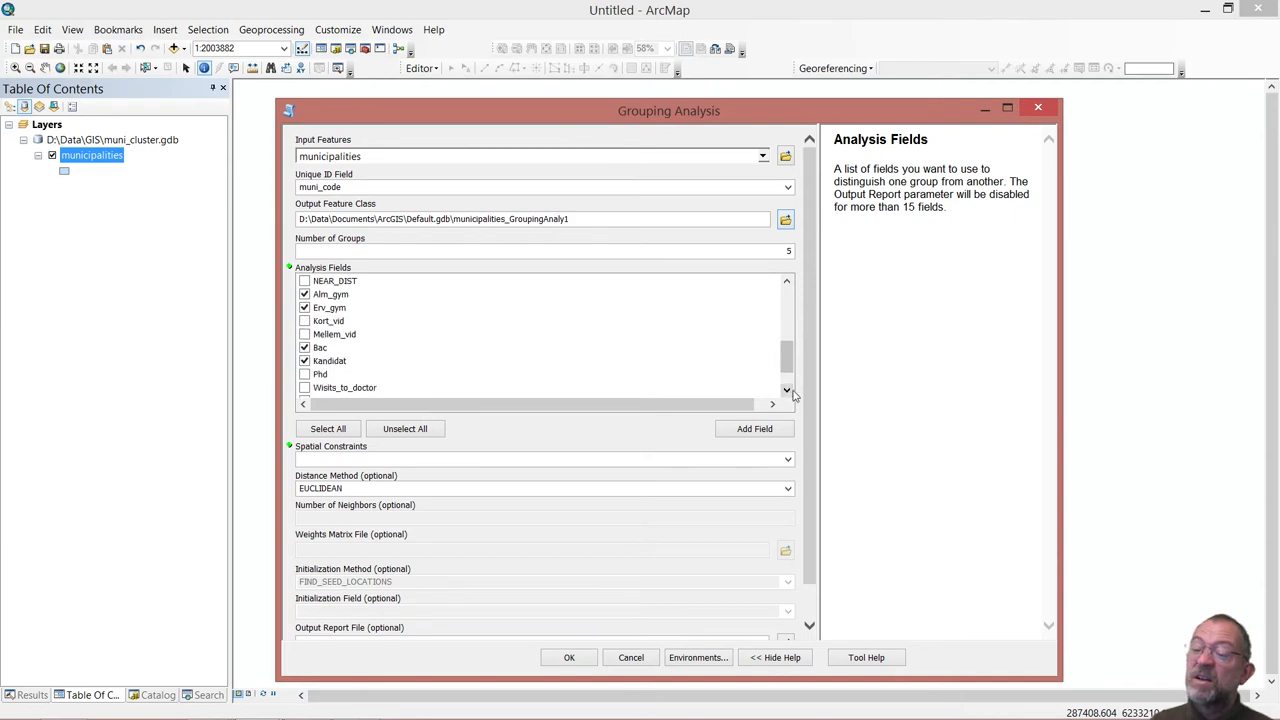
{"action": "left_click", "coordinate": [304, 374]}
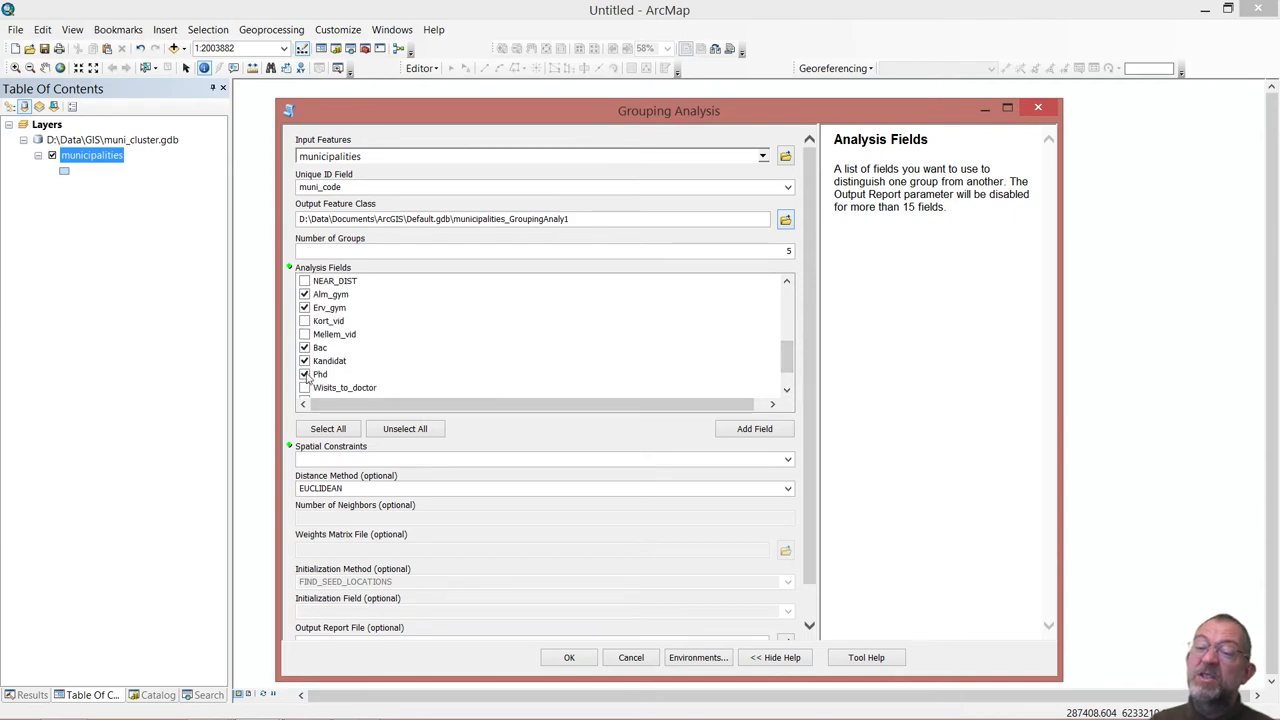
{"action": "left_click", "coordinate": [304, 388]}
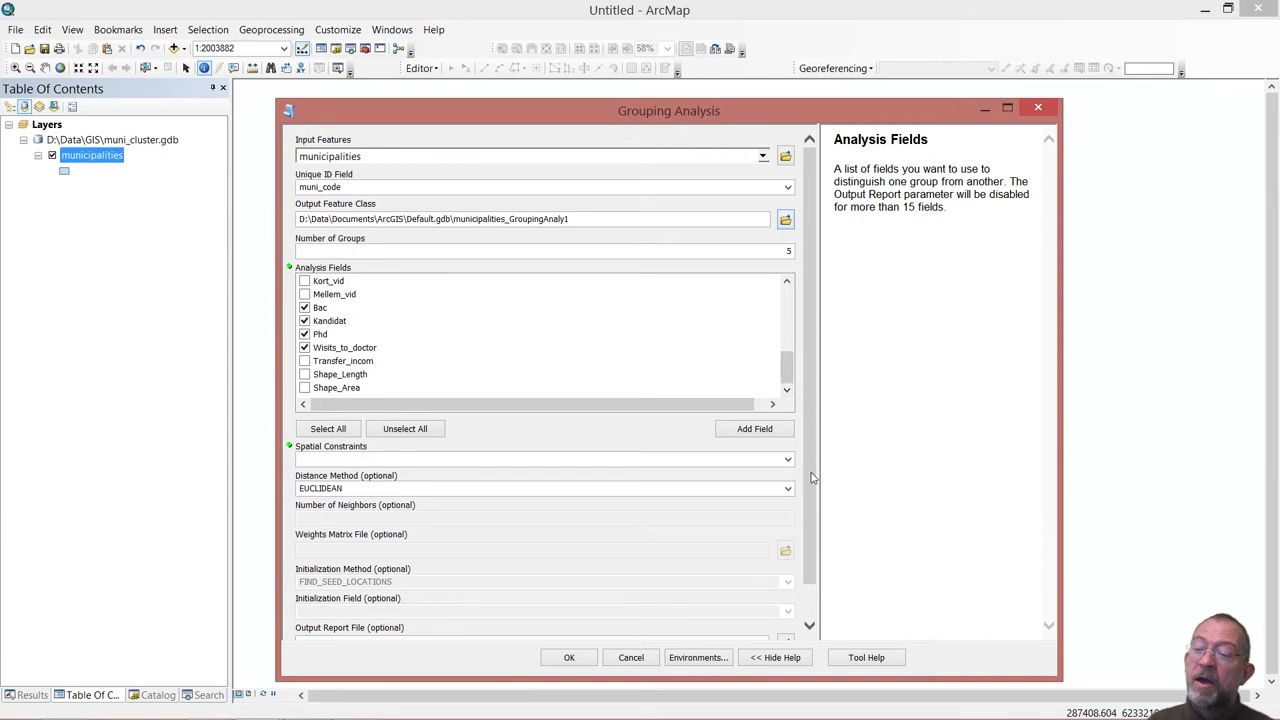
{"action": "scroll", "scroll_direction": "down", "scroll_amount": 3}
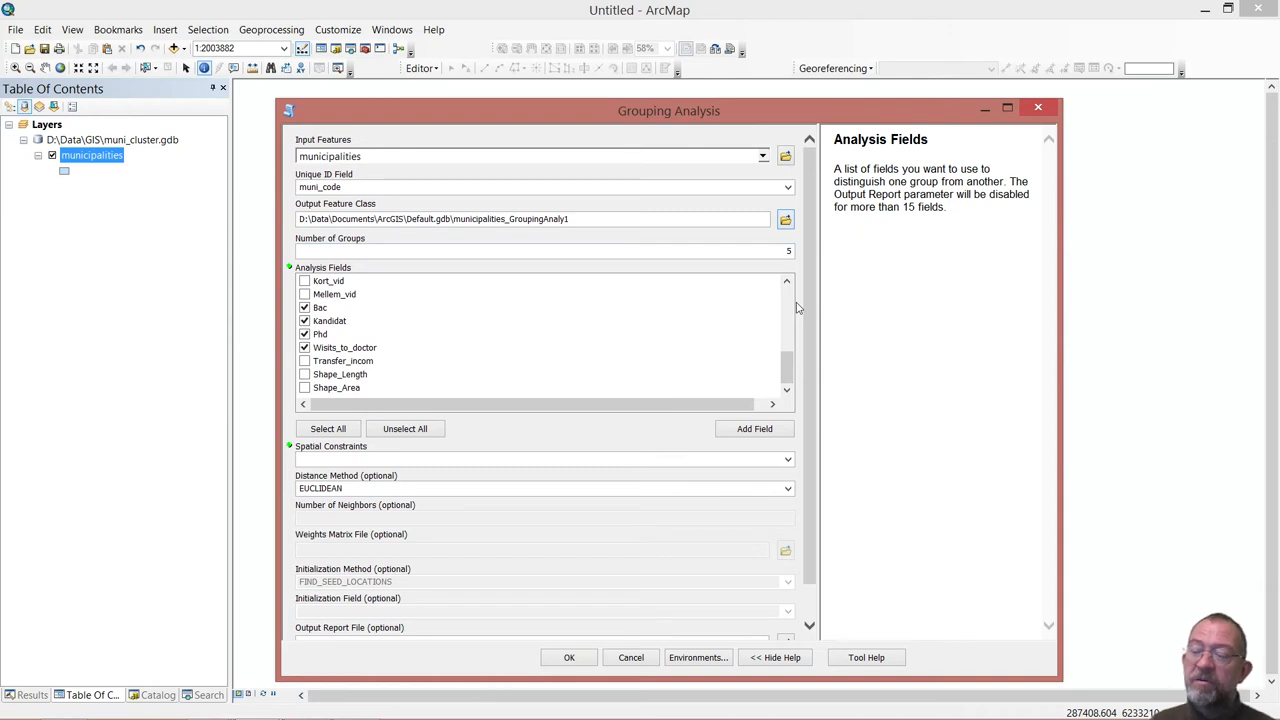
{"action": "mouse_move", "coordinate": [896, 220]}
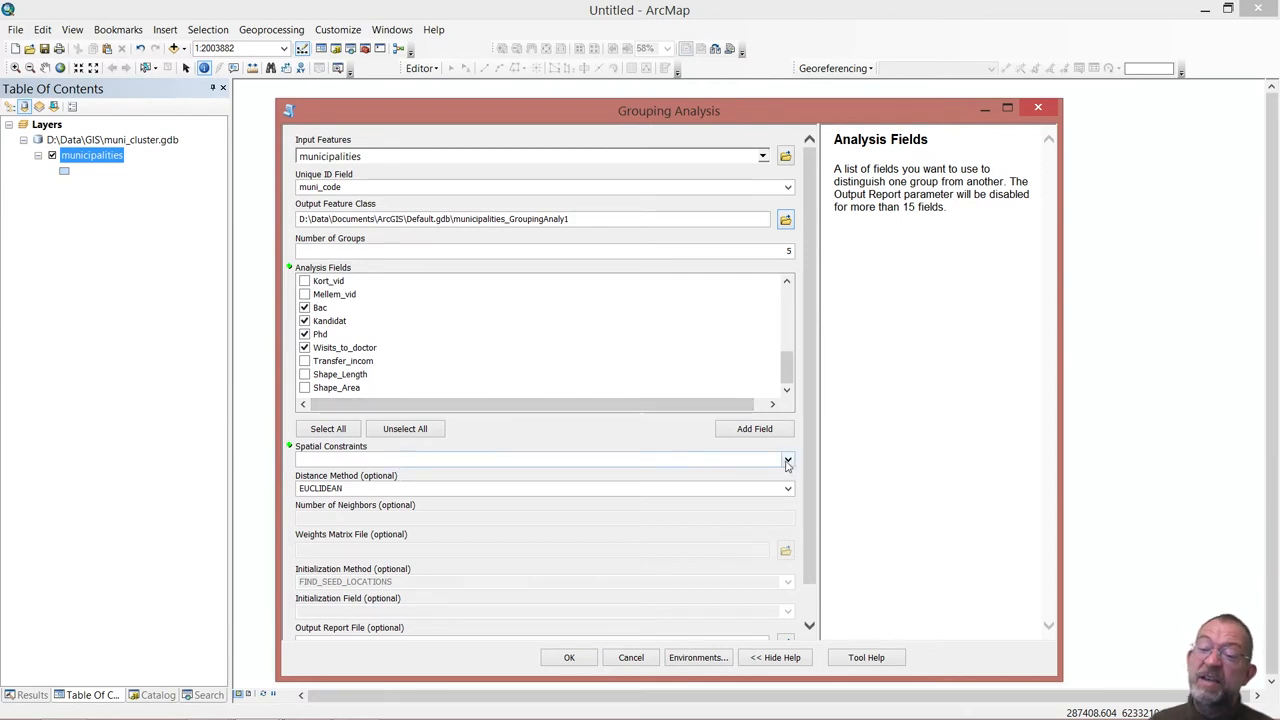
{"action": "left_click", "coordinate": [788, 460]}
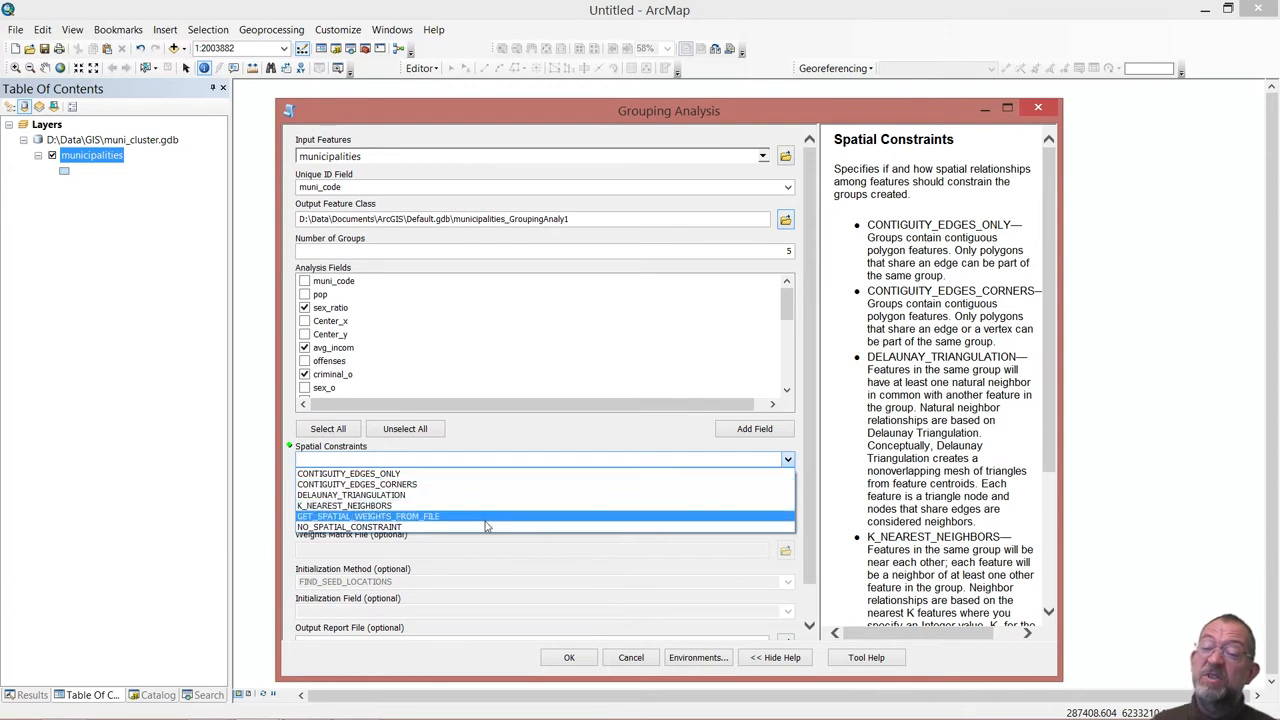
Choose NO_SPATIAL_CONSTRAINT, enable Evaluate Optimal Number of Groups, and browse for the report location.
{"action": "left_click", "coordinate": [348, 528]}
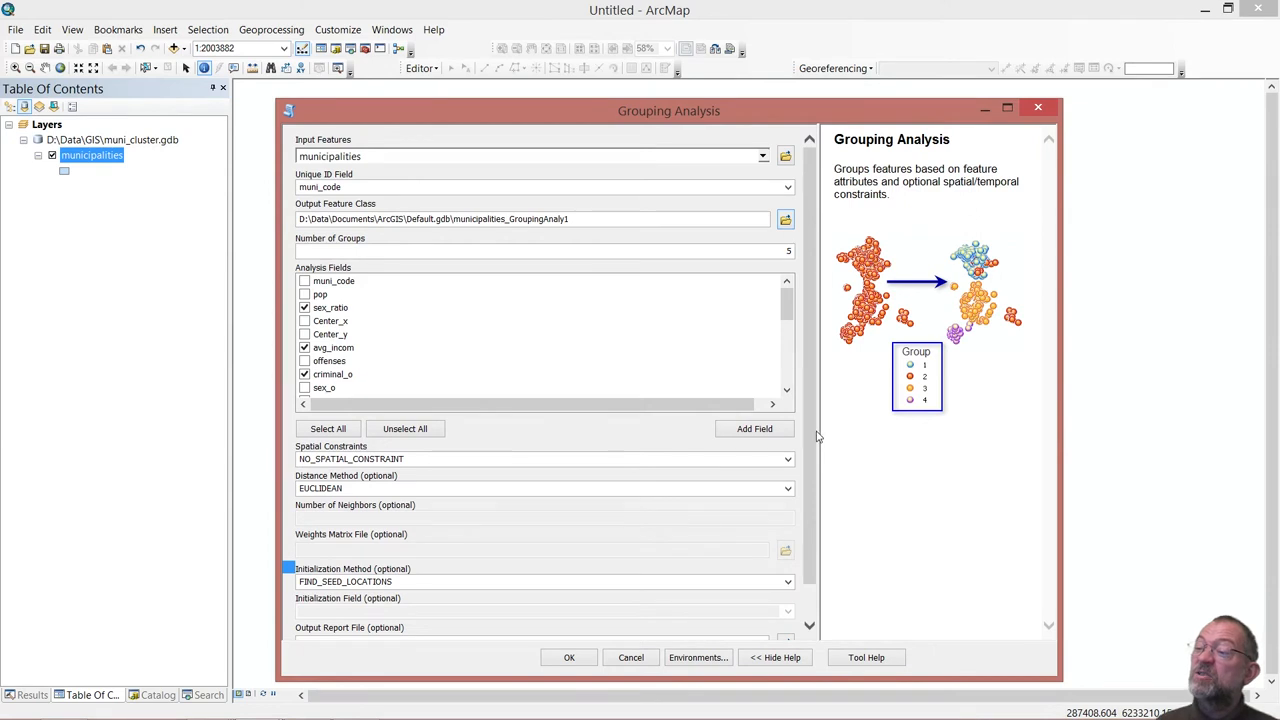
{"action": "scroll", "scroll_direction": "down", "scroll_amount": 3}
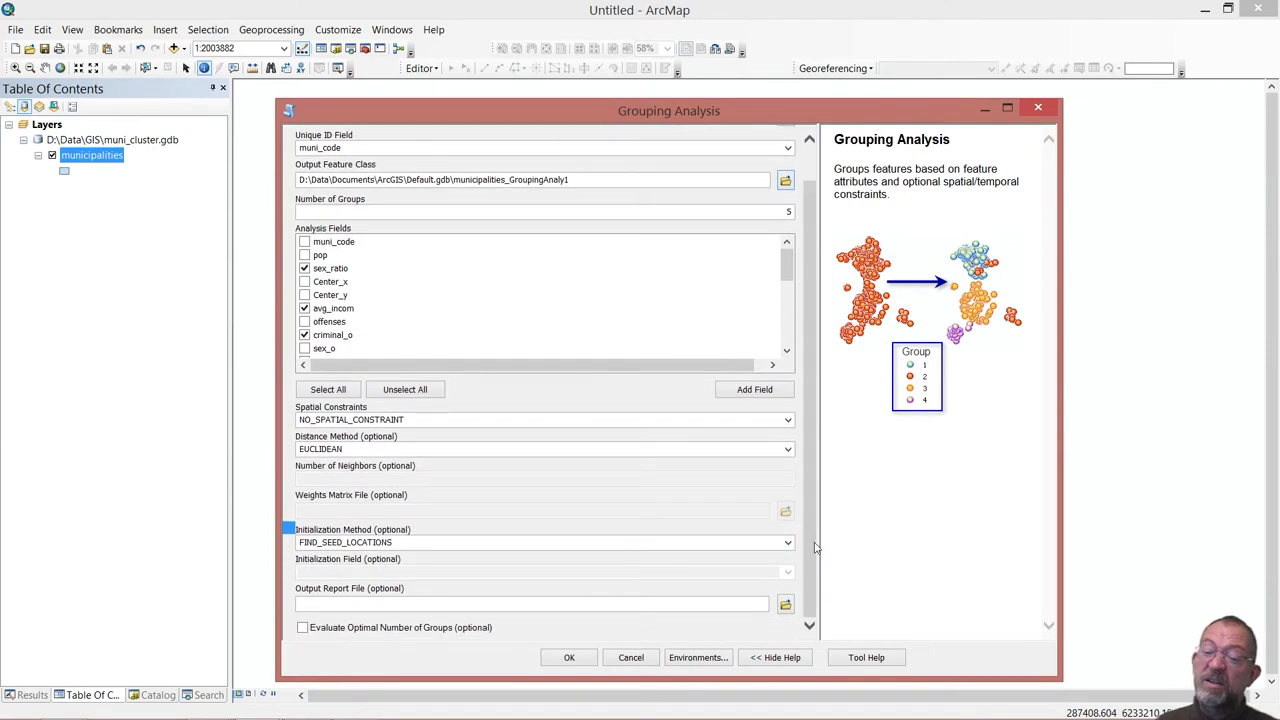
{"action": "mouse_move", "coordinate": [304, 628]}
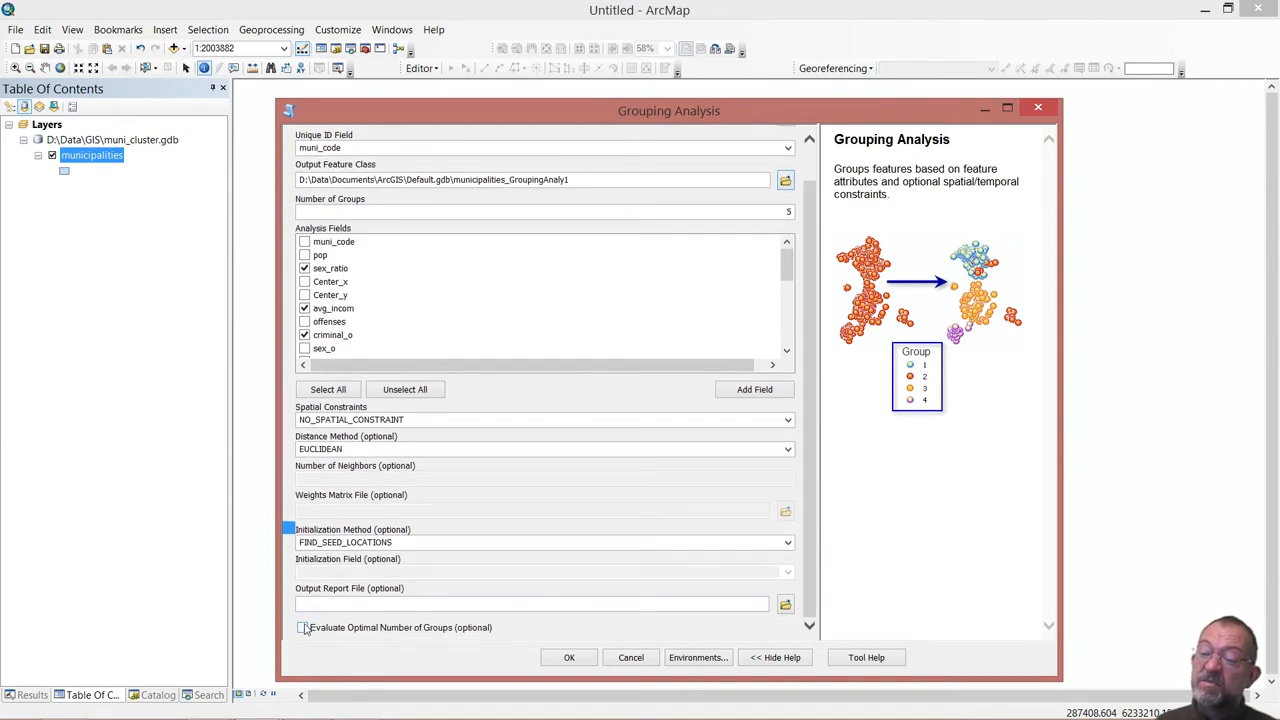
{"action": "left_click", "coordinate": [304, 628]}
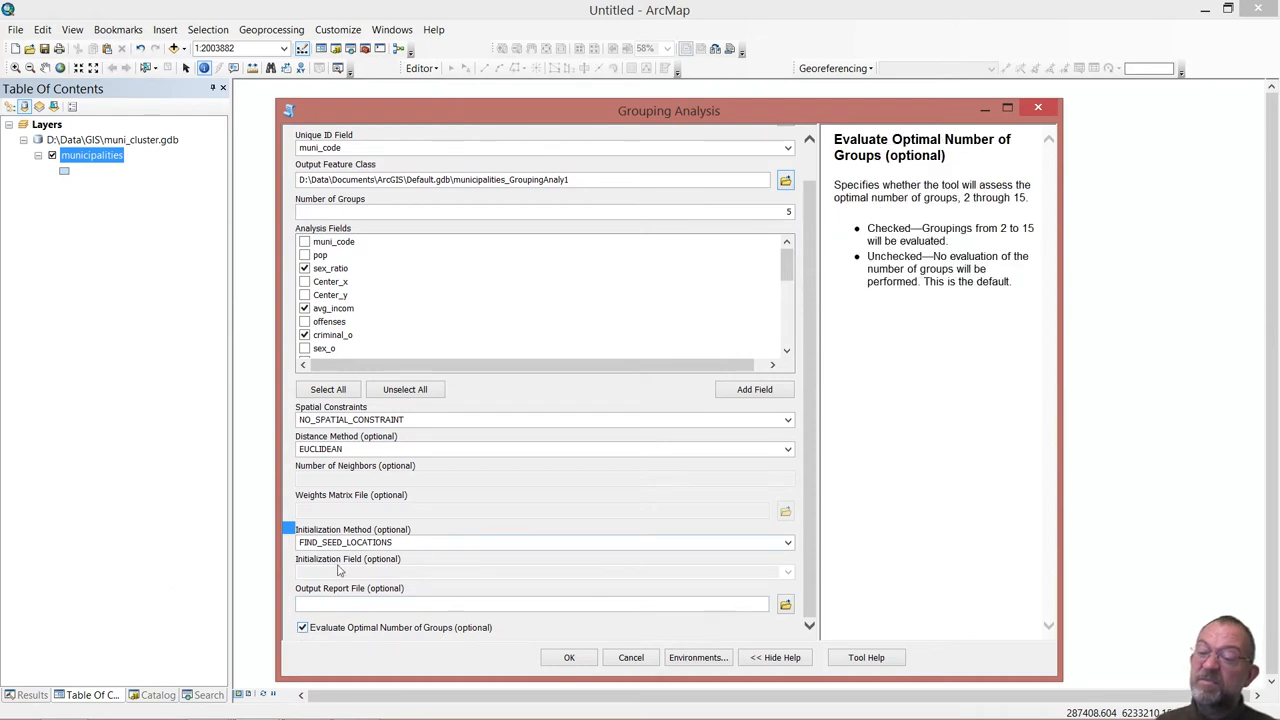
{"action": "mouse_move", "coordinate": [460, 560]}
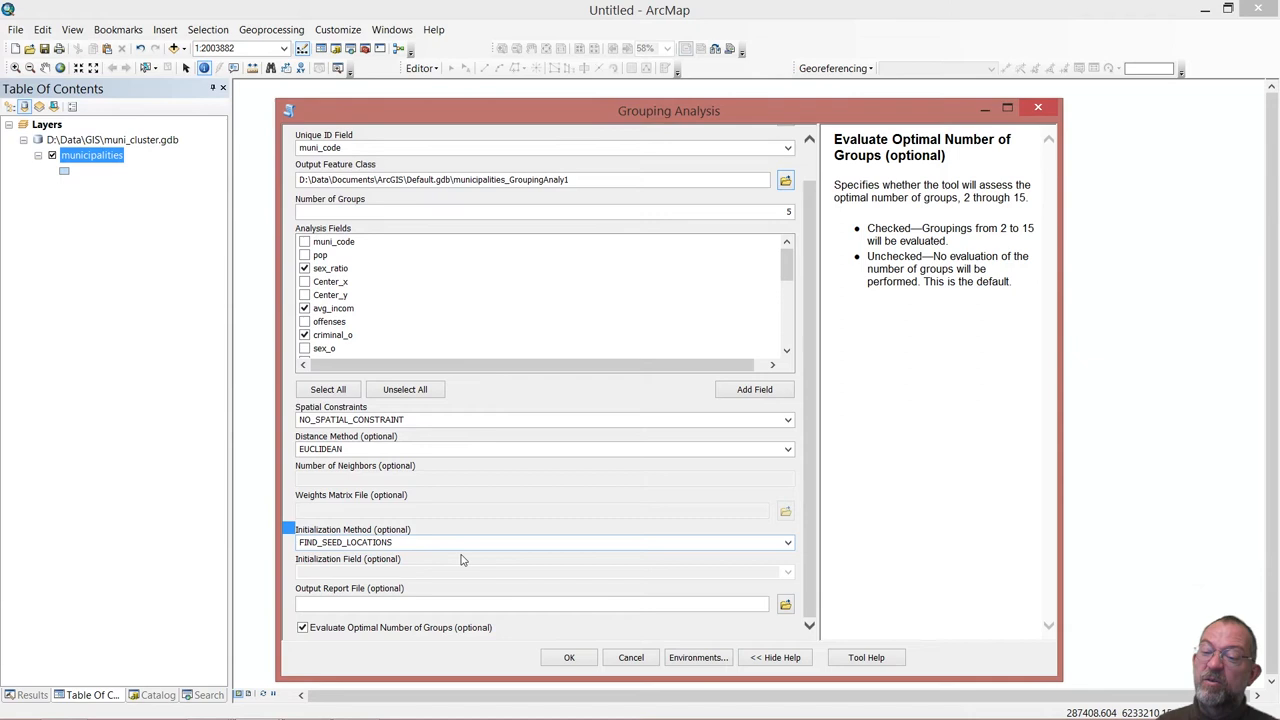
{"action": "mouse_move", "coordinate": [416, 552]}
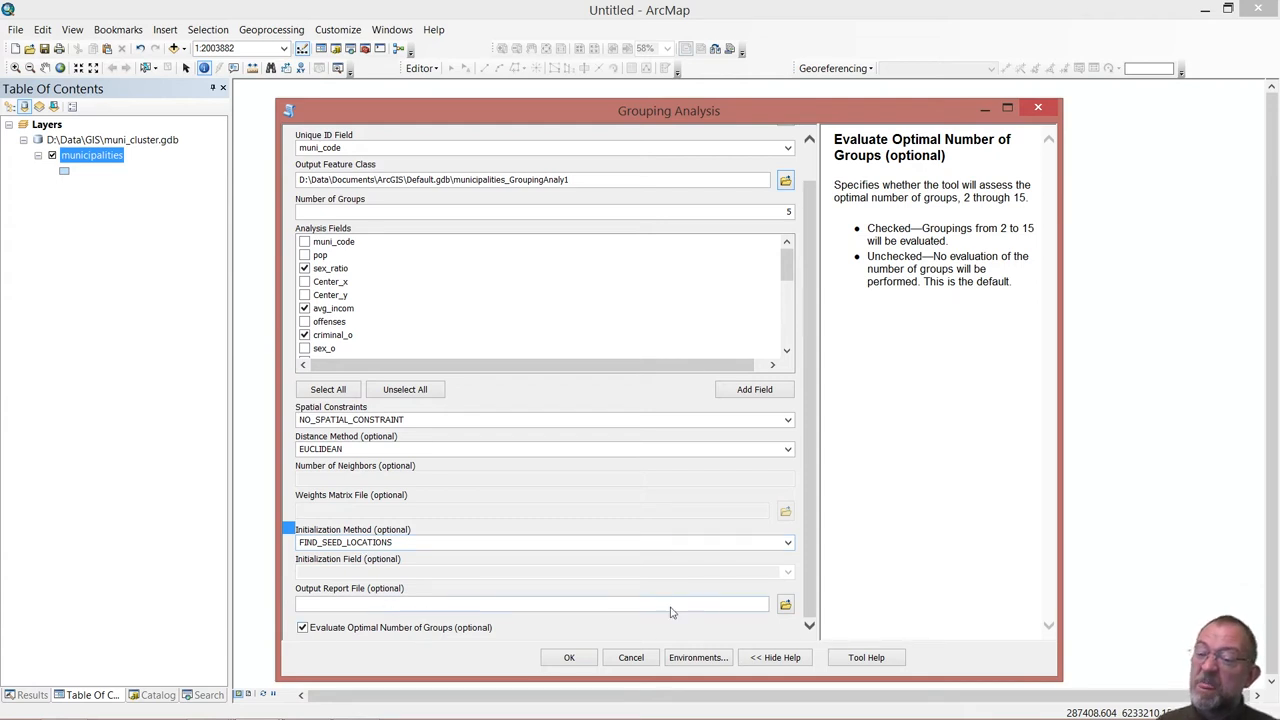
{"action": "left_click", "coordinate": [786, 604]}
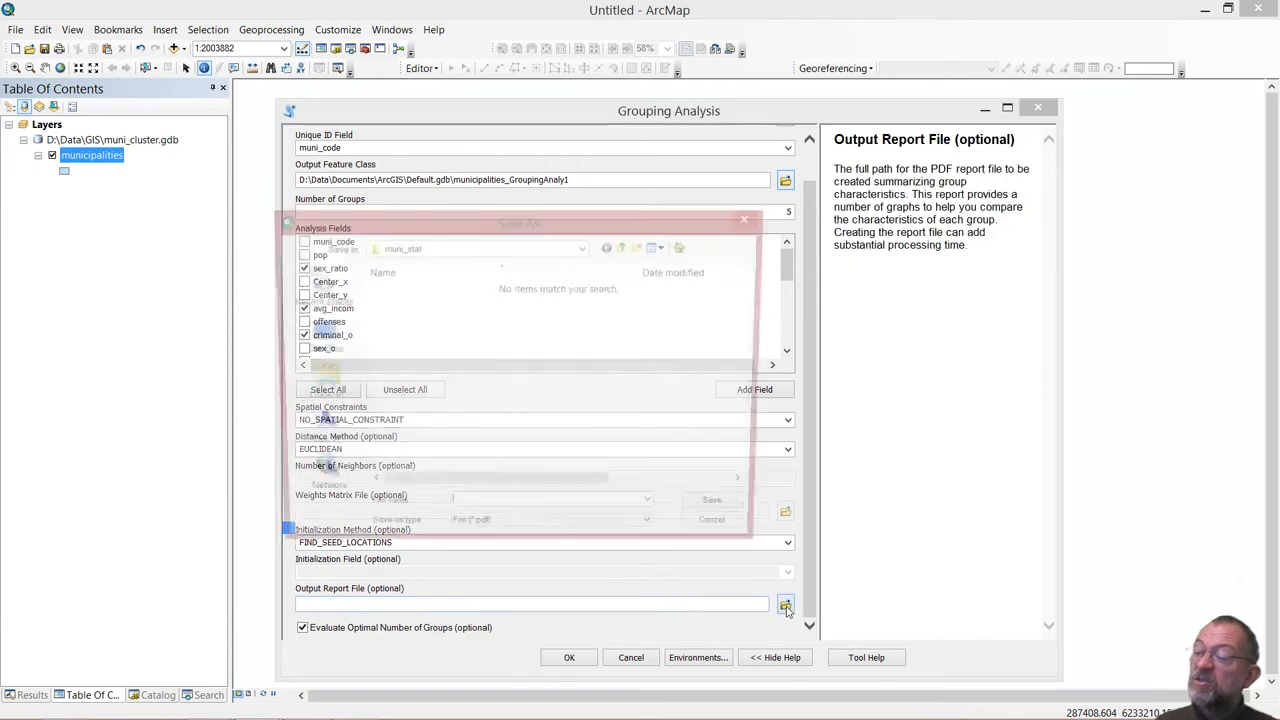
Name the output report run2.pdf in the muni_stat folder and confirm it.
{"action": "left_click", "coordinate": [786, 604]}
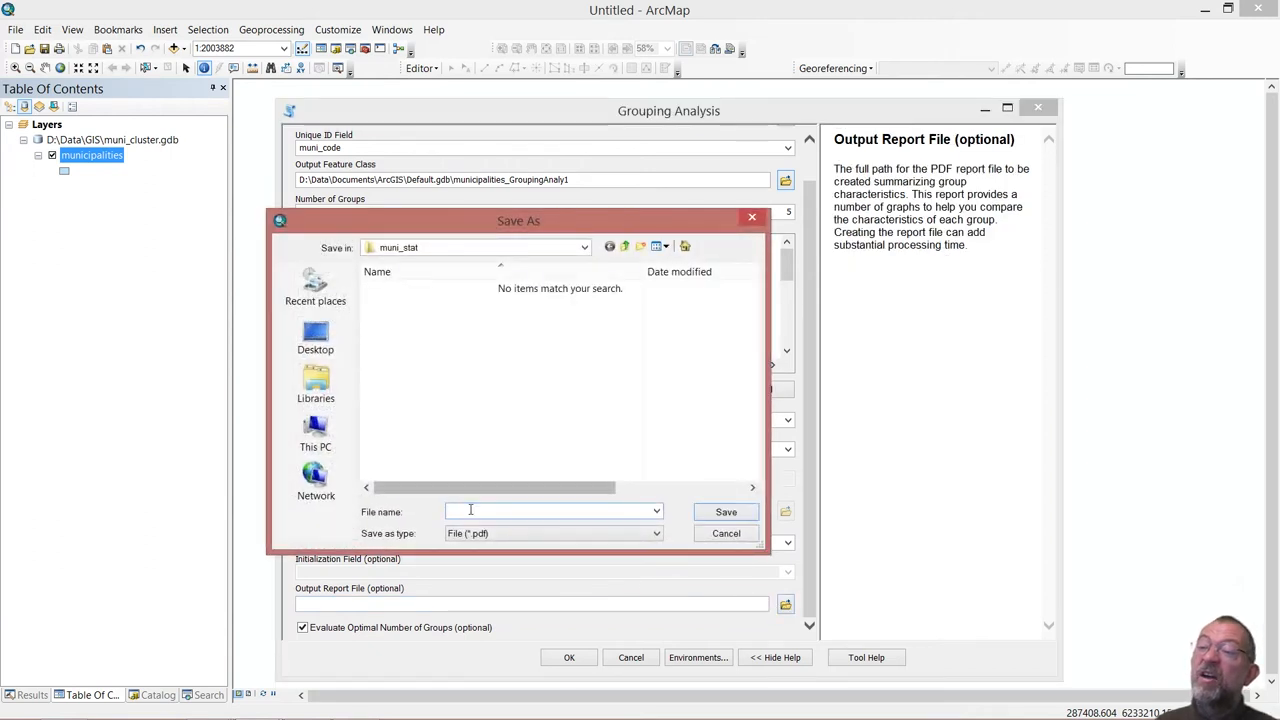
{"action": "type", "text": "run2"}
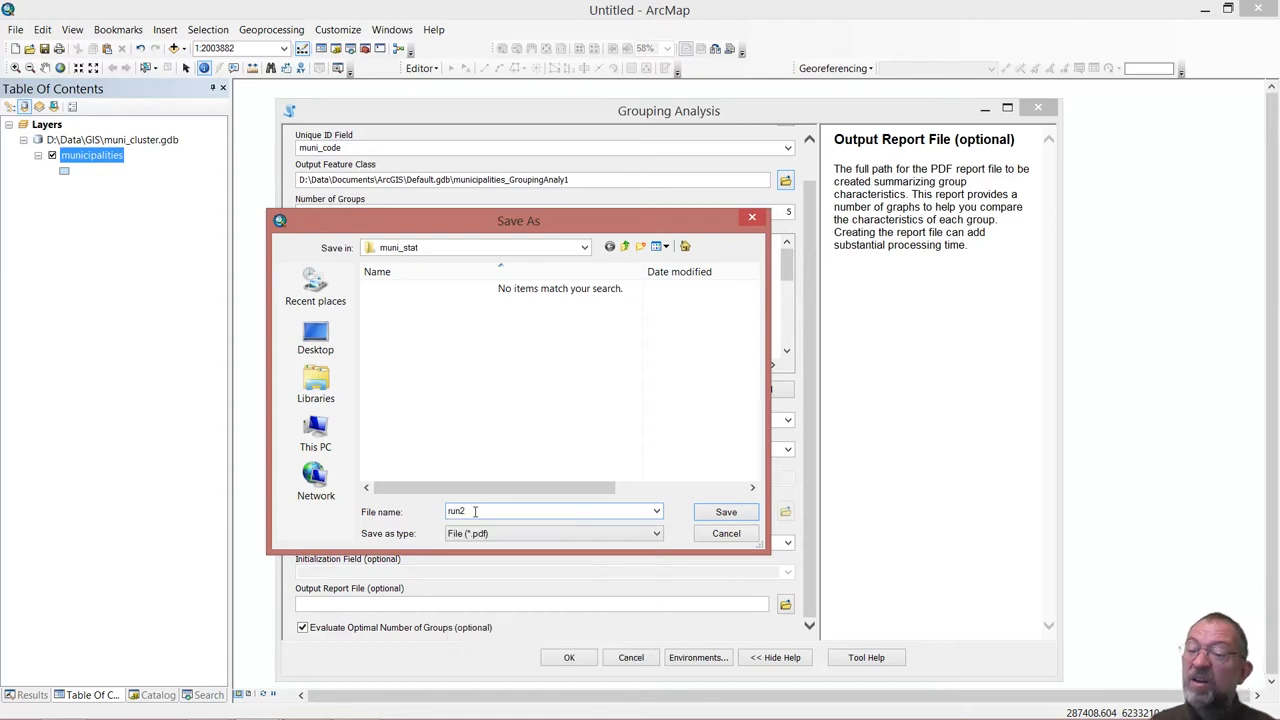
{"action": "type", "text": ".pdf"}
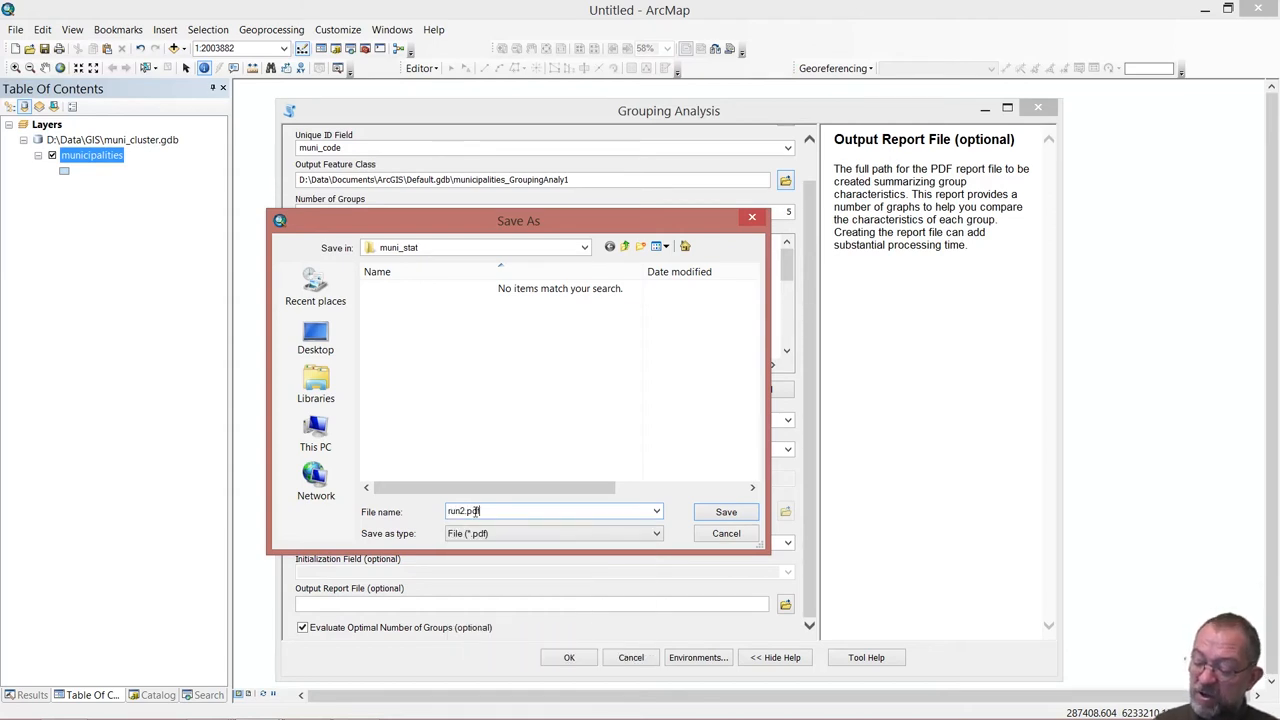
{"action": "left_click", "coordinate": [724, 512]}
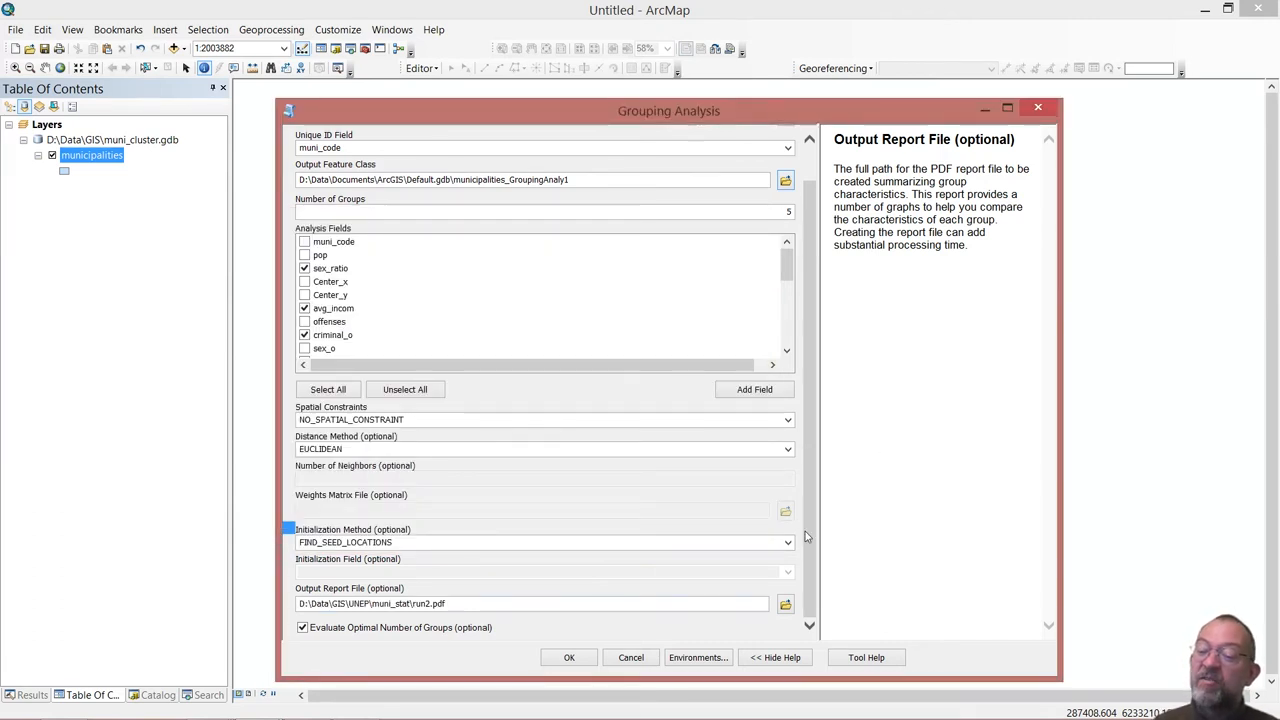
{"action": "mouse_move", "coordinate": [528, 630]}
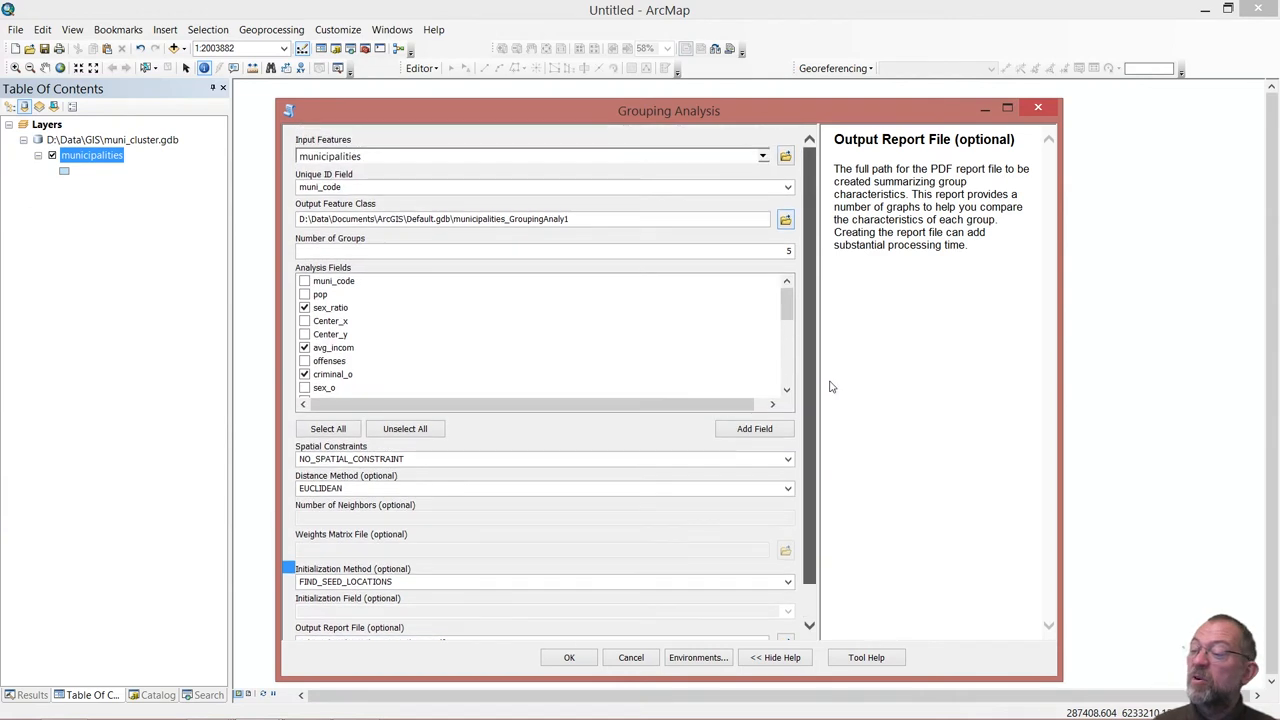
{"action": "mouse_move", "coordinate": [812, 264]}
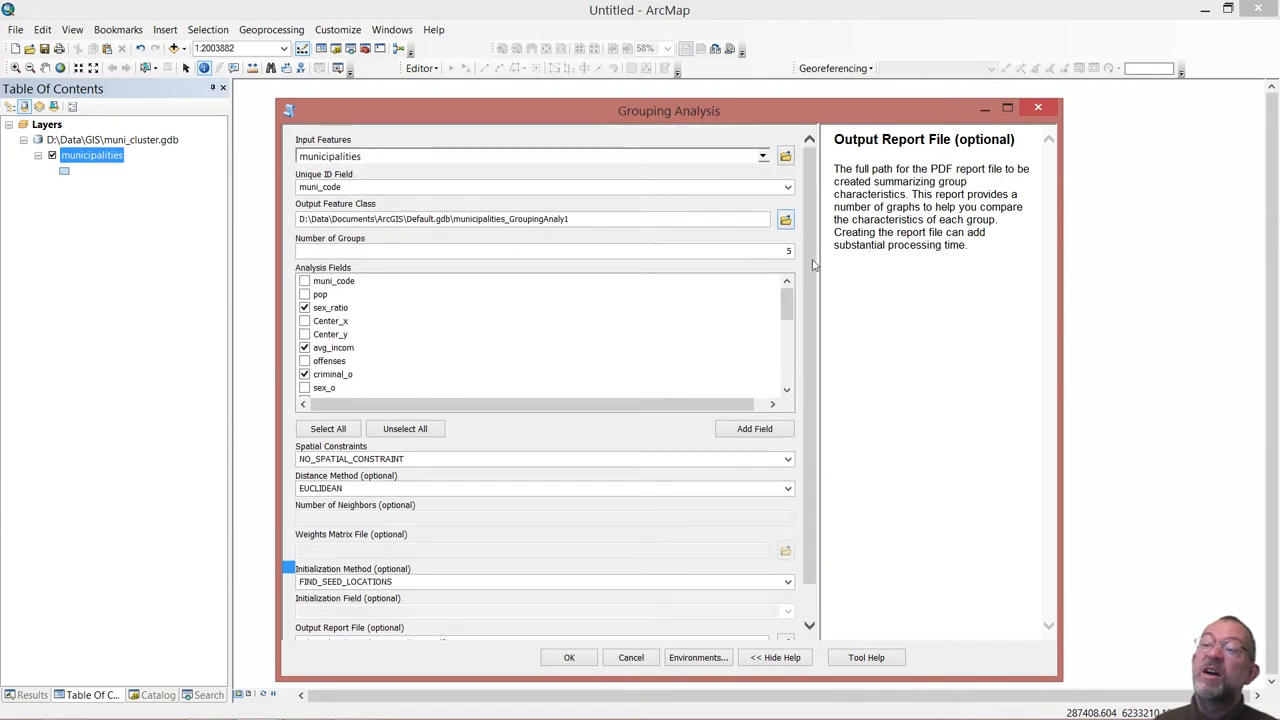
{"action": "mouse_move", "coordinate": [584, 430]}
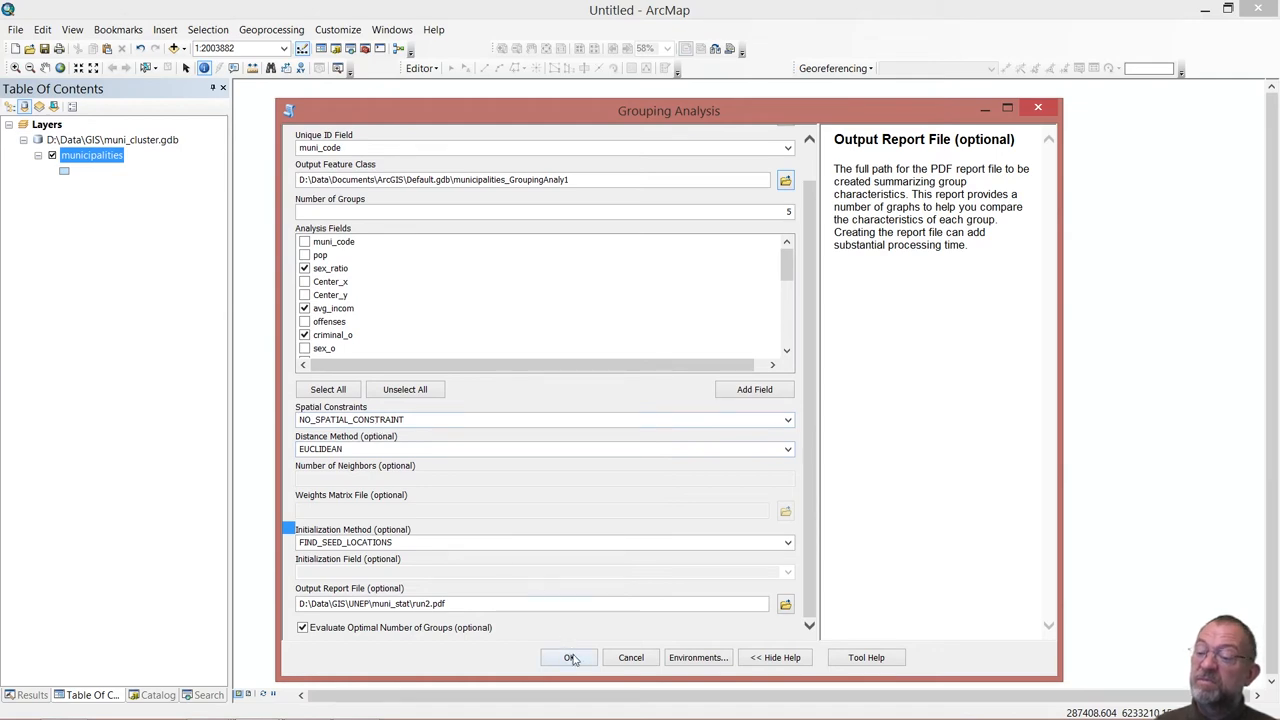
Run the Grouping Analysis so the five-group municipalities layer draws.
{"action": "left_click", "coordinate": [568, 656]}
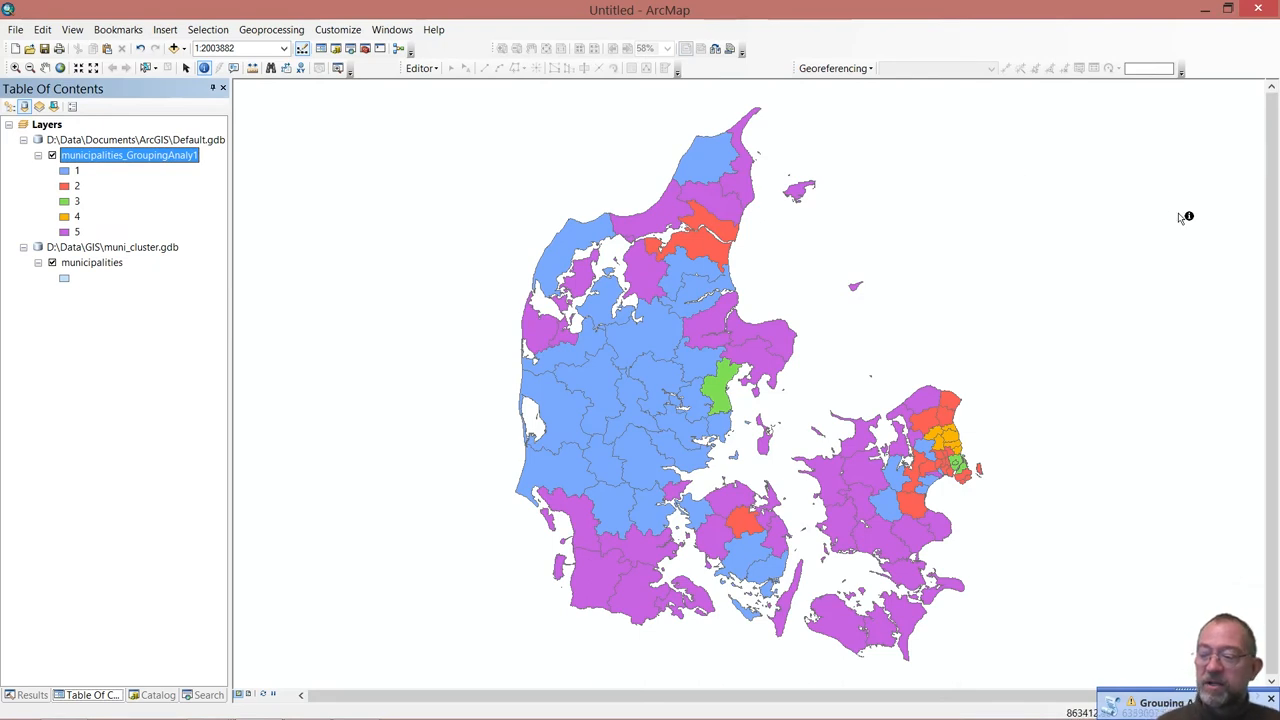
{"action": "mouse_move", "coordinate": [180, 362]}
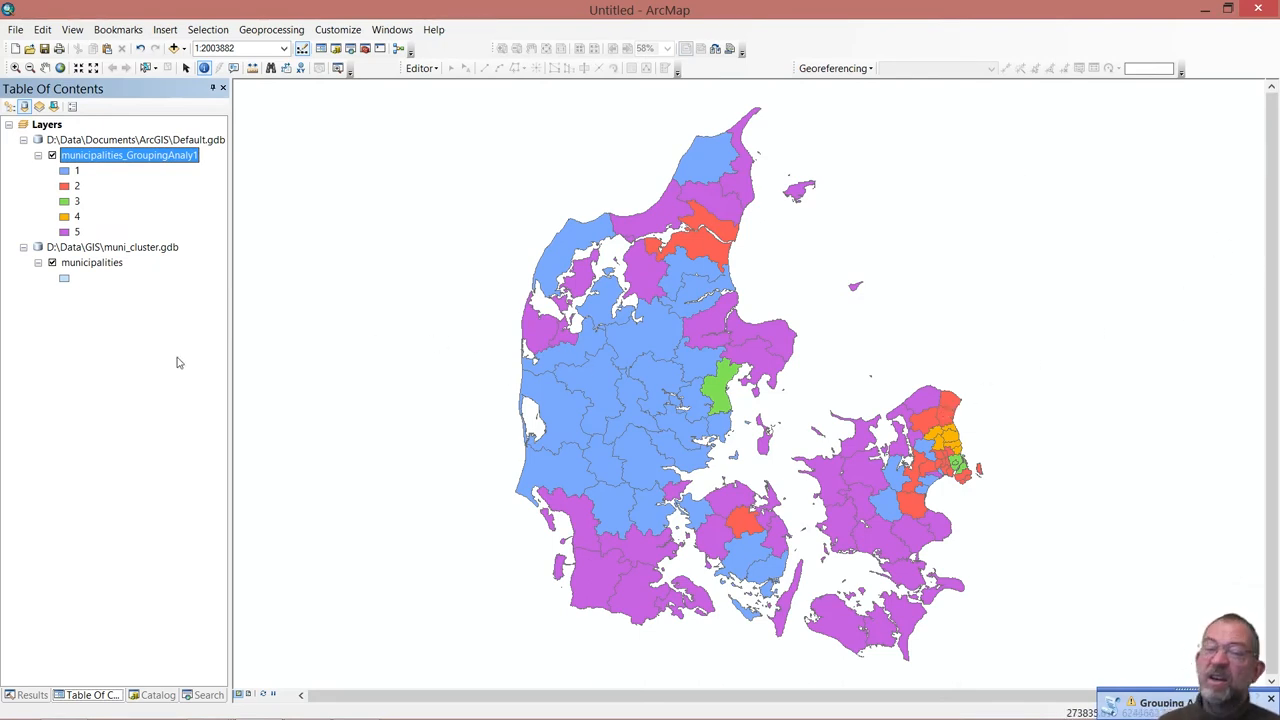
{"action": "mouse_move", "coordinate": [936, 572]}
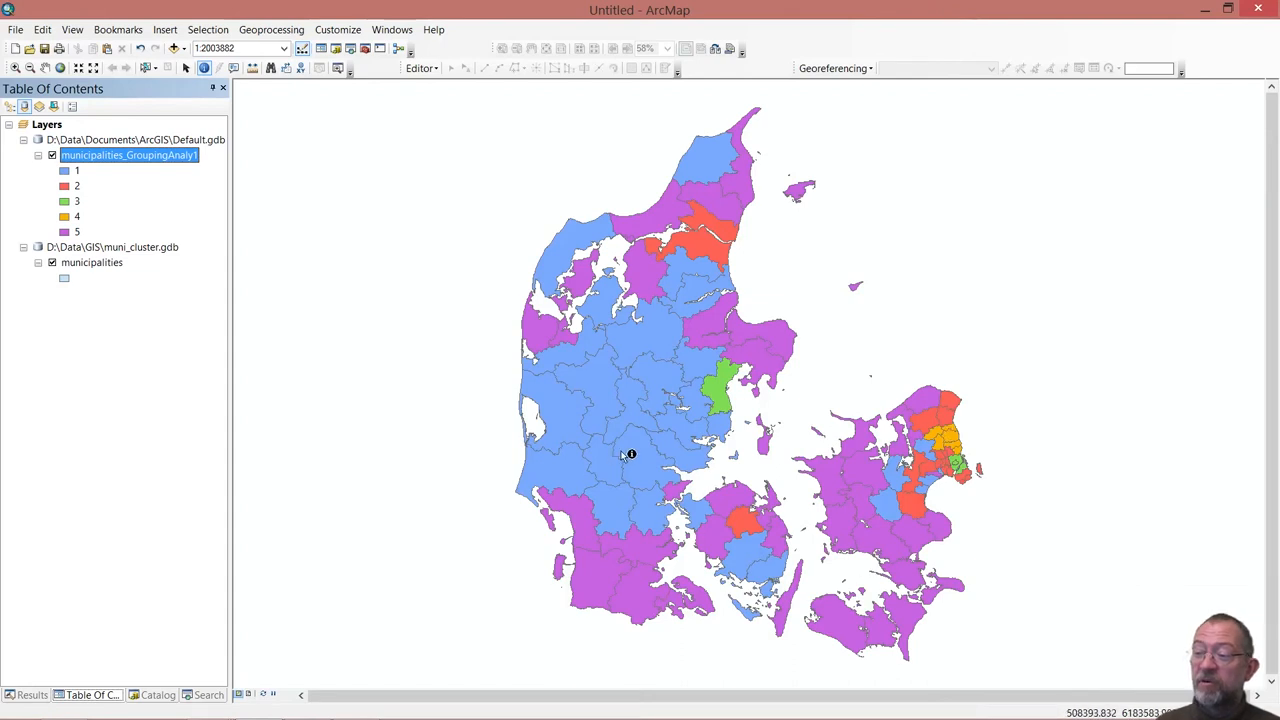
{"action": "mouse_move", "coordinate": [716, 536]}
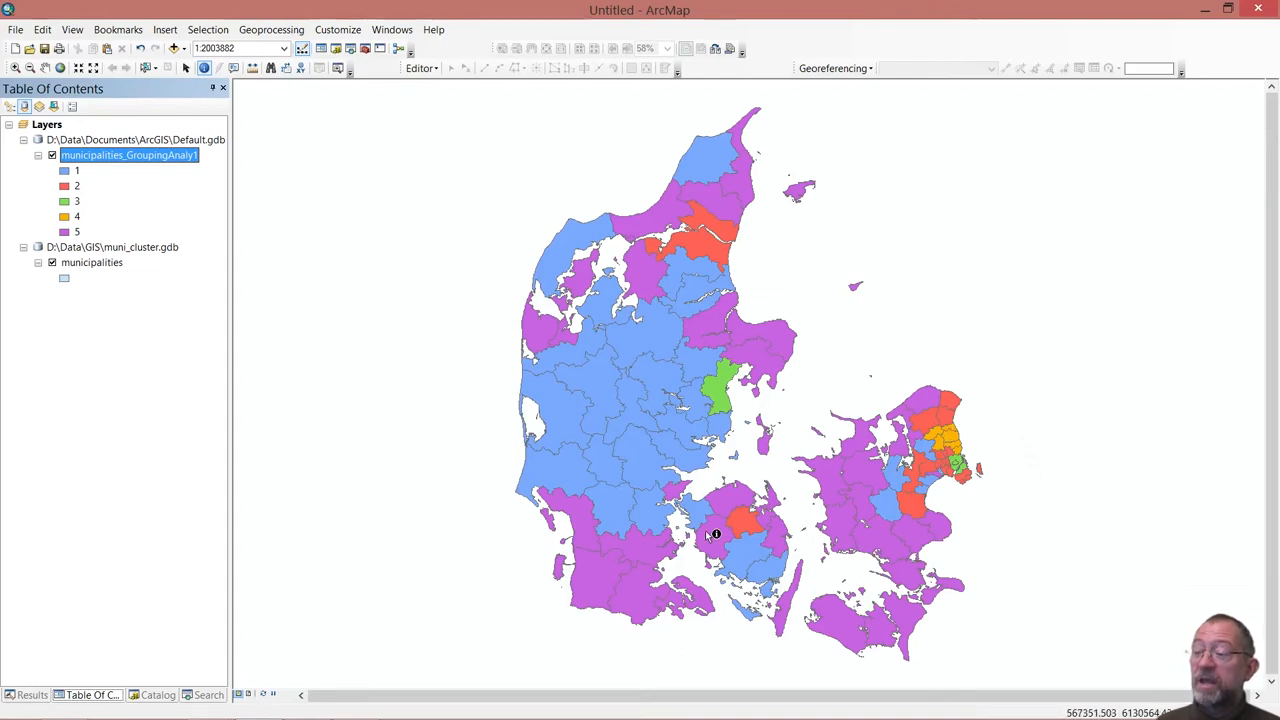
{"action": "mouse_move", "coordinate": [648, 378]}
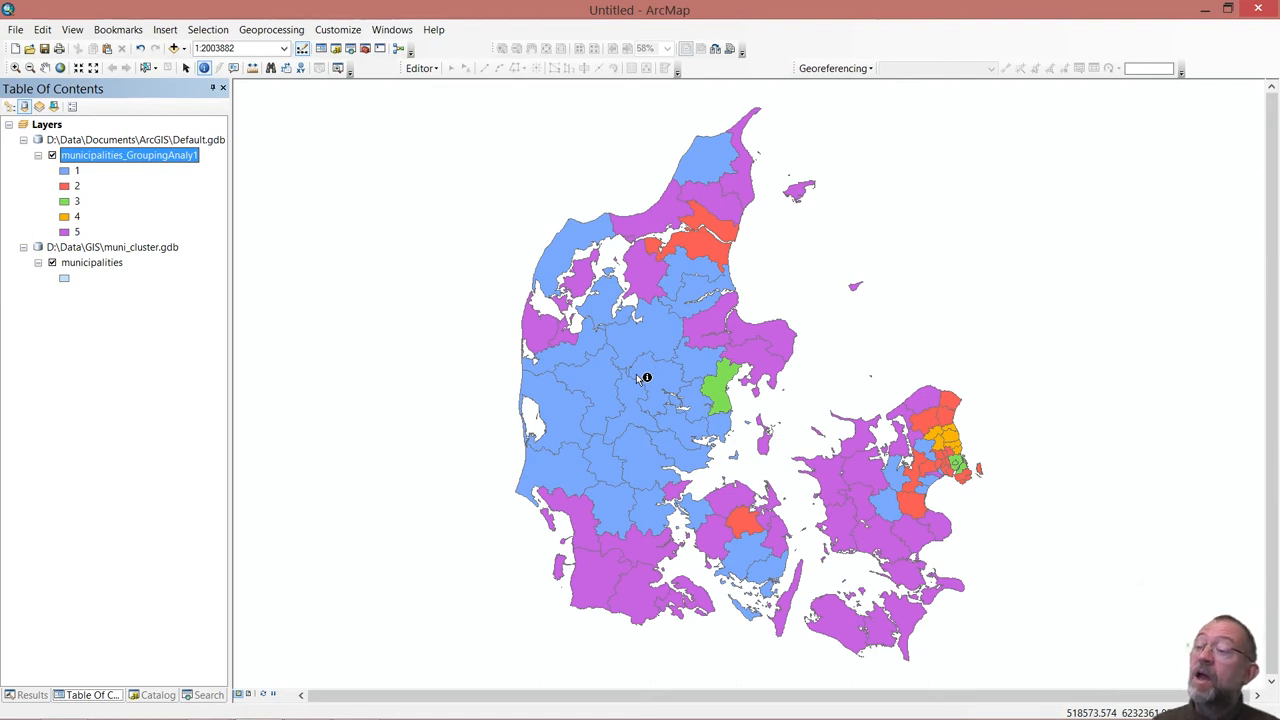
{"action": "mouse_move", "coordinate": [80, 564]}
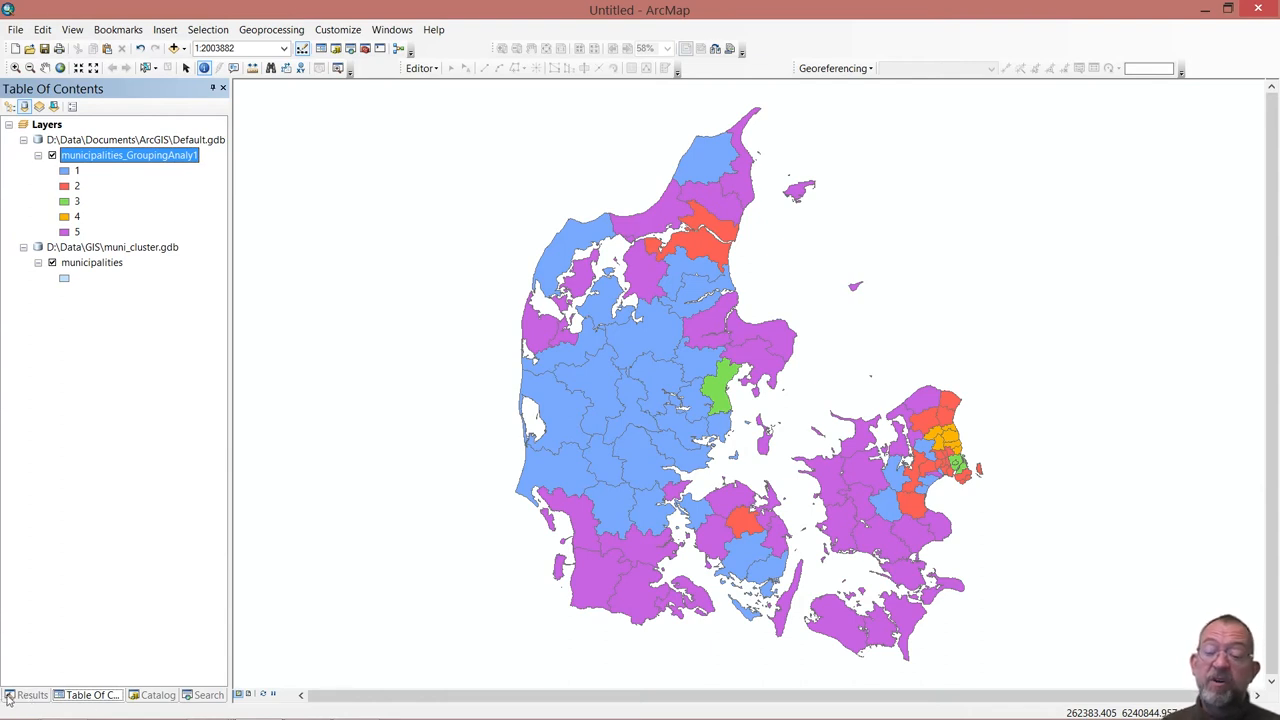
Show the completed Grouping Analysis messages with pseudo F-statistics in the Results window.
{"action": "left_click", "coordinate": [32, 694]}
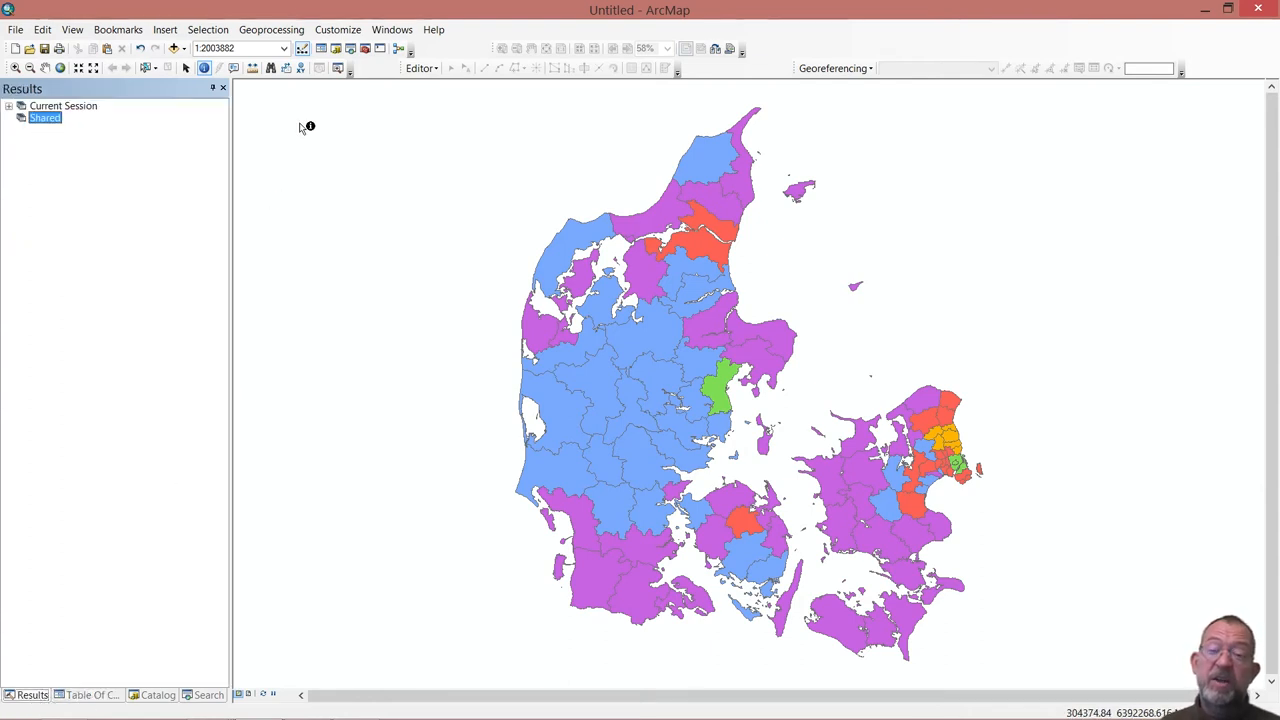
{"action": "left_click", "coordinate": [272, 30]}
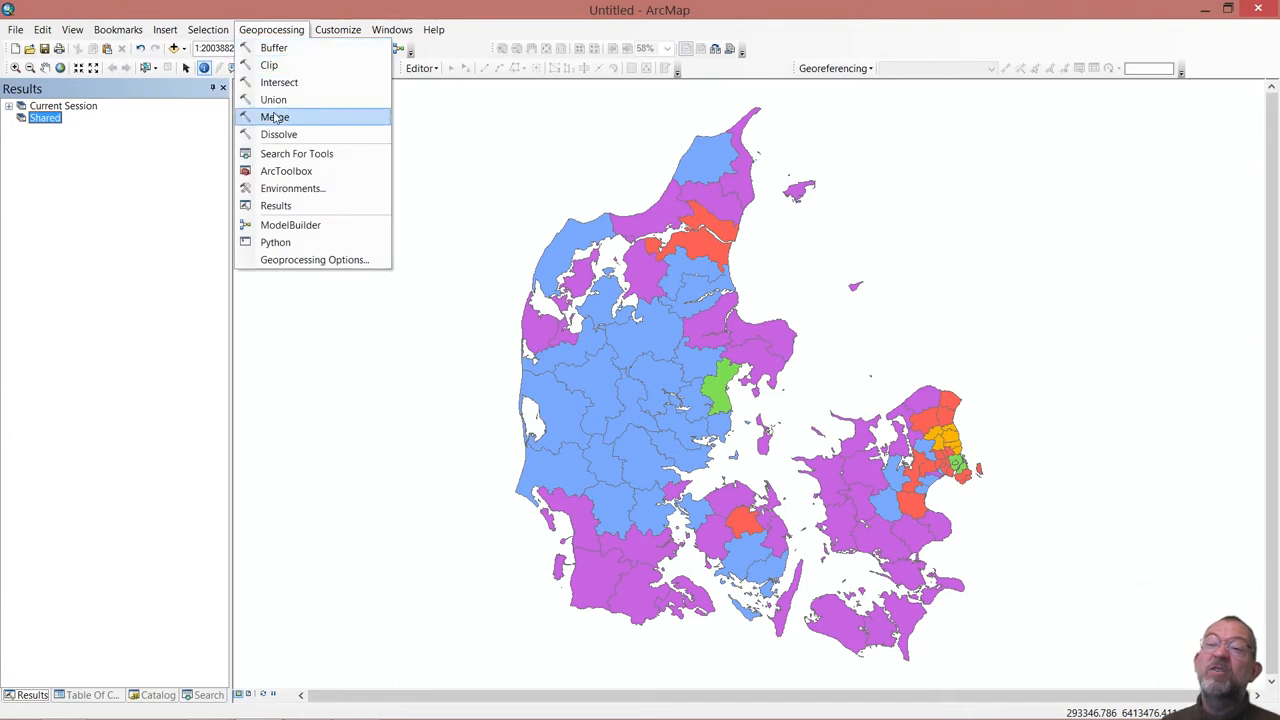
{"action": "mouse_move", "coordinate": [292, 188]}
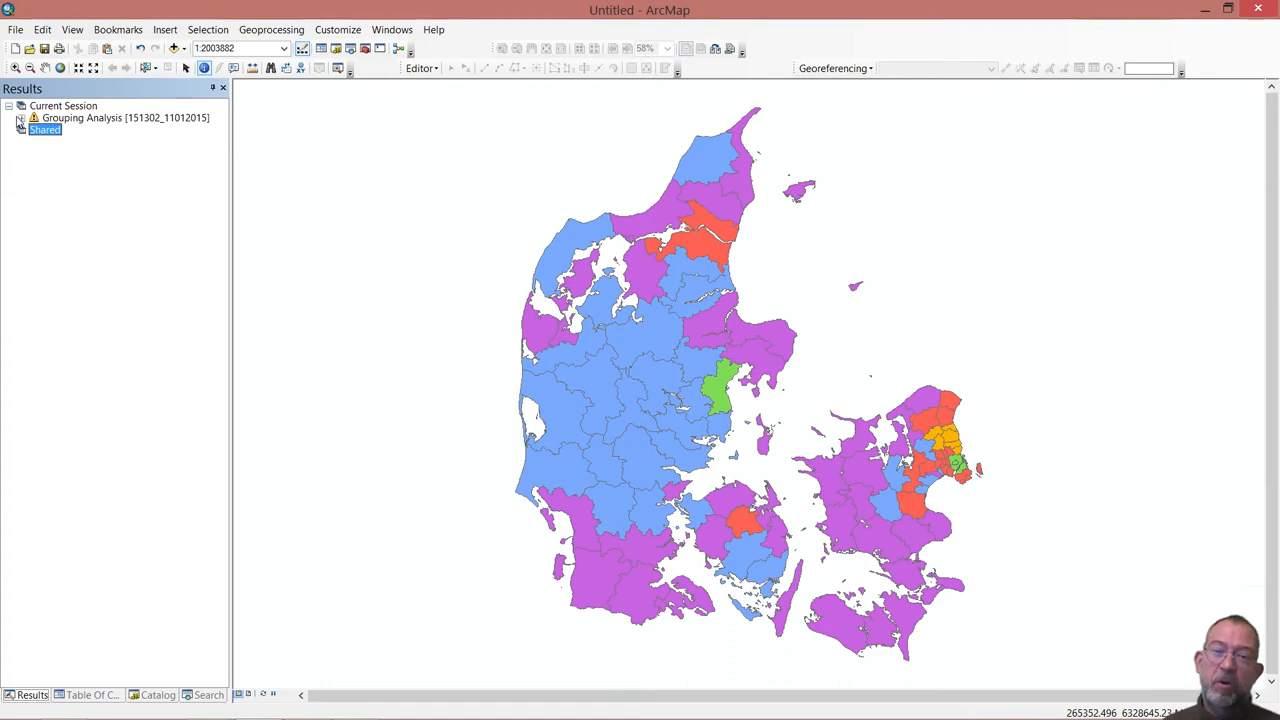
{"action": "left_click", "coordinate": [20, 116]}
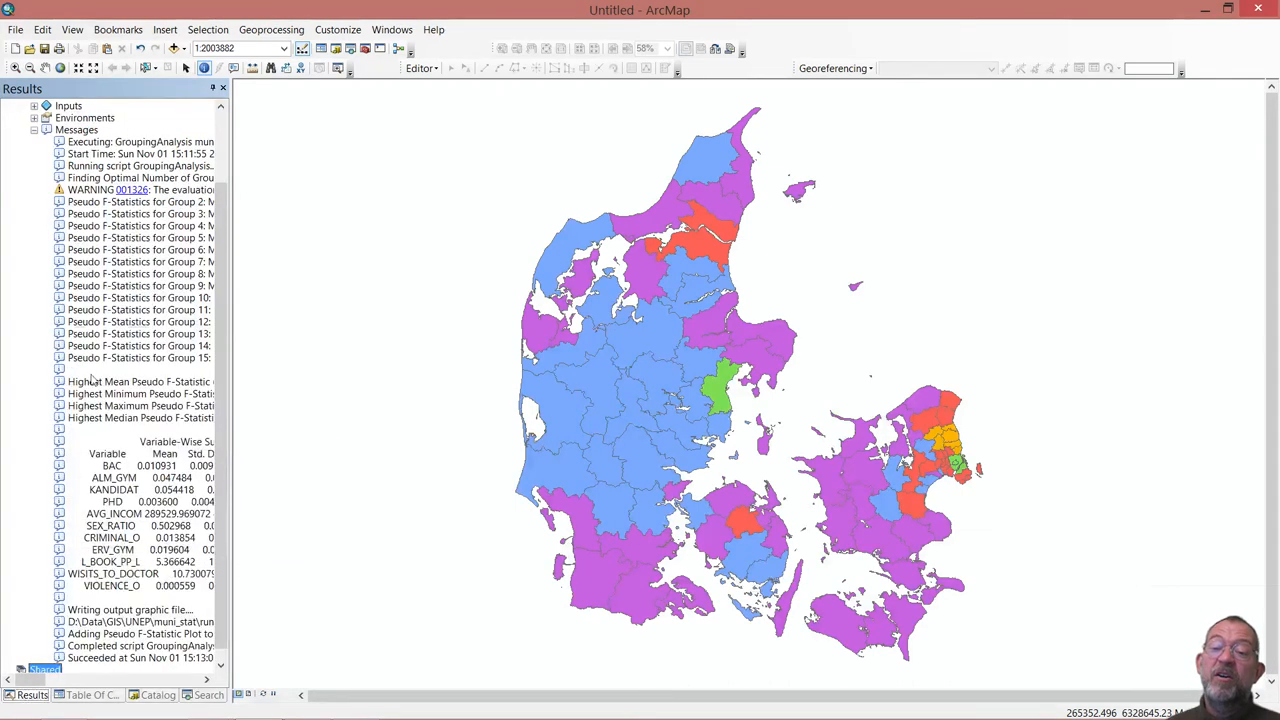
Show the Grouping Analysis messages in their own window, enlarged and scrolled to read the full log.
{"action": "right_click", "coordinate": [76, 130]}
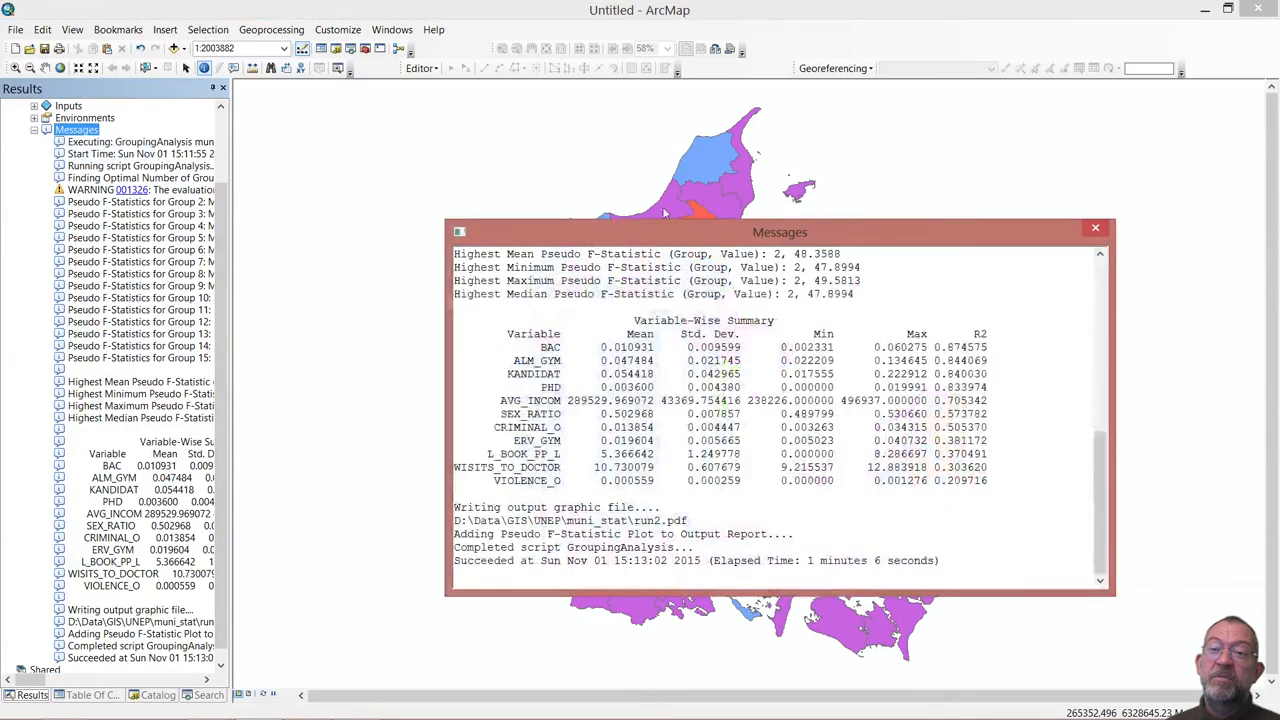
{"action": "left_click_drag", "start_coordinate": [780, 232], "coordinate": [708, 162]}
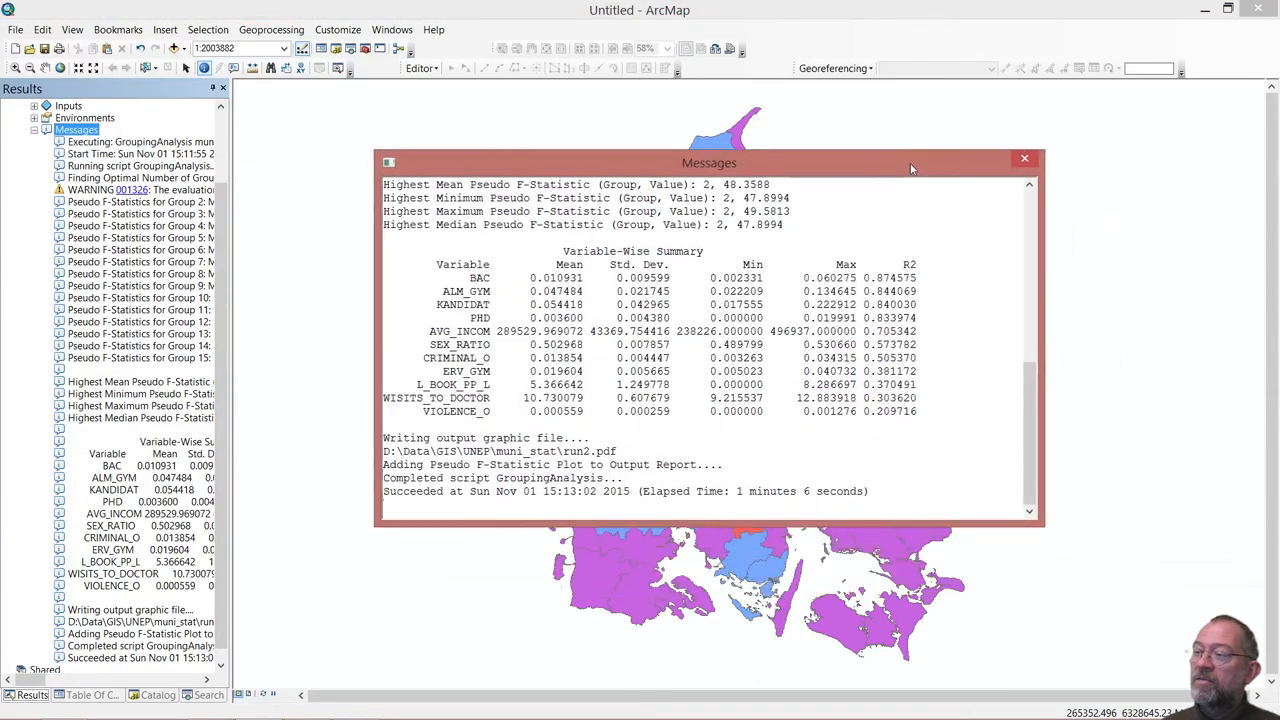
{"action": "left_click_drag", "start_coordinate": [708, 162], "coordinate": [632, 58]}
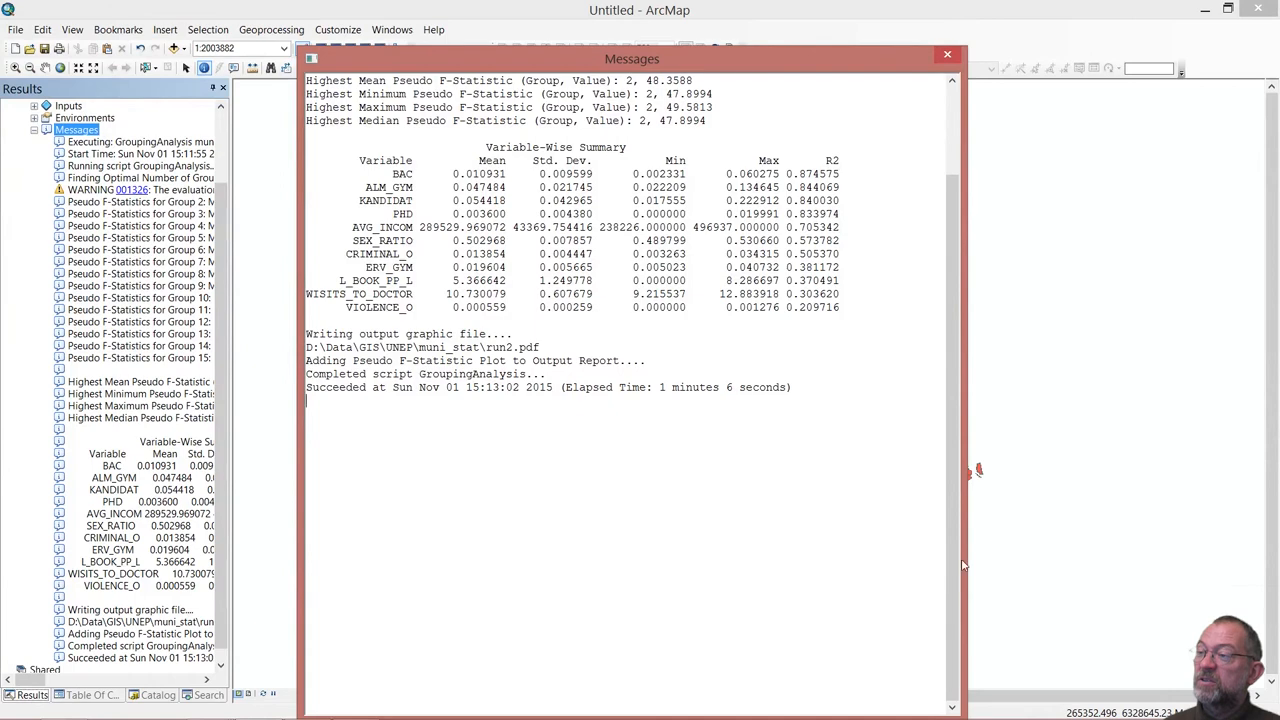
{"action": "scroll", "scroll_direction": "up", "scroll_amount": 3}
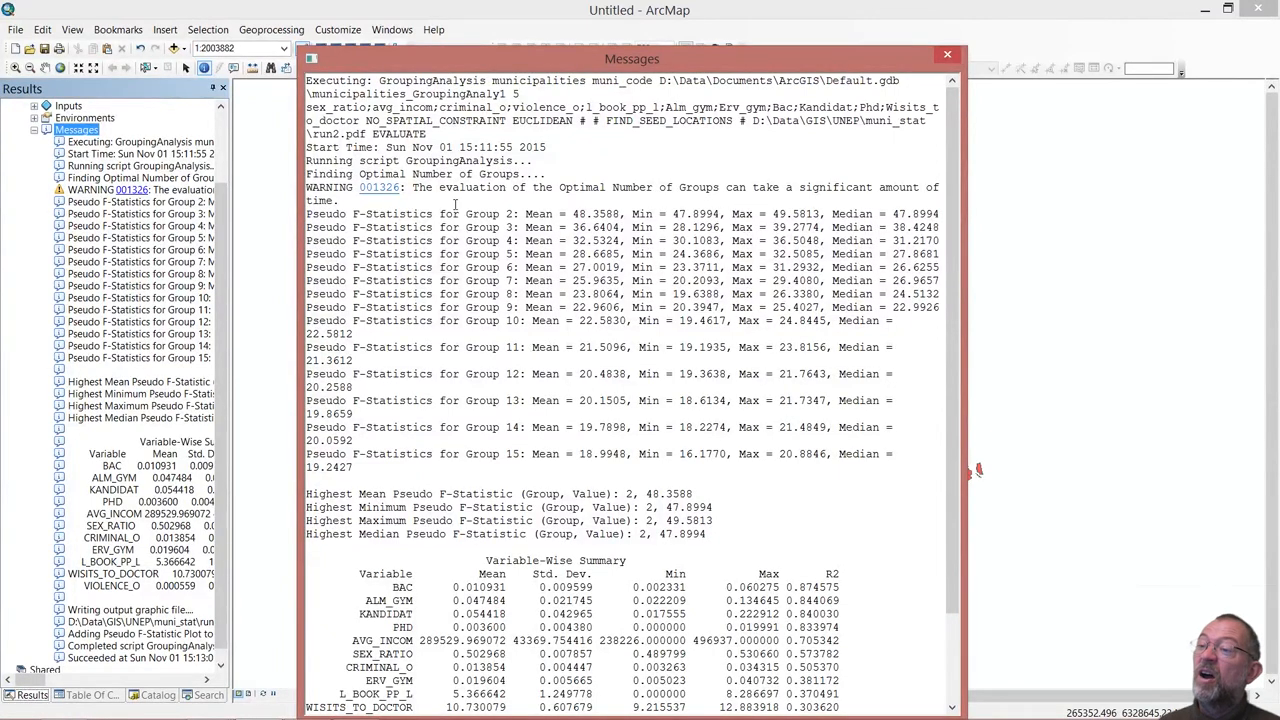
{"action": "mouse_move", "coordinate": [540, 258]}
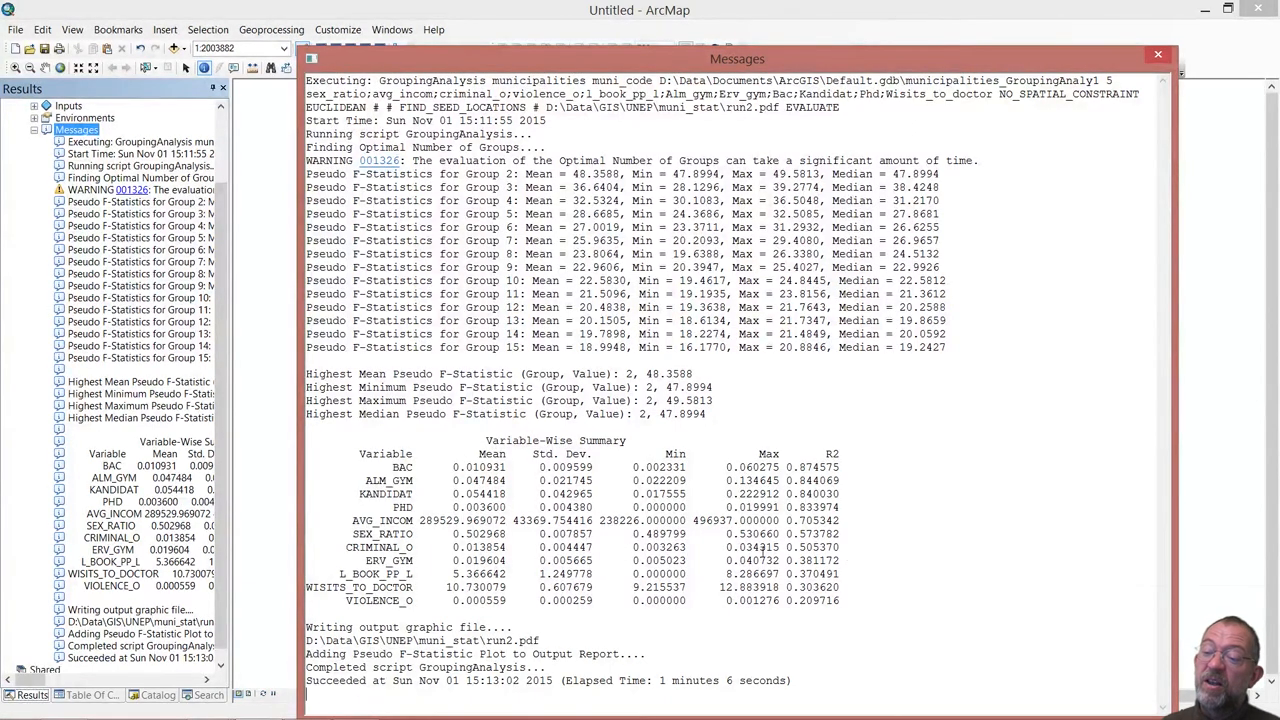
{"action": "mouse_move", "coordinate": [792, 444]}
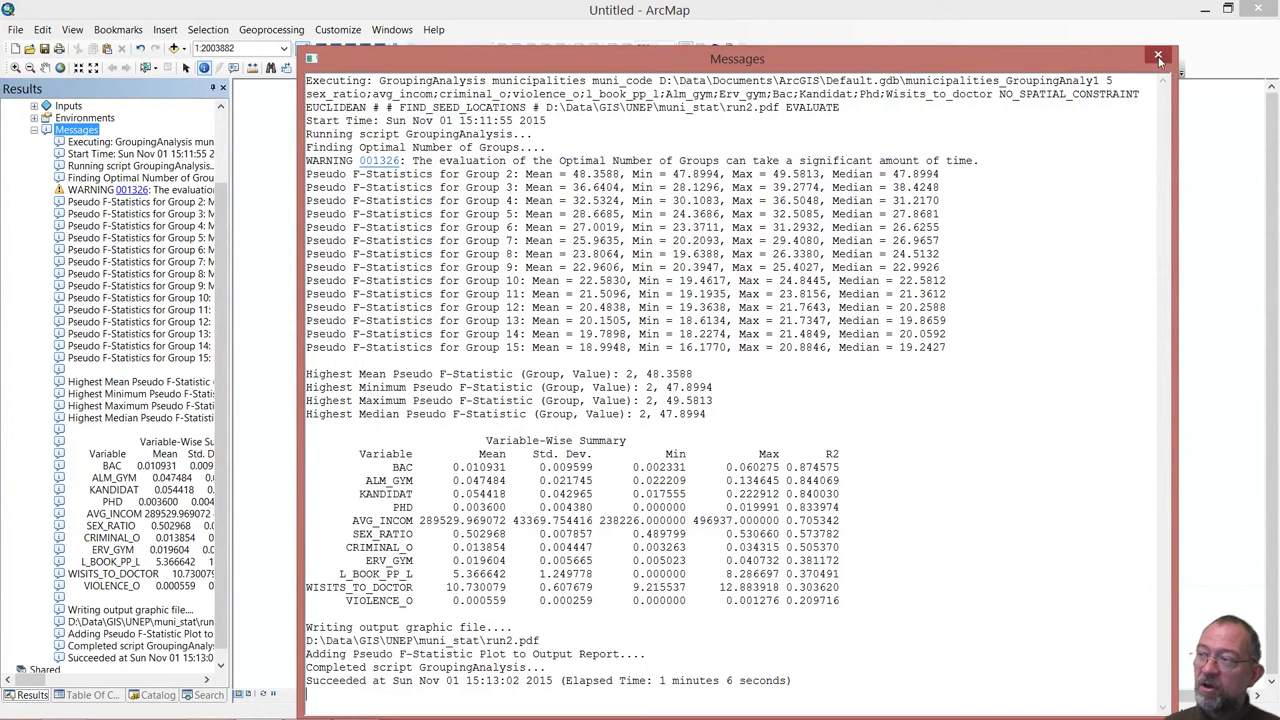
Close the messages window and select the run's Output Report File entry in the Results tree.
{"action": "left_click", "coordinate": [1158, 56]}
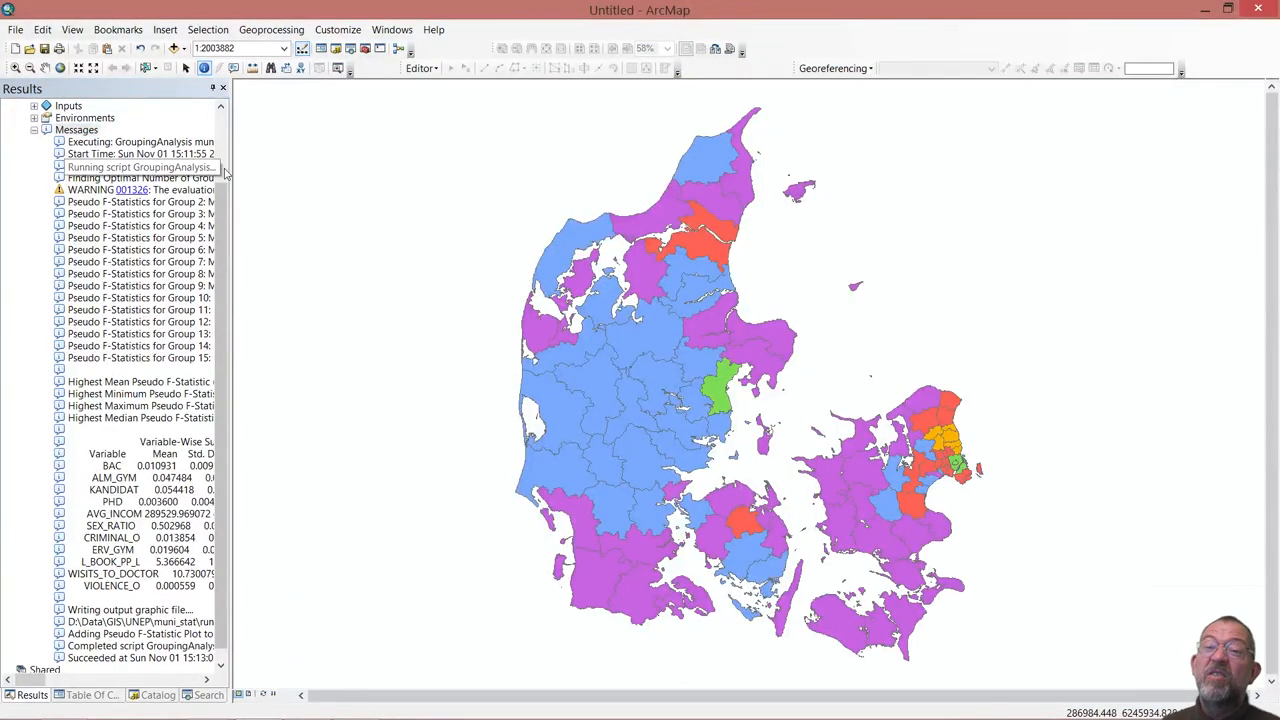
{"action": "left_click", "coordinate": [24, 116]}
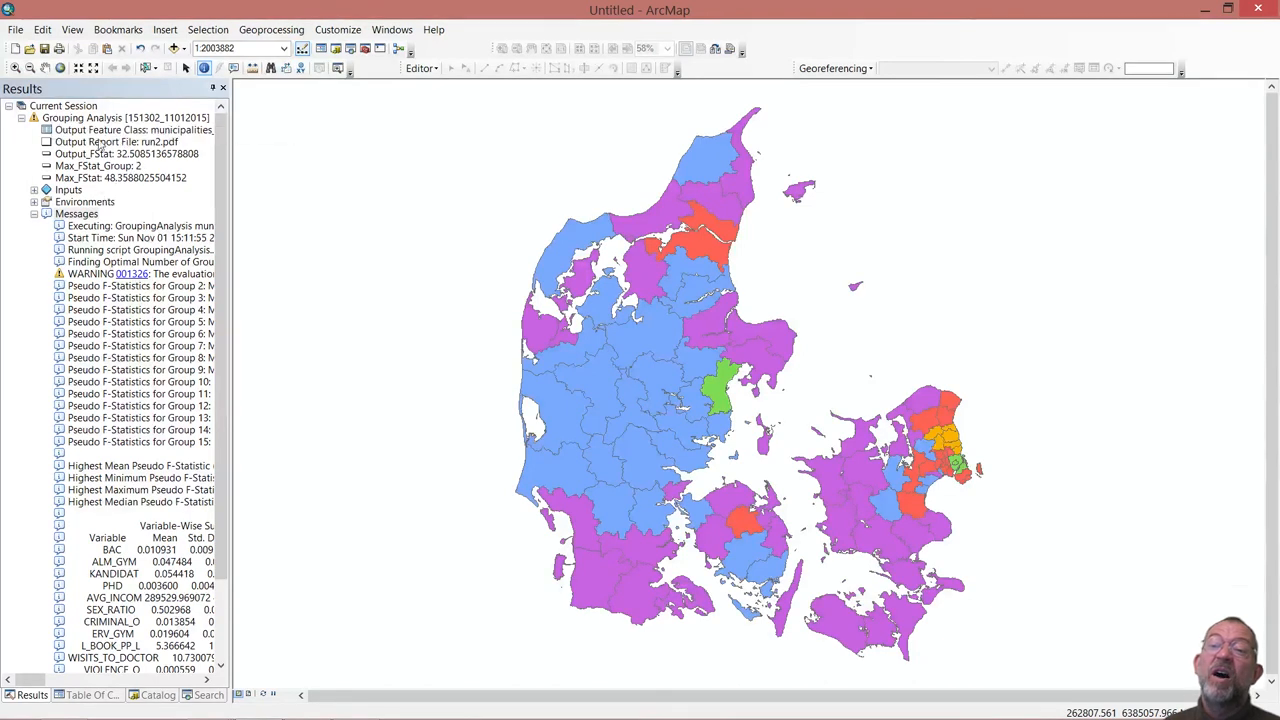
{"action": "left_click", "coordinate": [116, 140]}
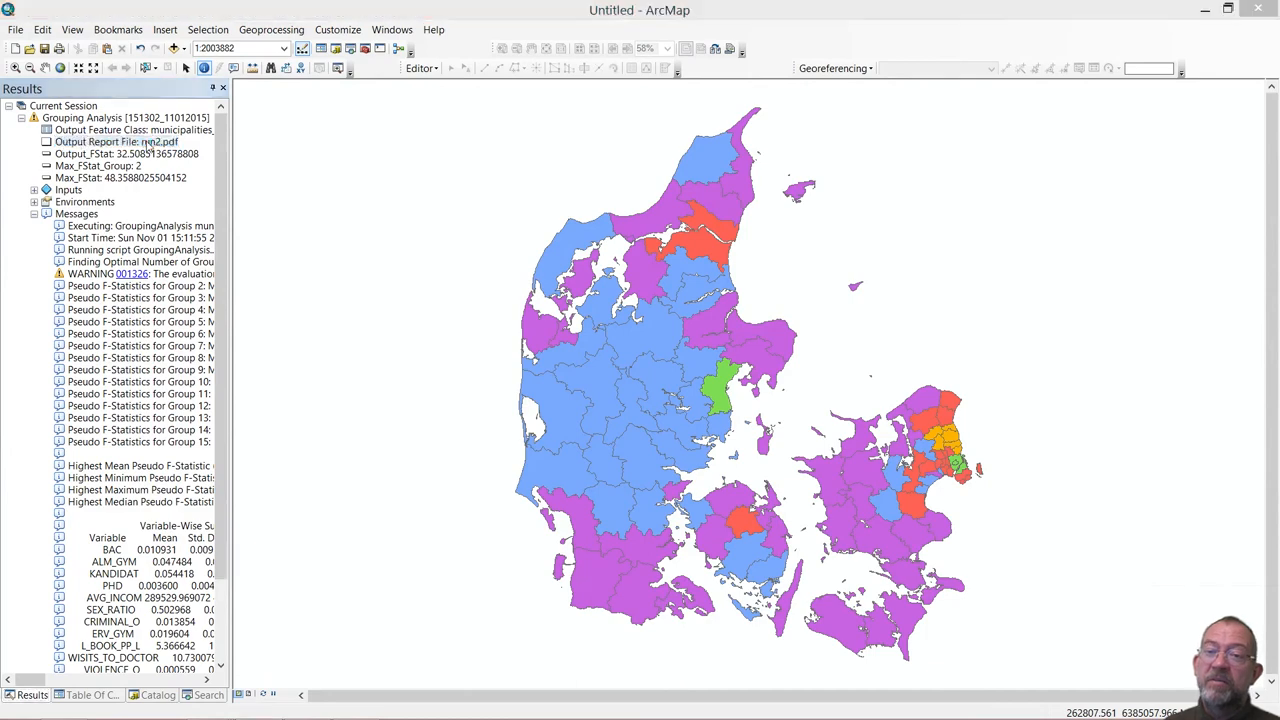
View the run2.pdf report and advance to page 2 with the per-group variable statistics.
{"action": "double_click", "coordinate": [150, 140]}
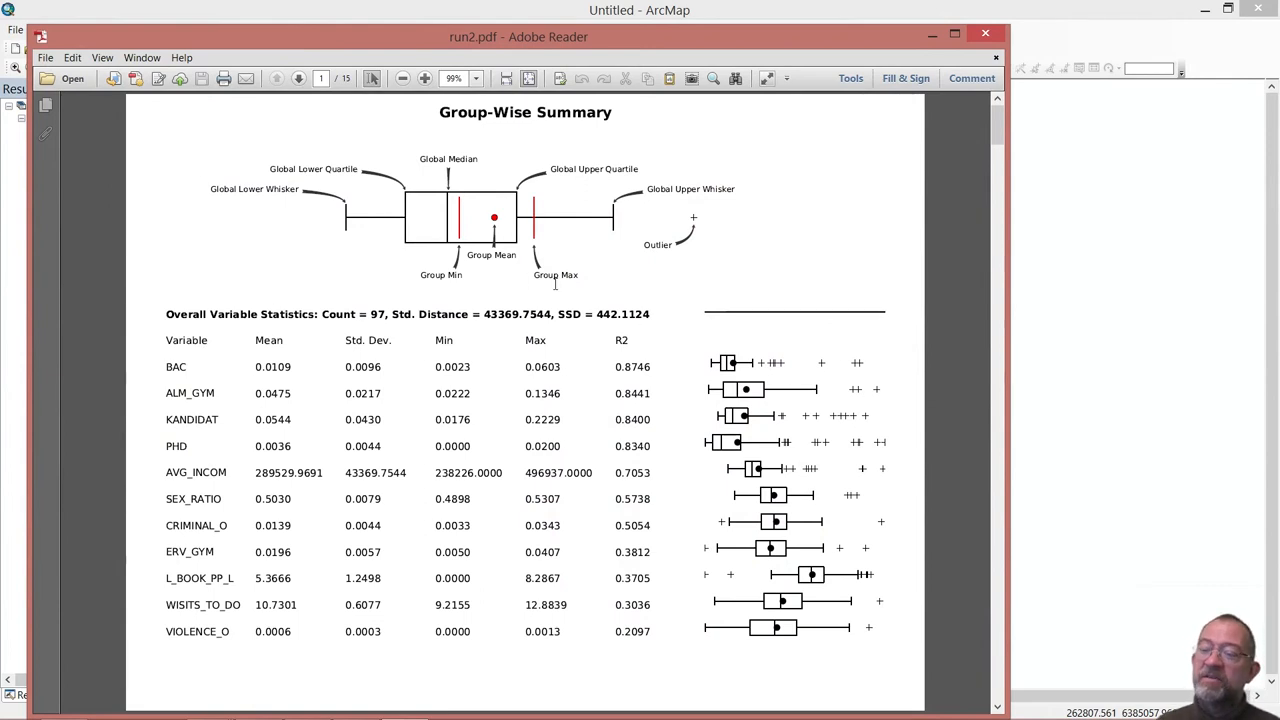
{"action": "mouse_move", "coordinate": [474, 212]}
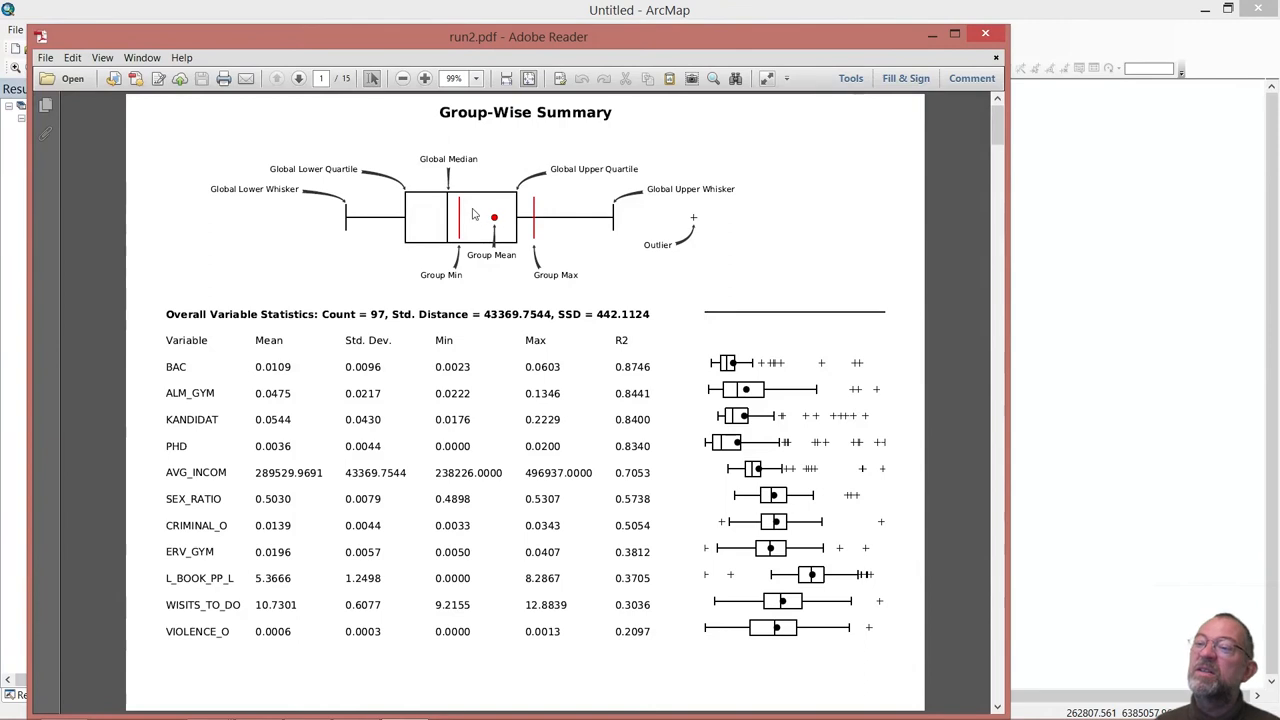
{"action": "mouse_move", "coordinate": [452, 176]}
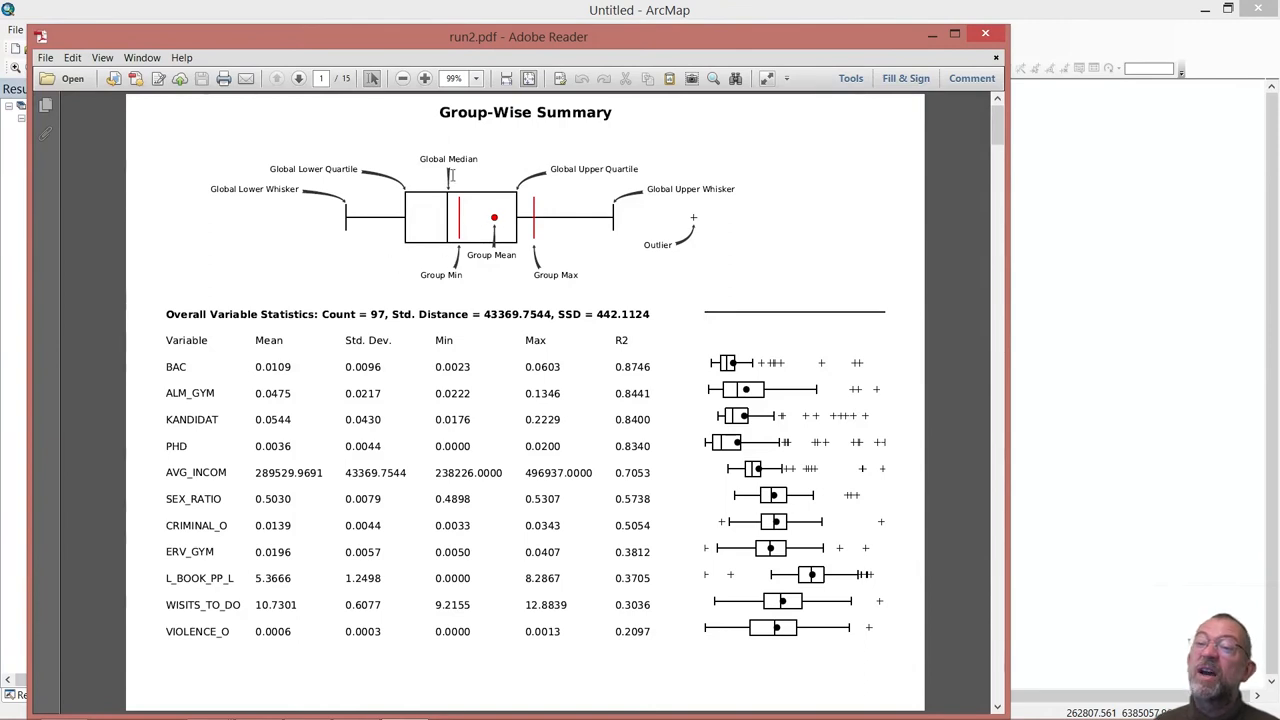
{"action": "mouse_move", "coordinate": [508, 456]}
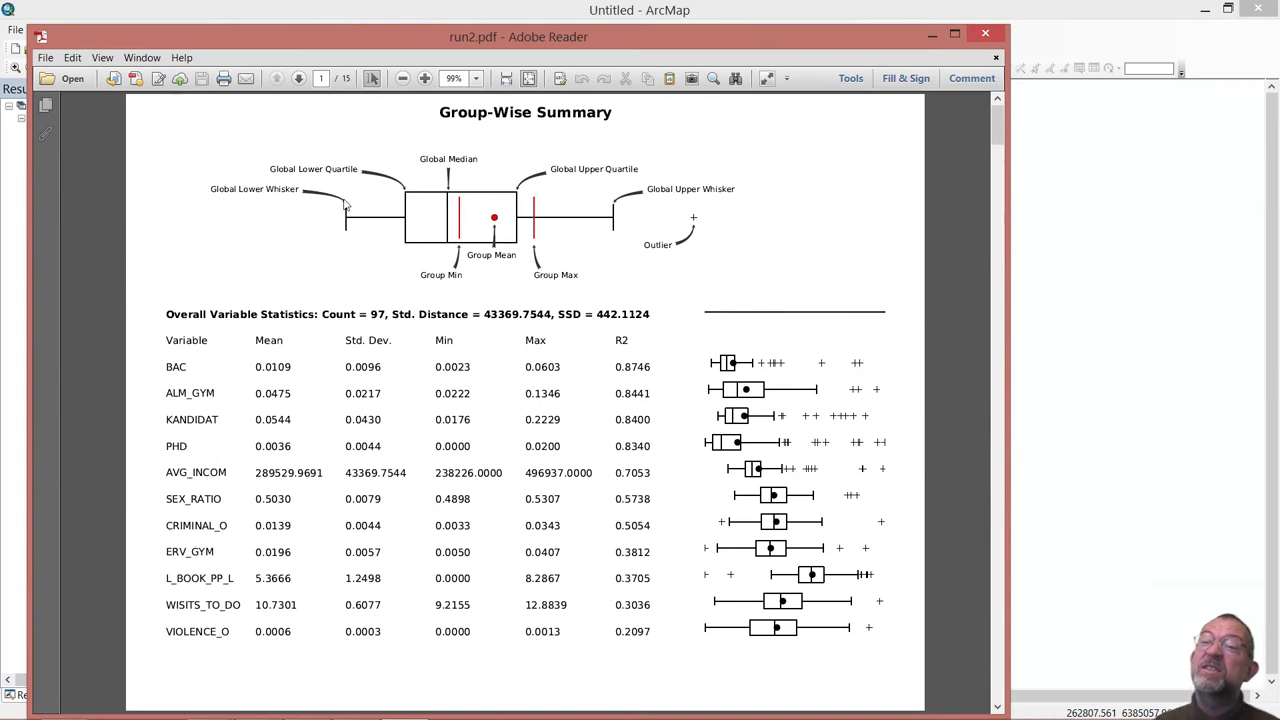
{"action": "mouse_move", "coordinate": [346, 226]}
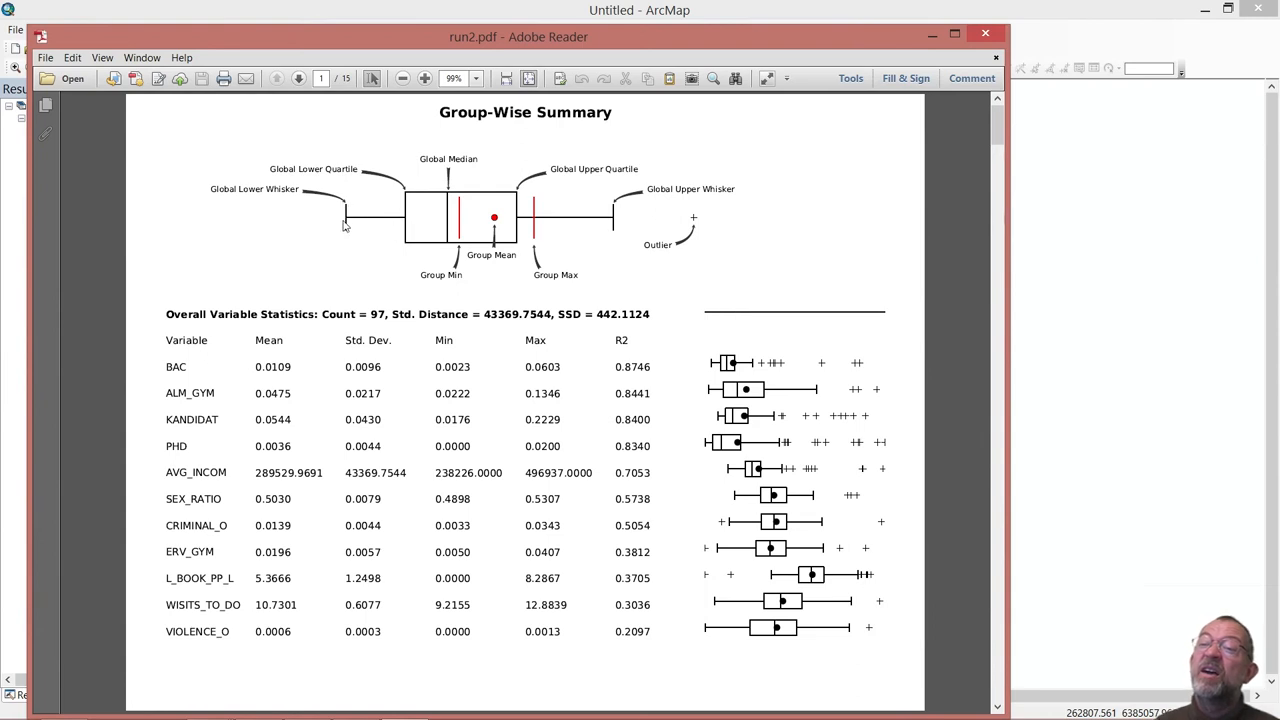
{"action": "mouse_move", "coordinate": [380, 184]}
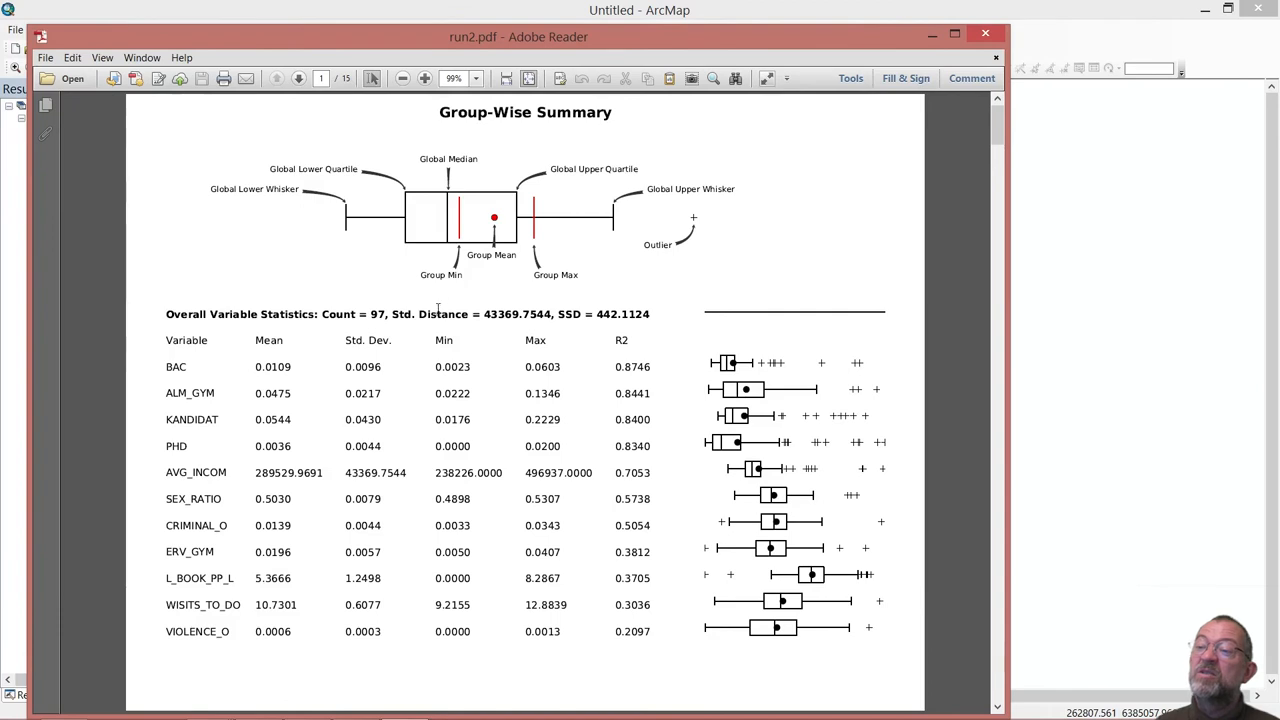
{"action": "mouse_move", "coordinate": [420, 280]}
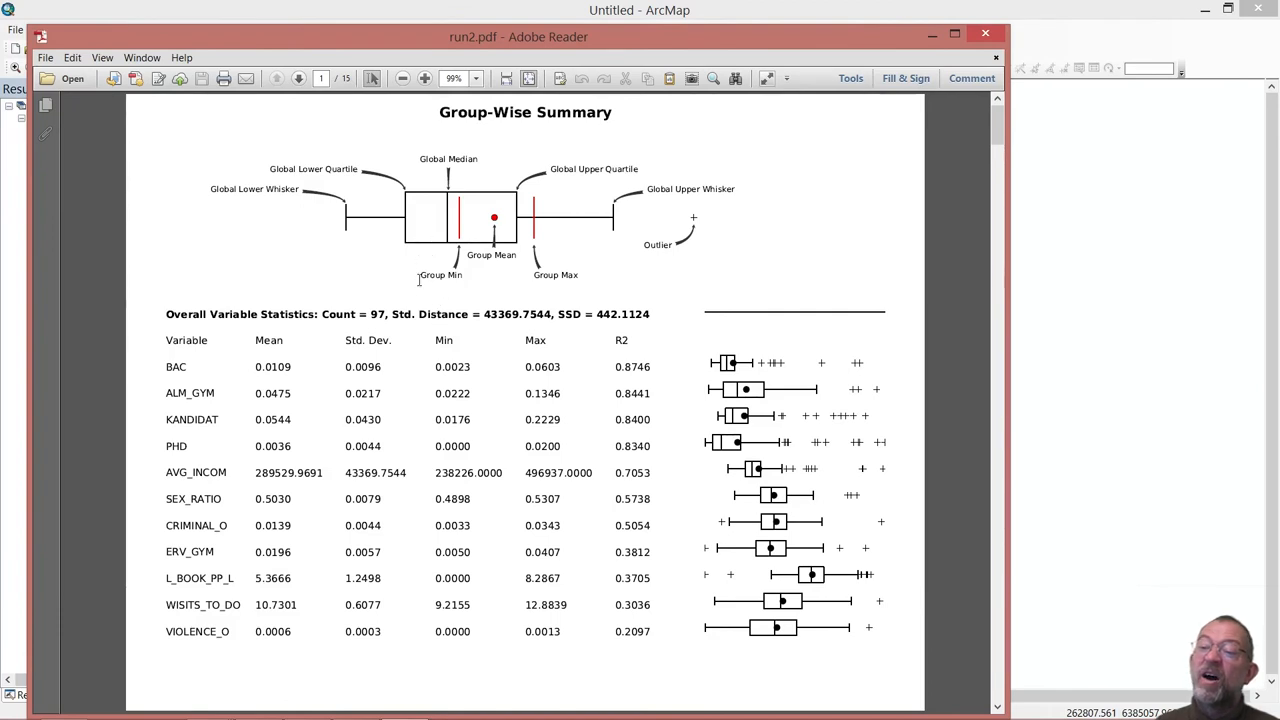
{"action": "mouse_move", "coordinate": [400, 198]}
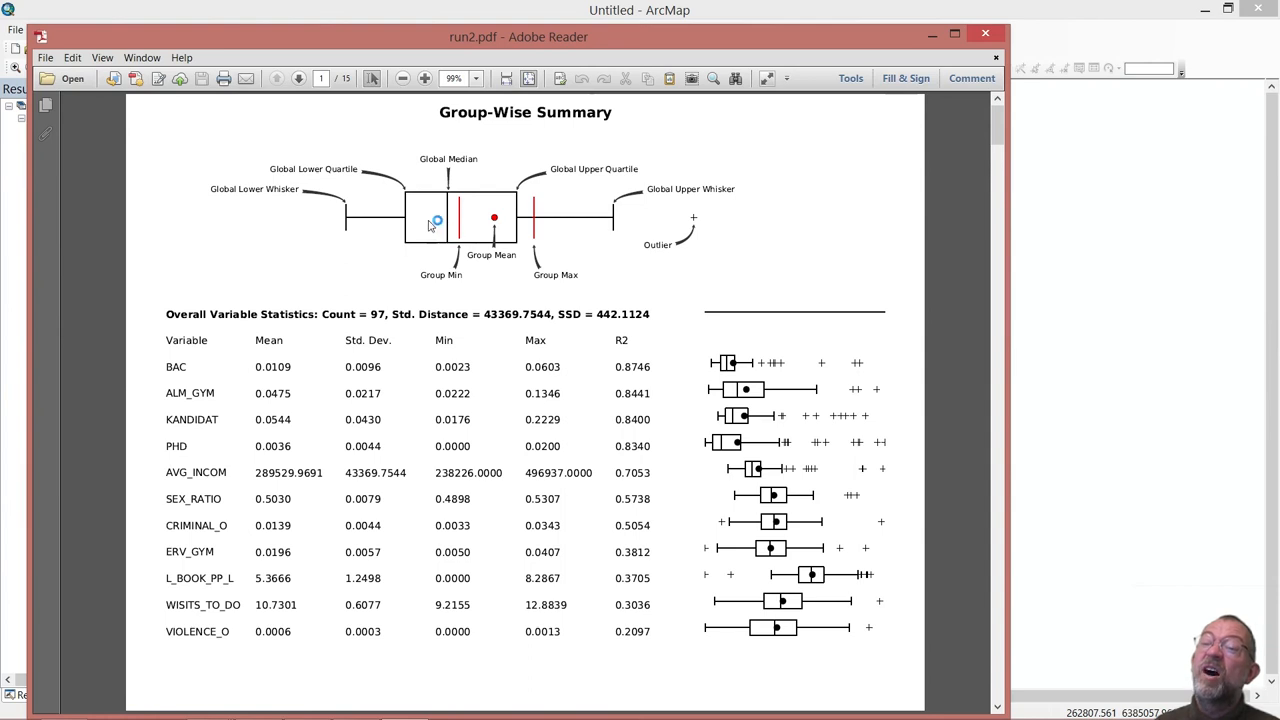
{"action": "mouse_move", "coordinate": [462, 190]}
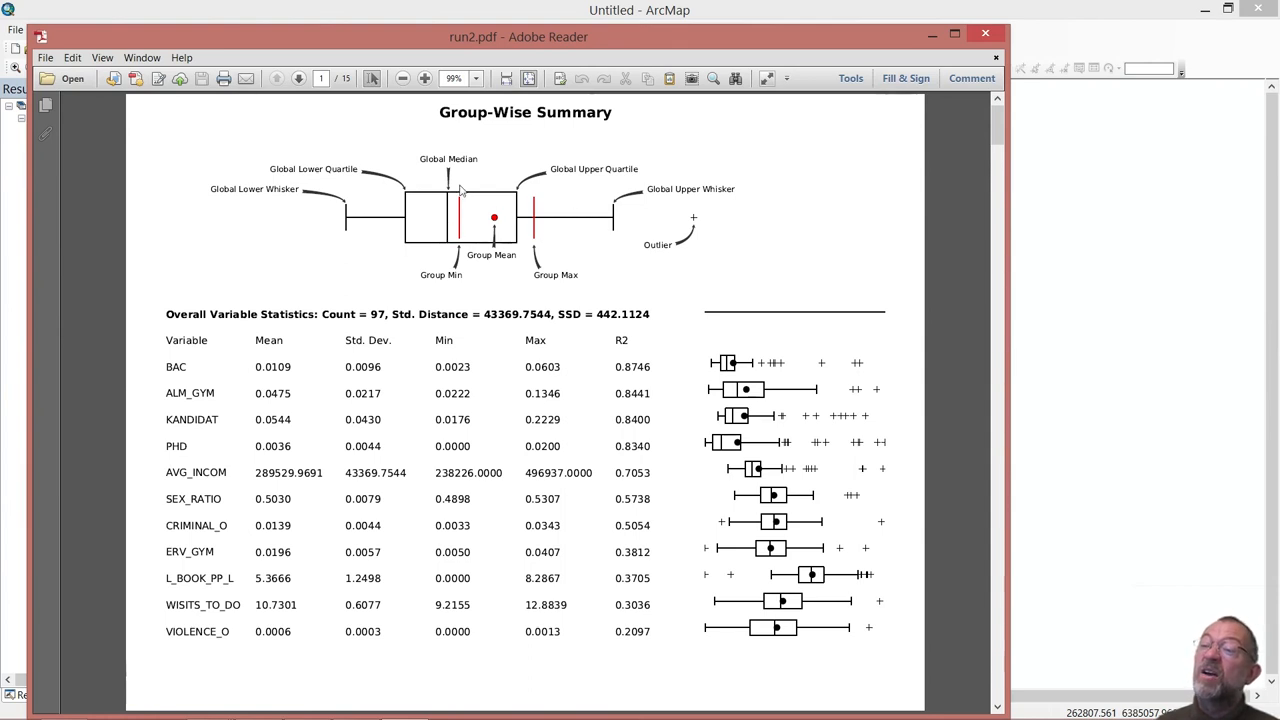
{"action": "mouse_move", "coordinate": [494, 224]}
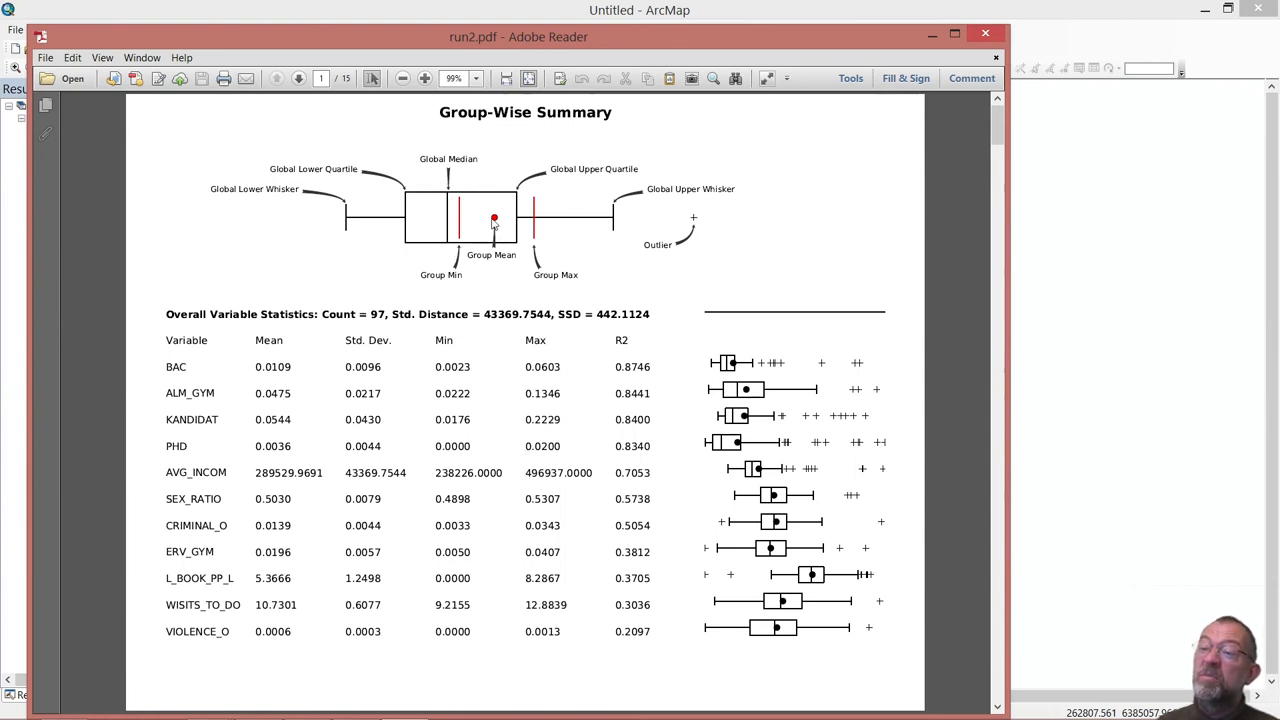
{"action": "mouse_move", "coordinate": [450, 236]}
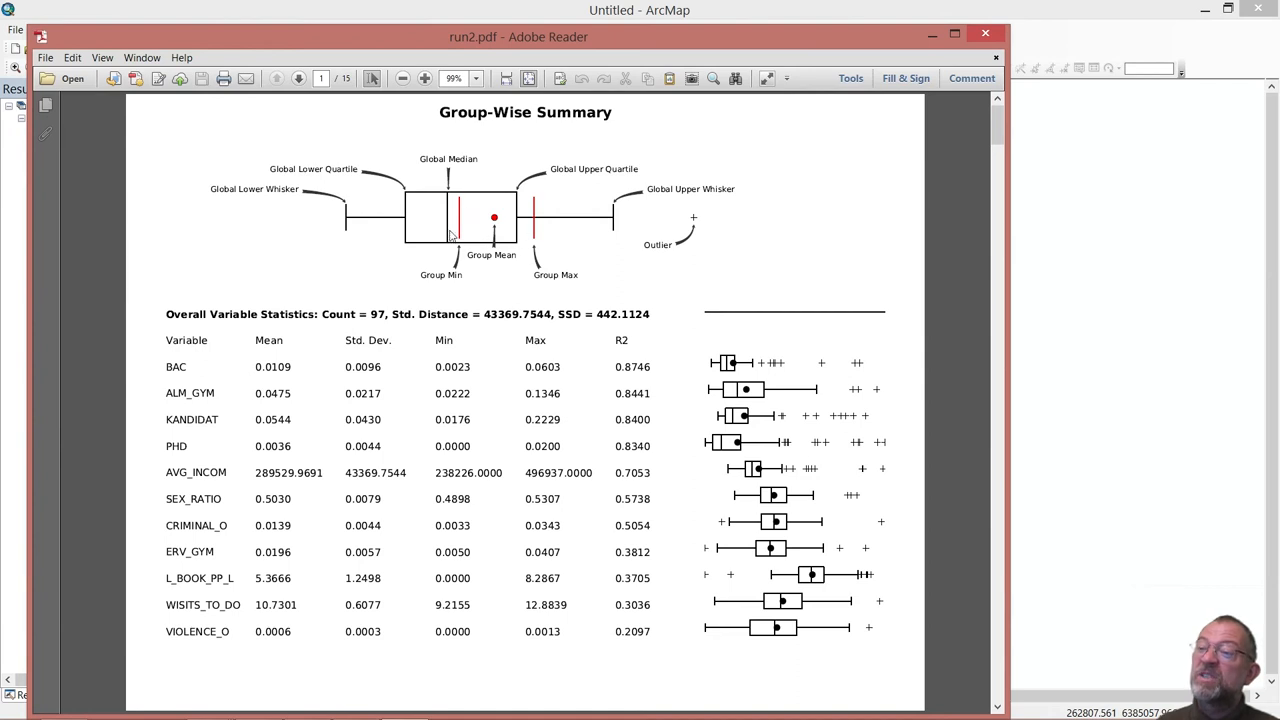
{"action": "mouse_move", "coordinate": [484, 236]}
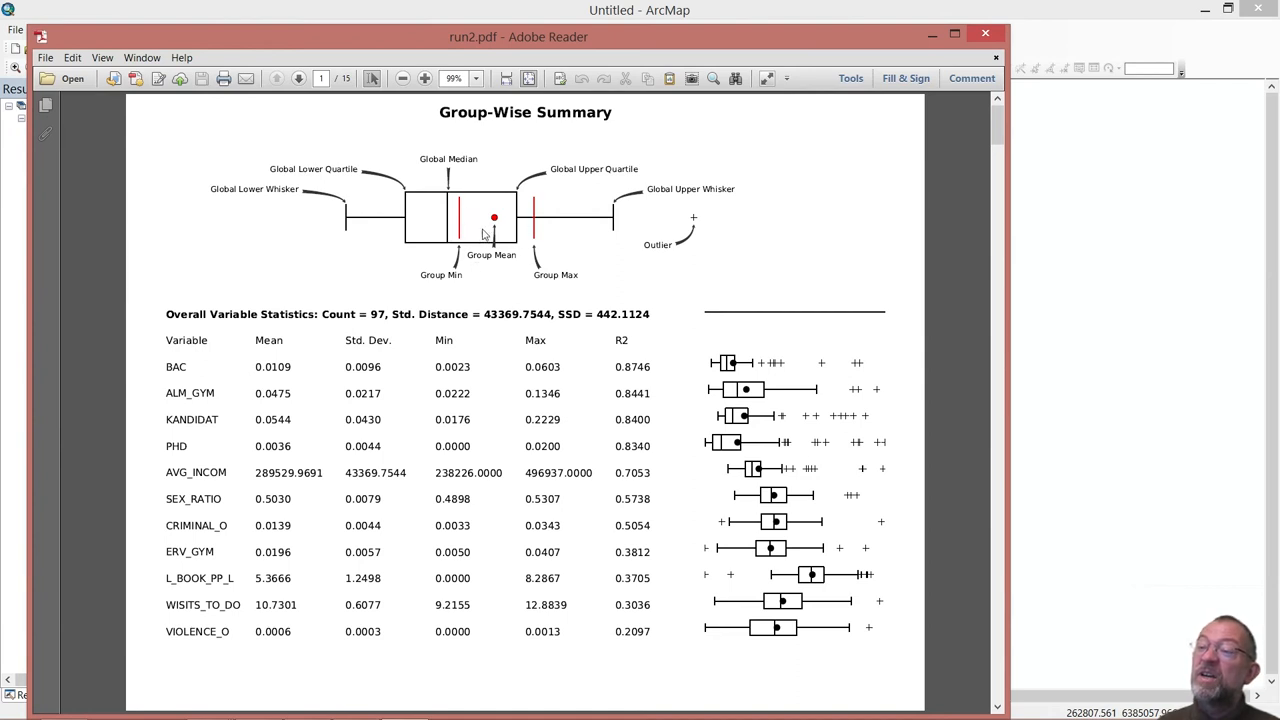
{"action": "mouse_move", "coordinate": [436, 232]}
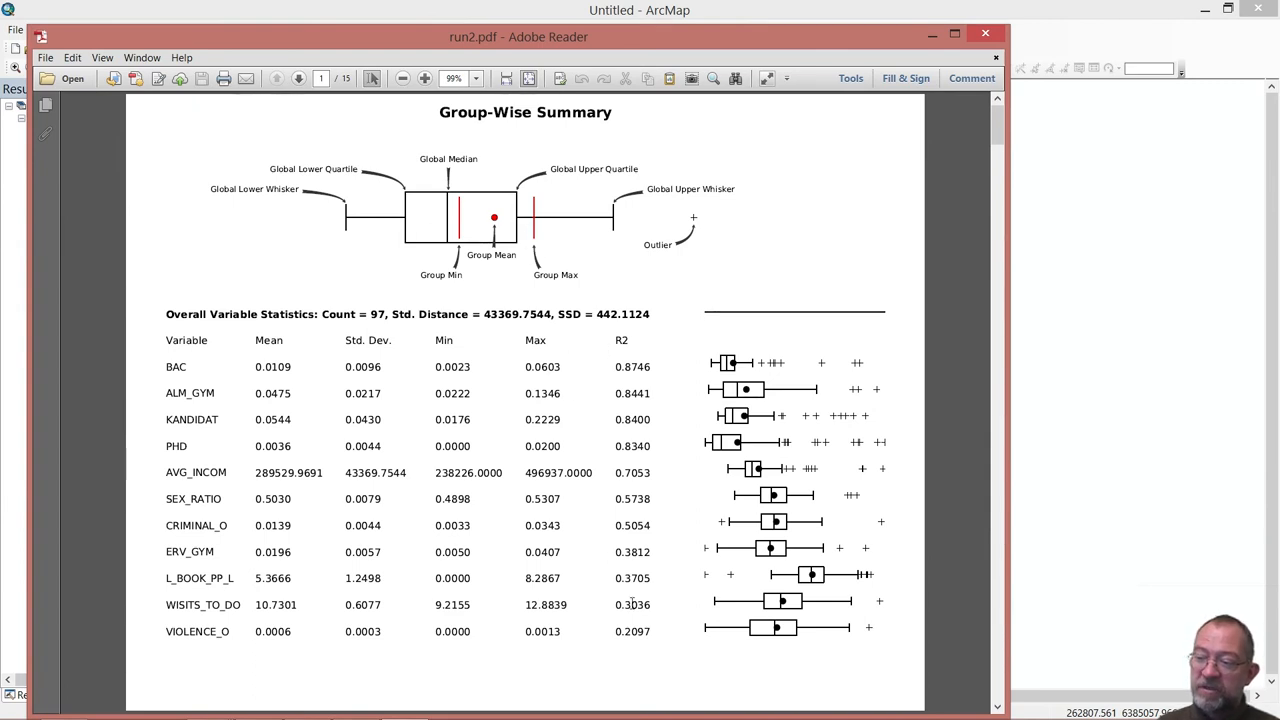
{"action": "left_click", "coordinate": [298, 78]}
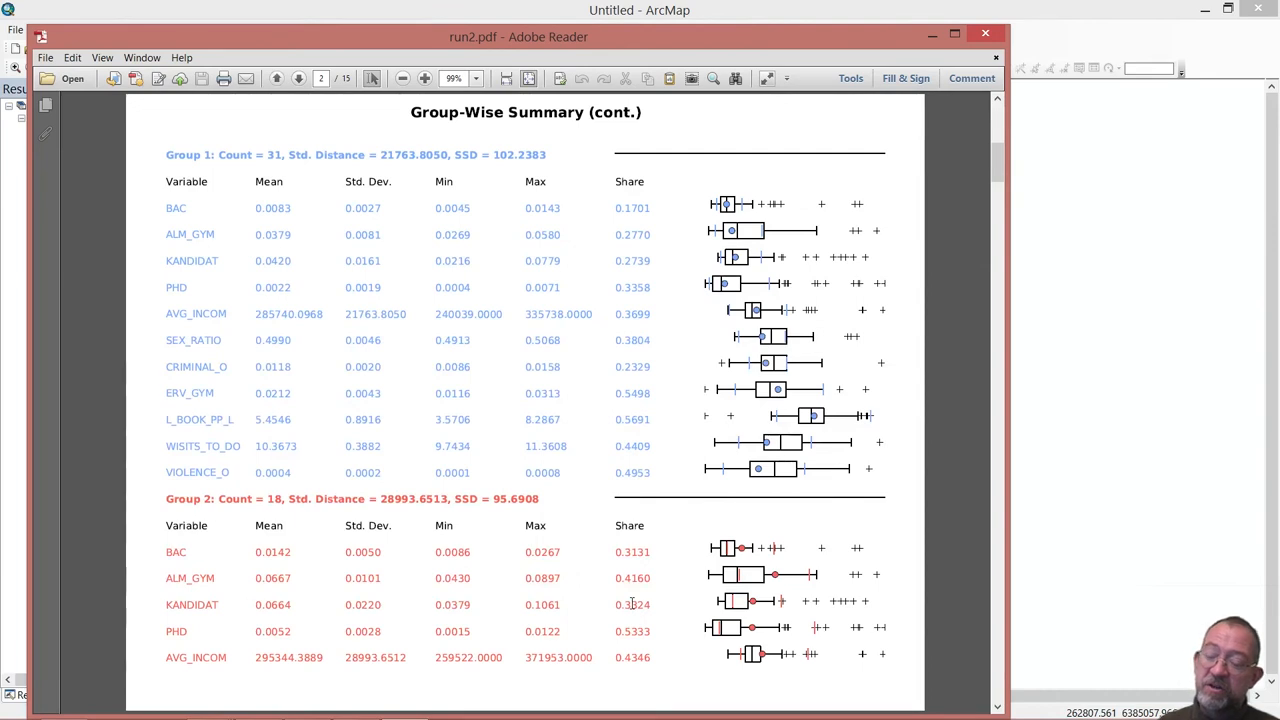
{"action": "mouse_move", "coordinate": [480, 512]}
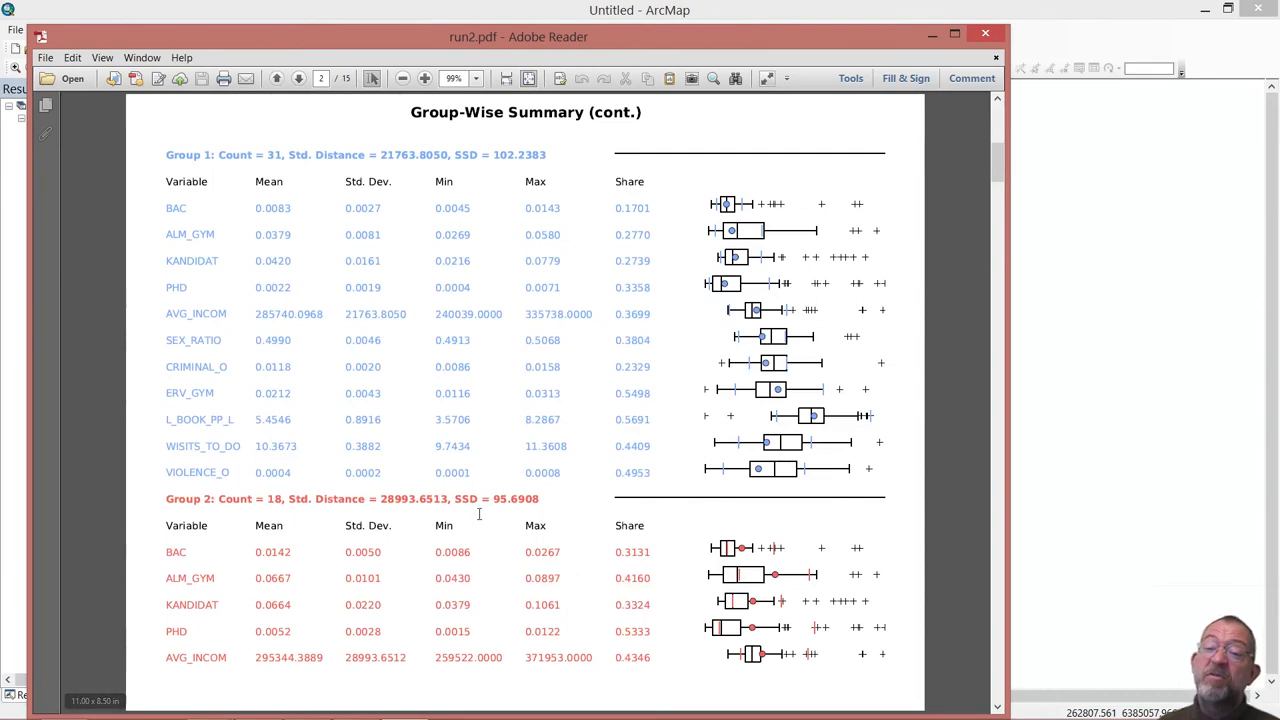
{"action": "mouse_move", "coordinate": [628, 436]}
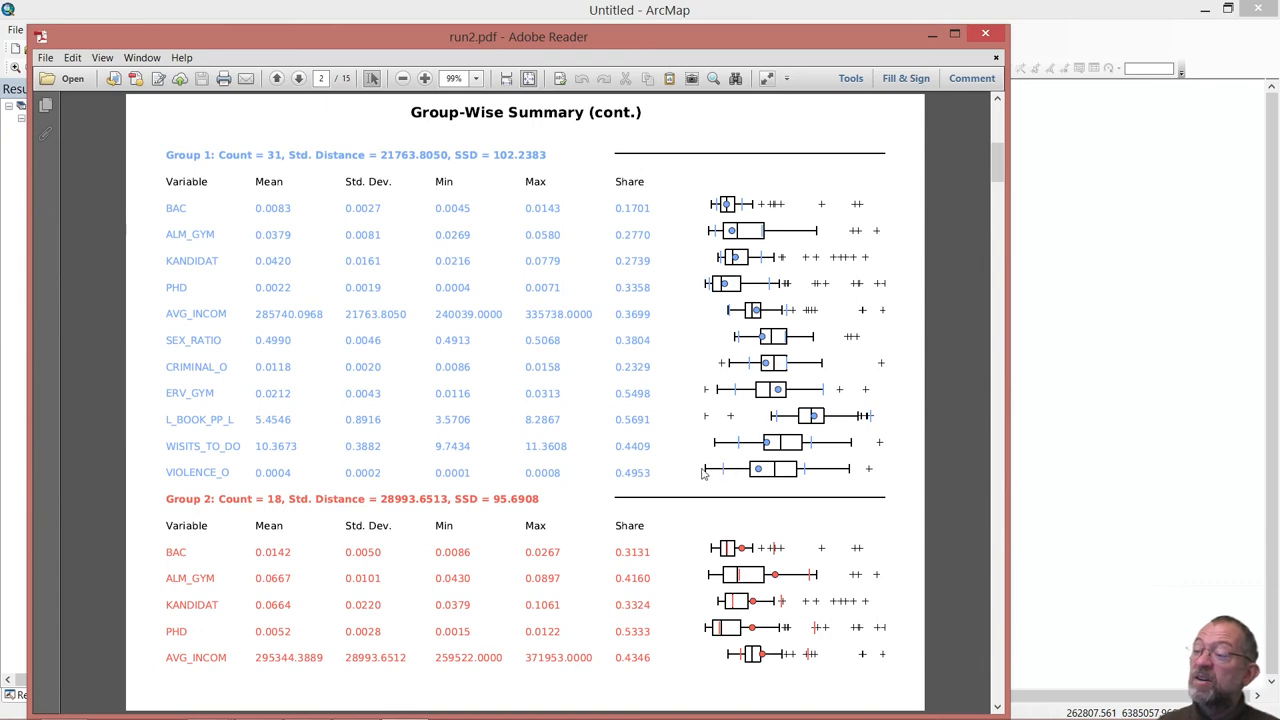
{"action": "mouse_move", "coordinate": [772, 390]}
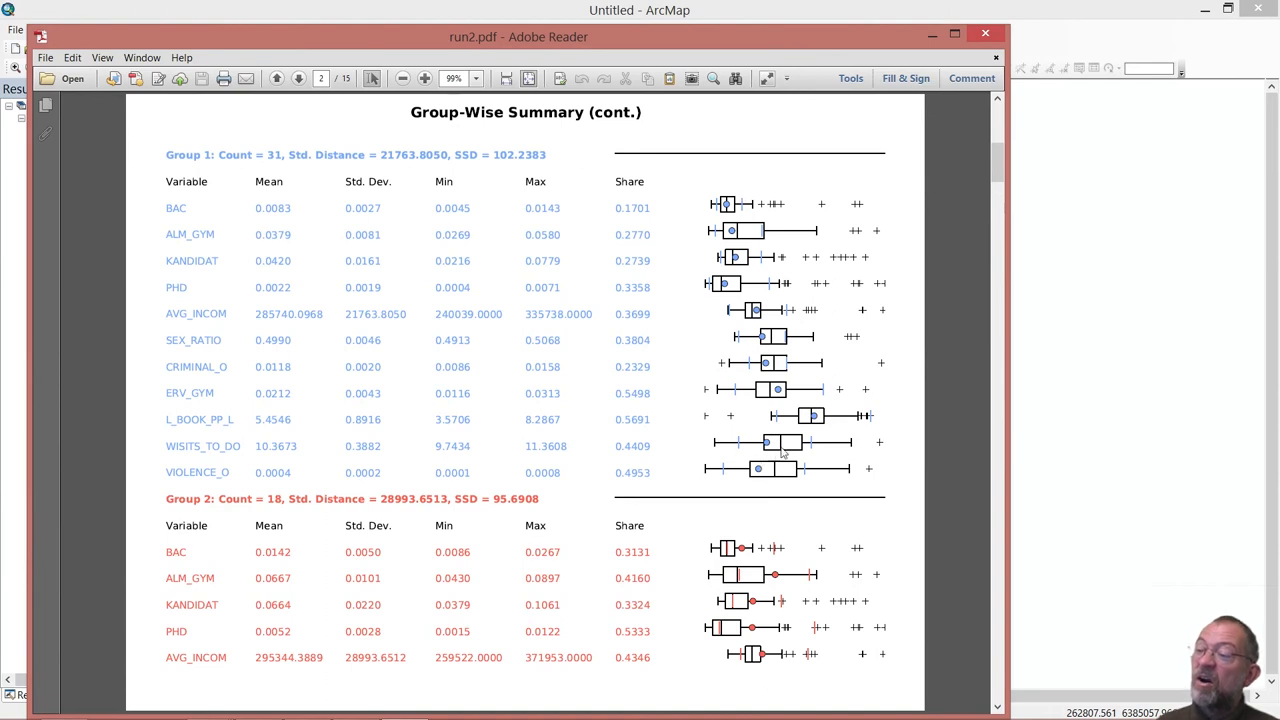
{"action": "mouse_move", "coordinate": [758, 448]}
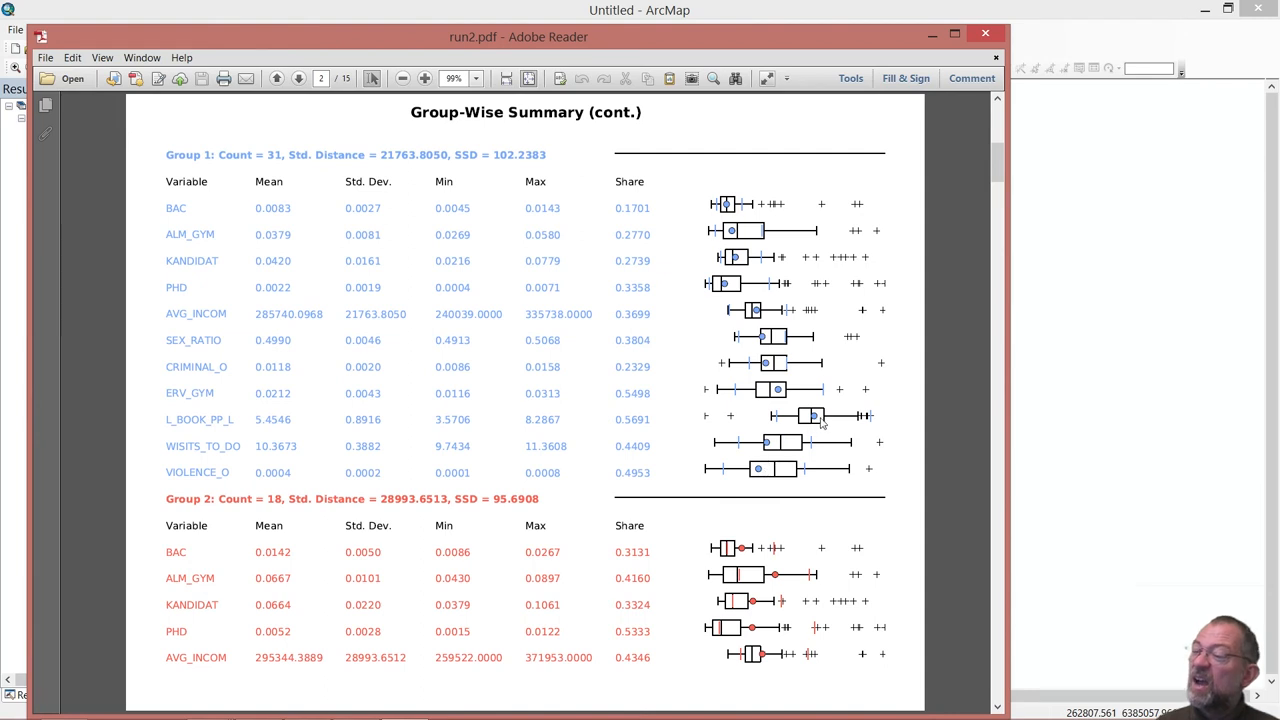
{"action": "mouse_move", "coordinate": [760, 362]}
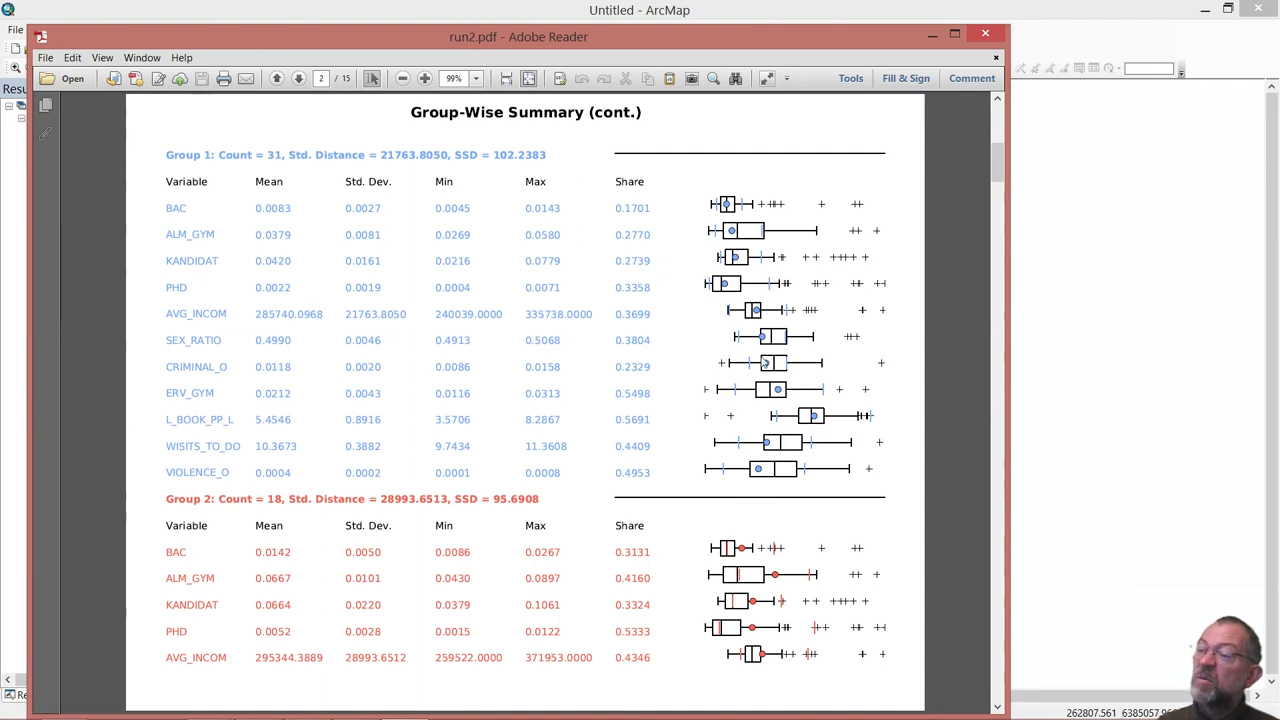
{"action": "mouse_move", "coordinate": [780, 532]}
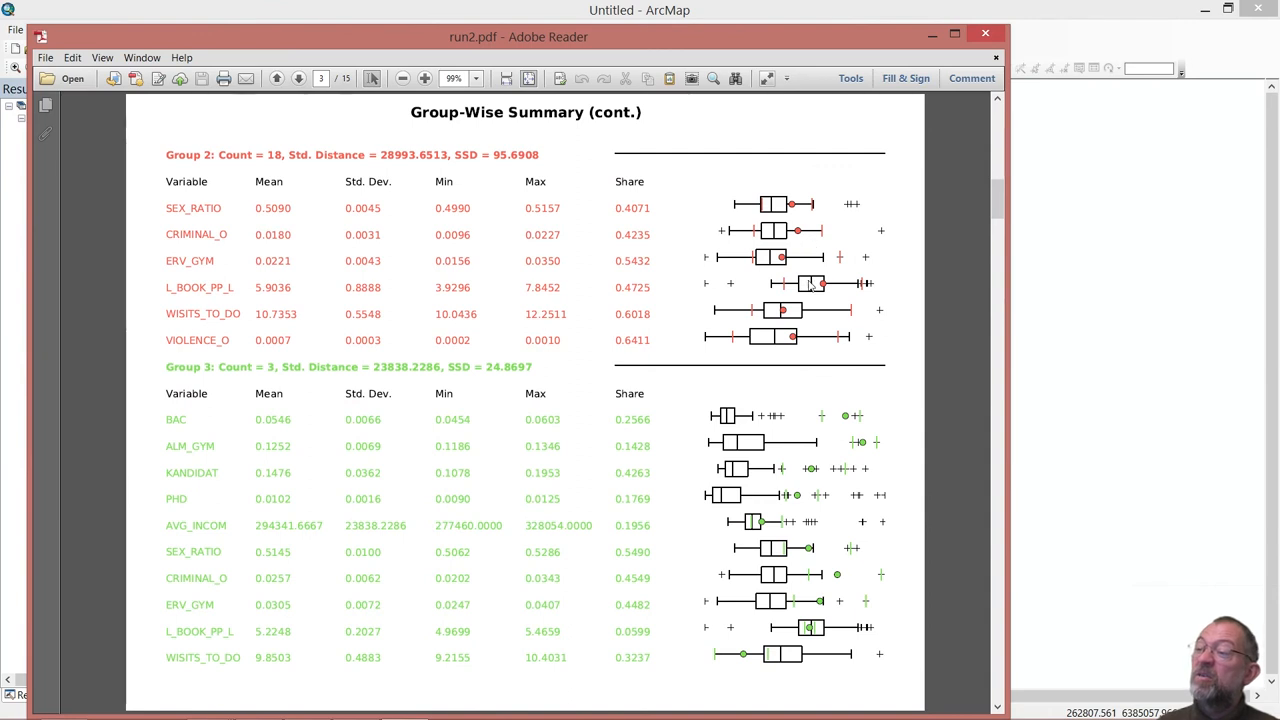
{"action": "mouse_move", "coordinate": [474, 496]}
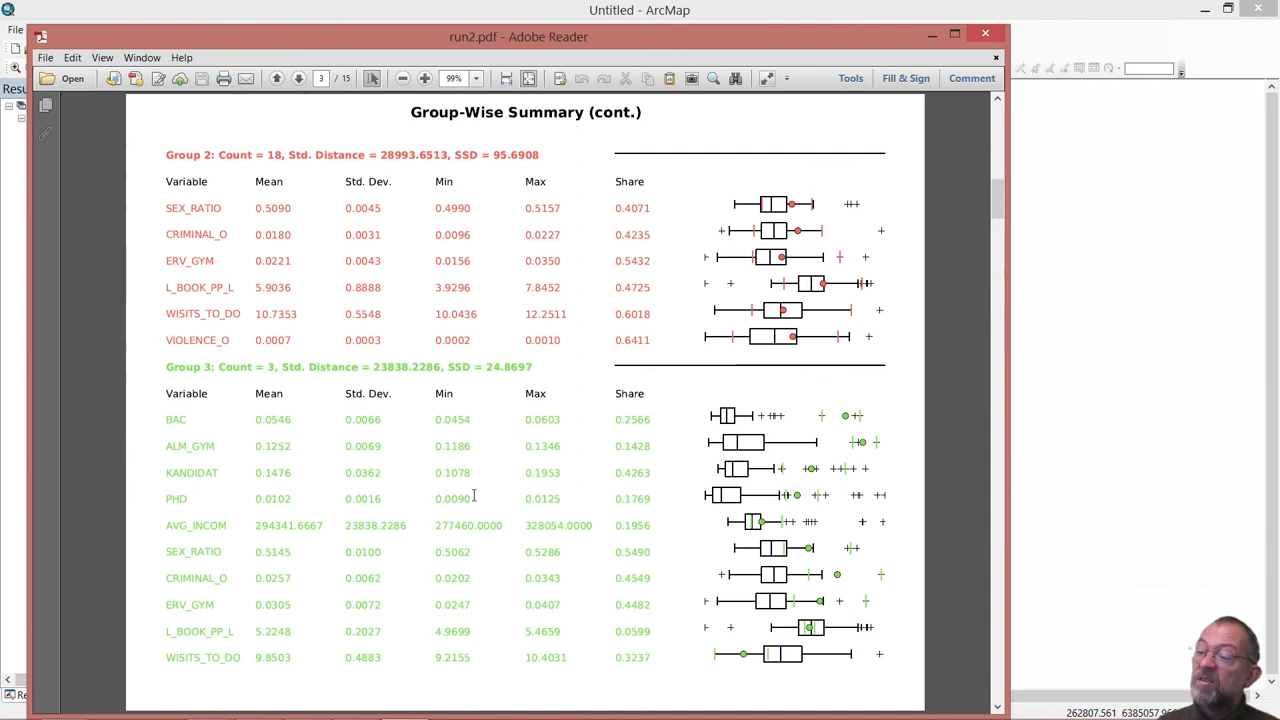
{"action": "mouse_move", "coordinate": [818, 470]}
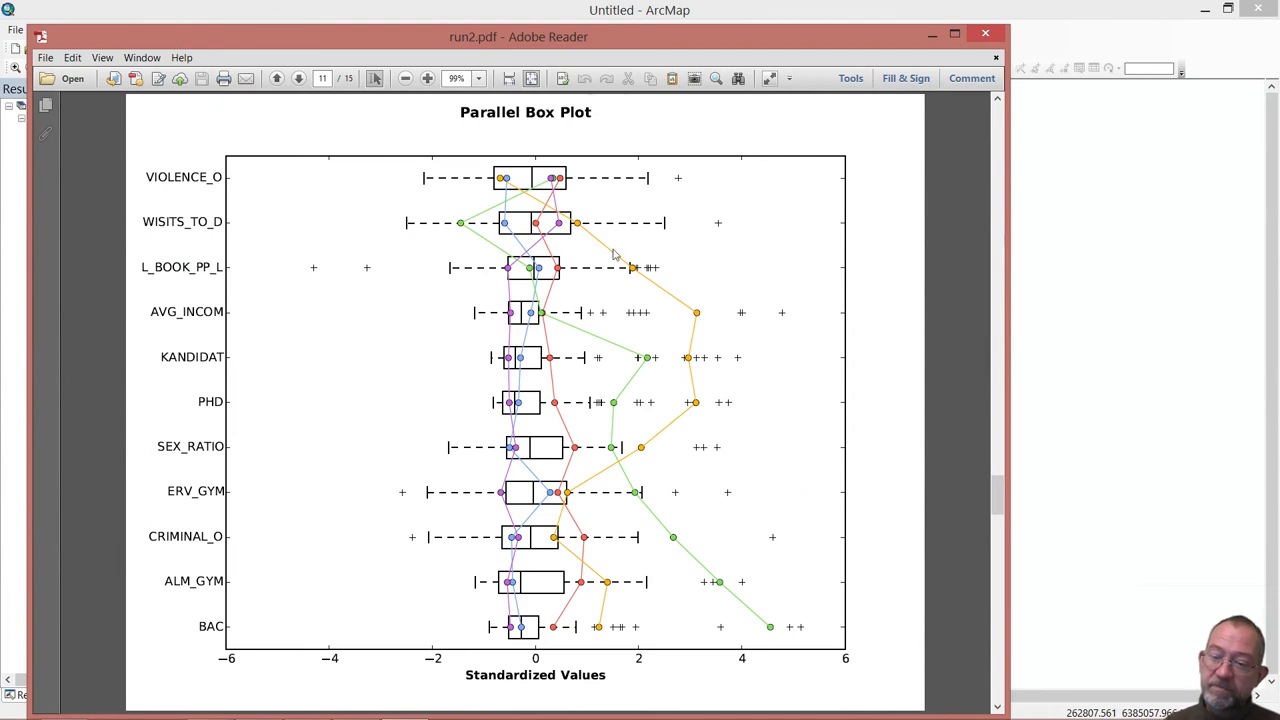
{"action": "mouse_move", "coordinate": [676, 436]}
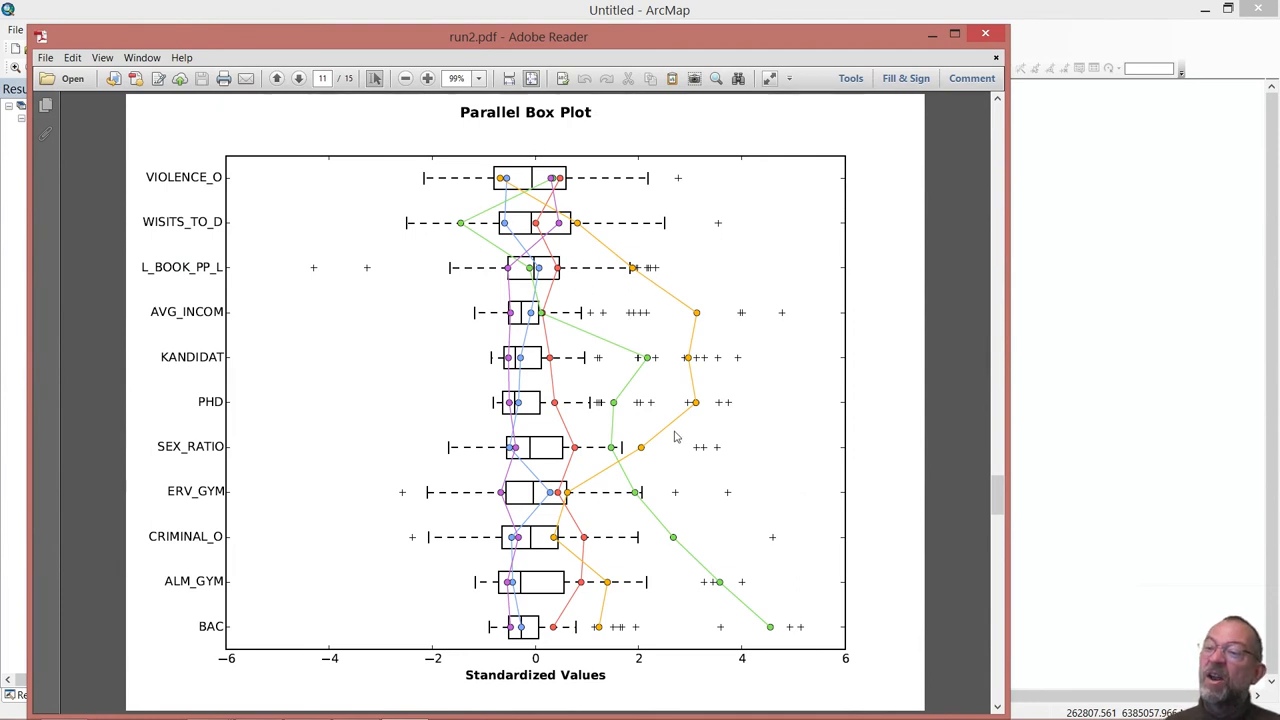
{"action": "mouse_move", "coordinate": [768, 636]}
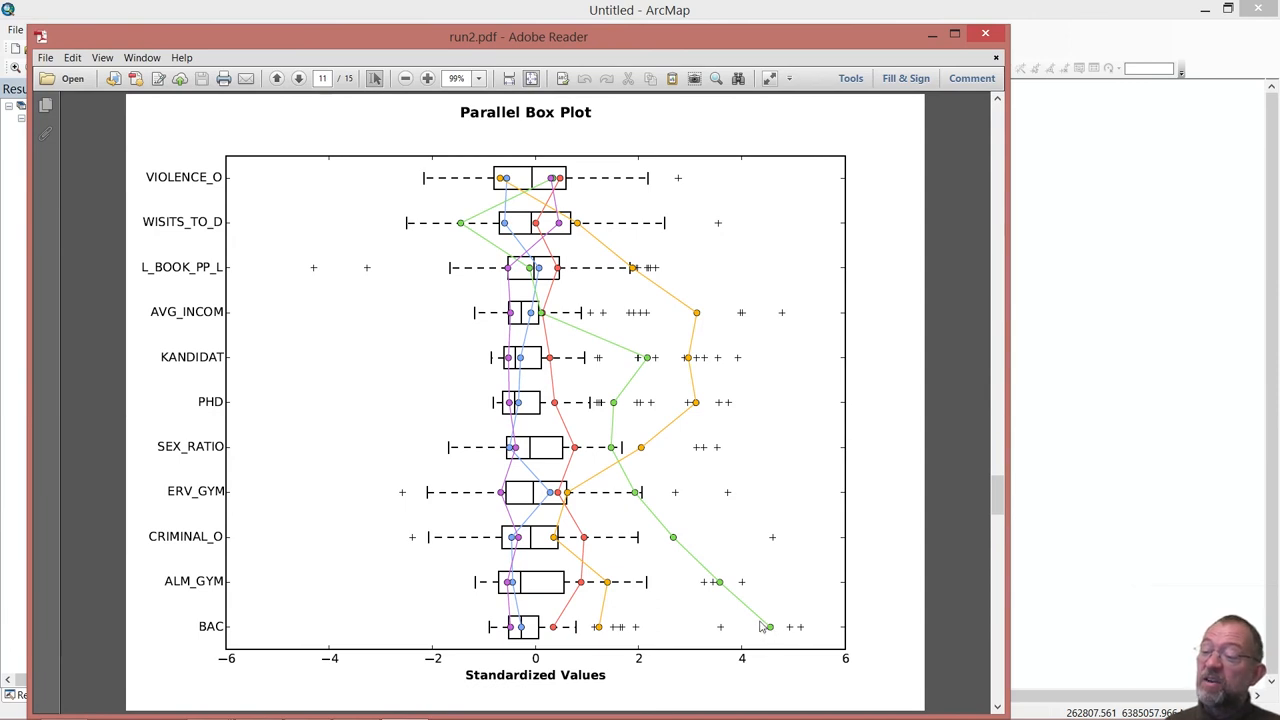
{"action": "mouse_move", "coordinate": [720, 588]}
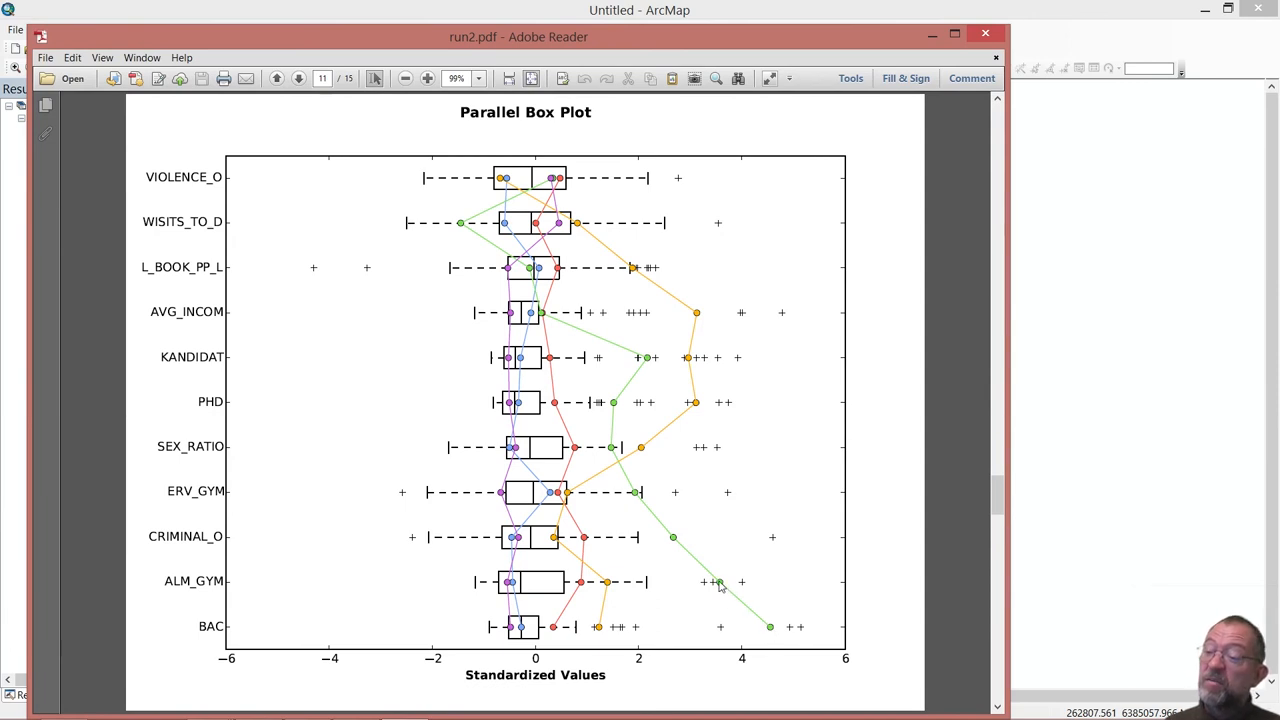
{"action": "mouse_move", "coordinate": [658, 544]}
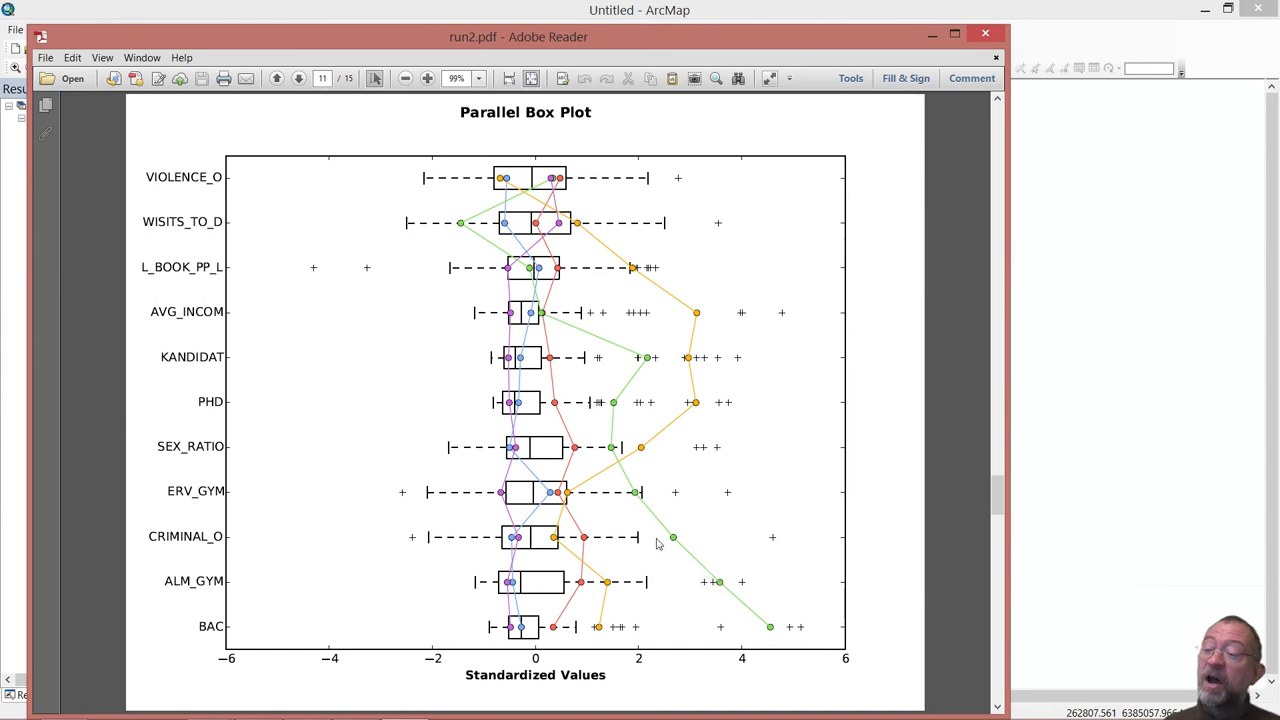
{"action": "mouse_move", "coordinate": [676, 540]}
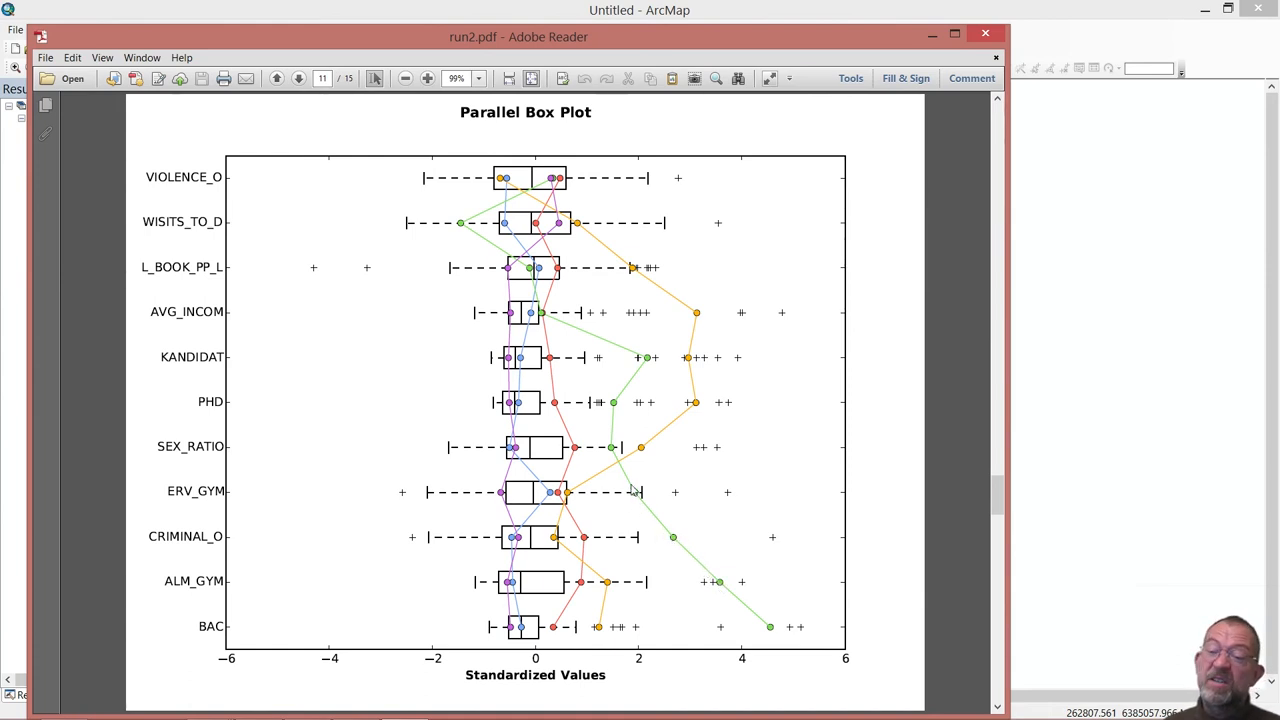
{"action": "mouse_move", "coordinate": [490, 332]}
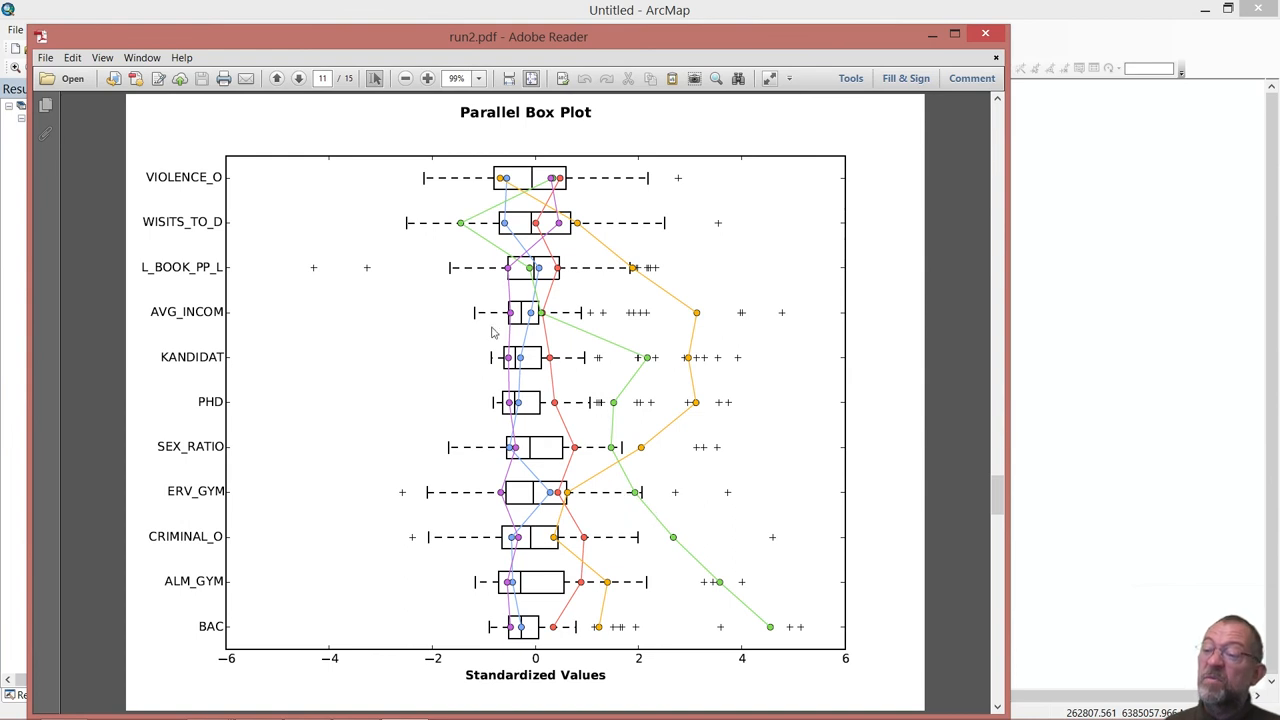
{"action": "mouse_move", "coordinate": [472, 224]}
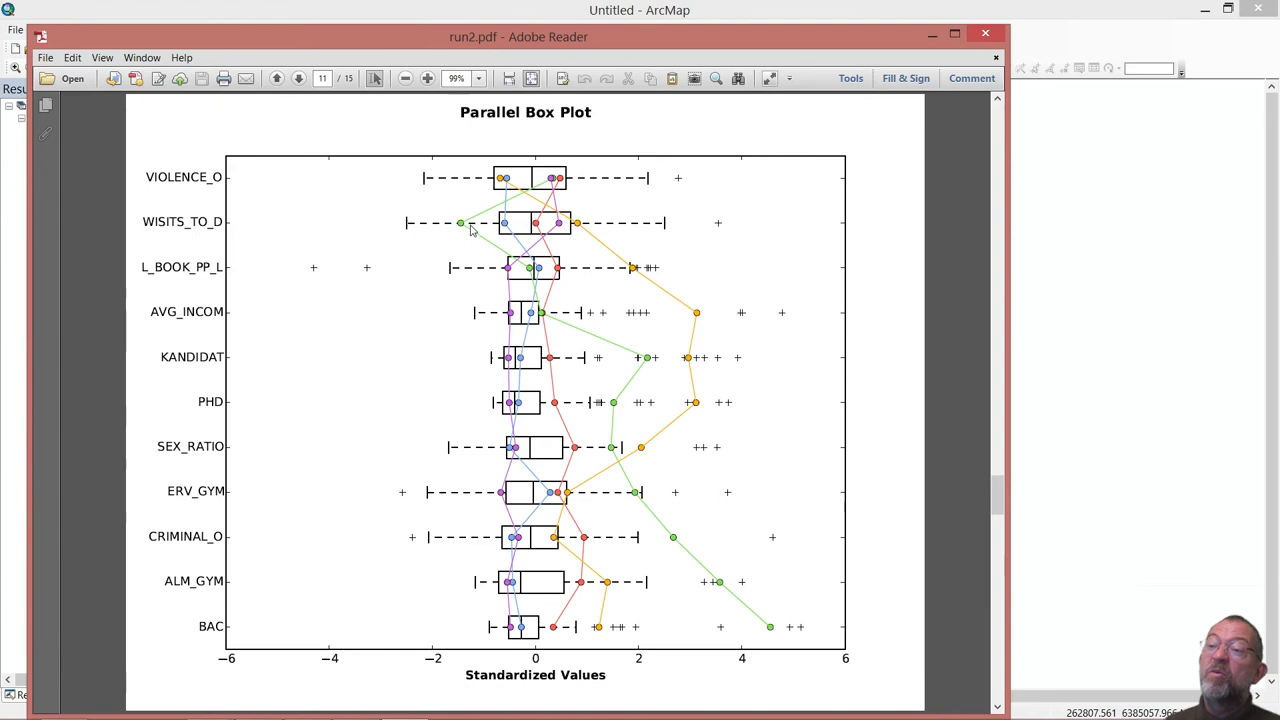
{"action": "mouse_move", "coordinate": [476, 230]}
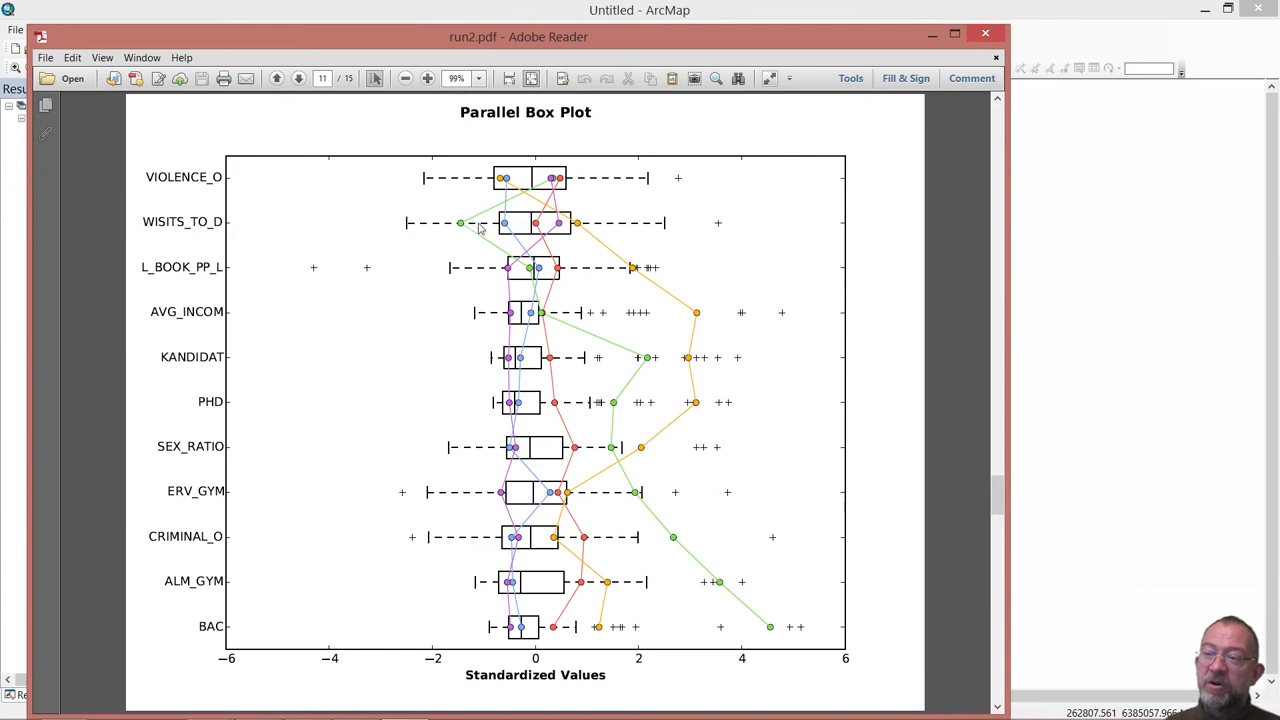
{"action": "mouse_move", "coordinate": [576, 512]}
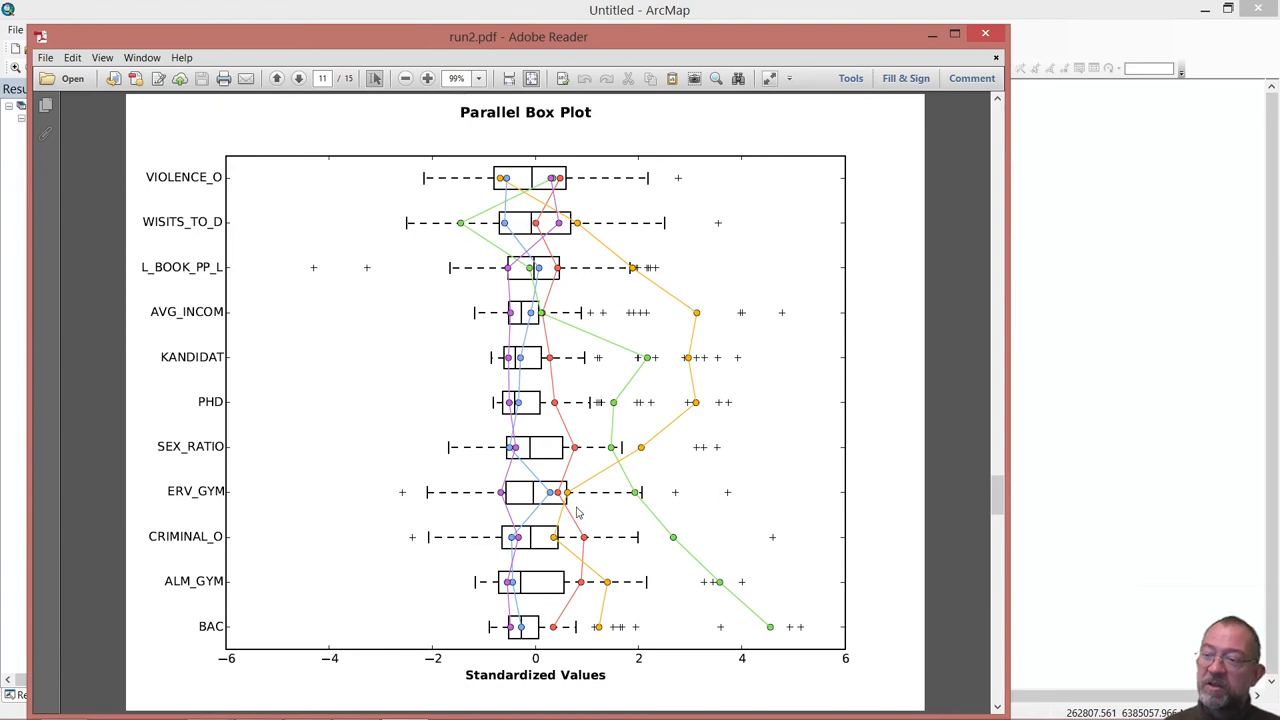
{"action": "mouse_move", "coordinate": [700, 332]}
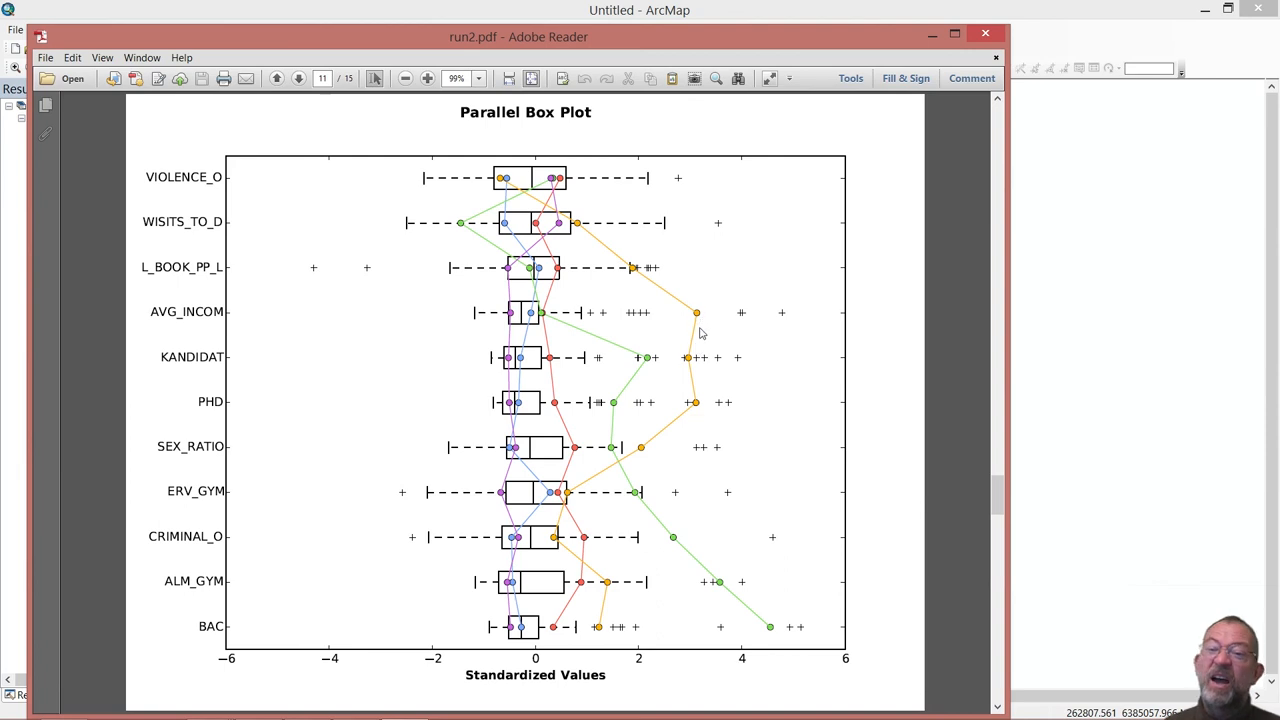
{"action": "mouse_move", "coordinate": [688, 390]}
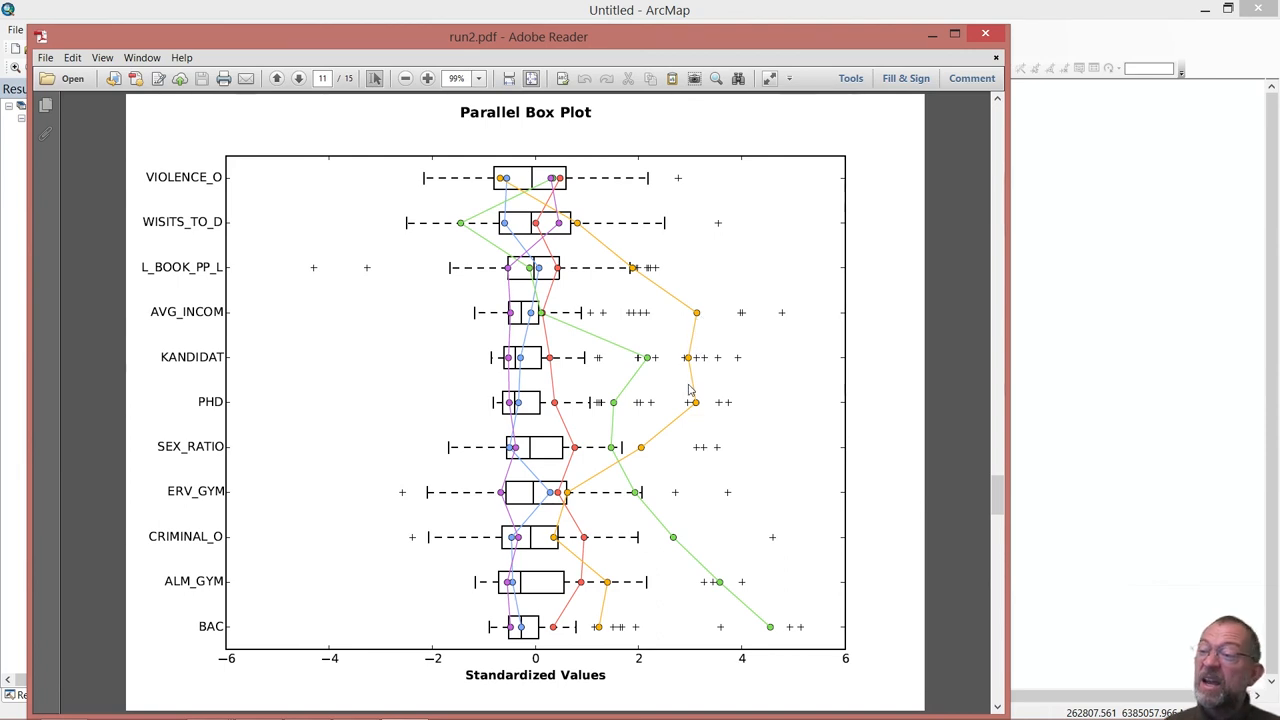
{"action": "mouse_move", "coordinate": [692, 368]}
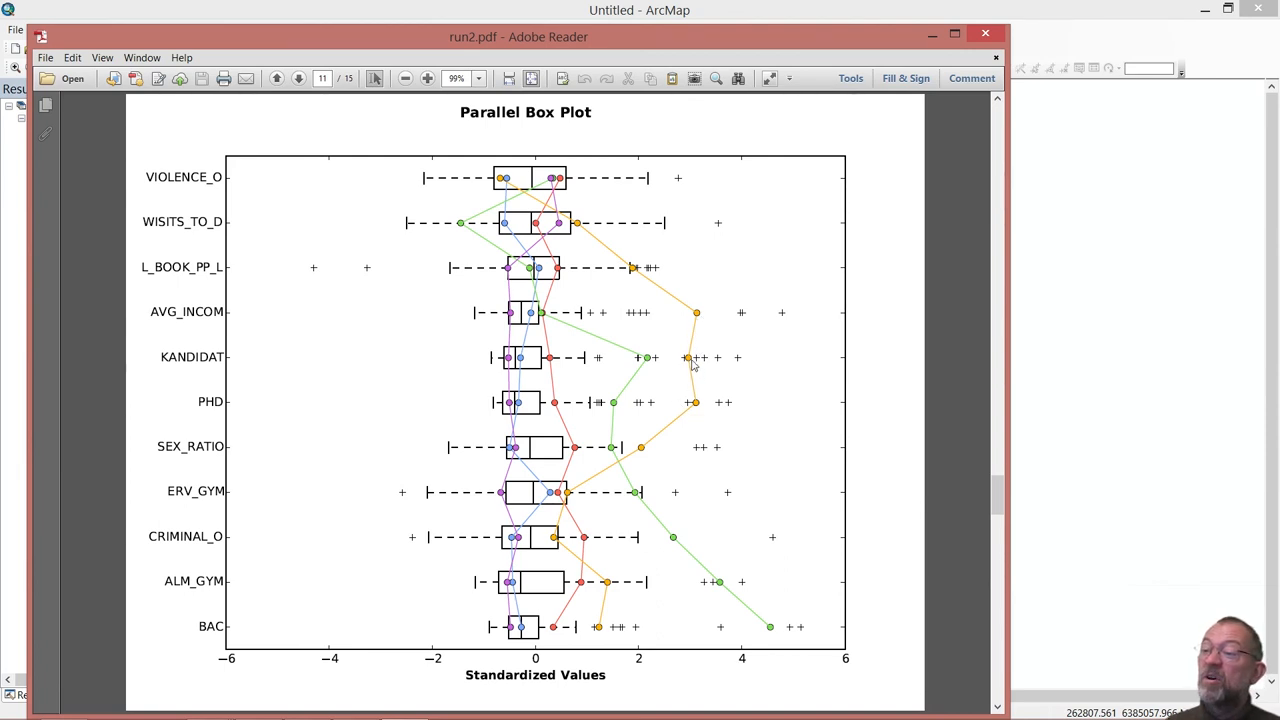
{"action": "mouse_move", "coordinate": [696, 408]}
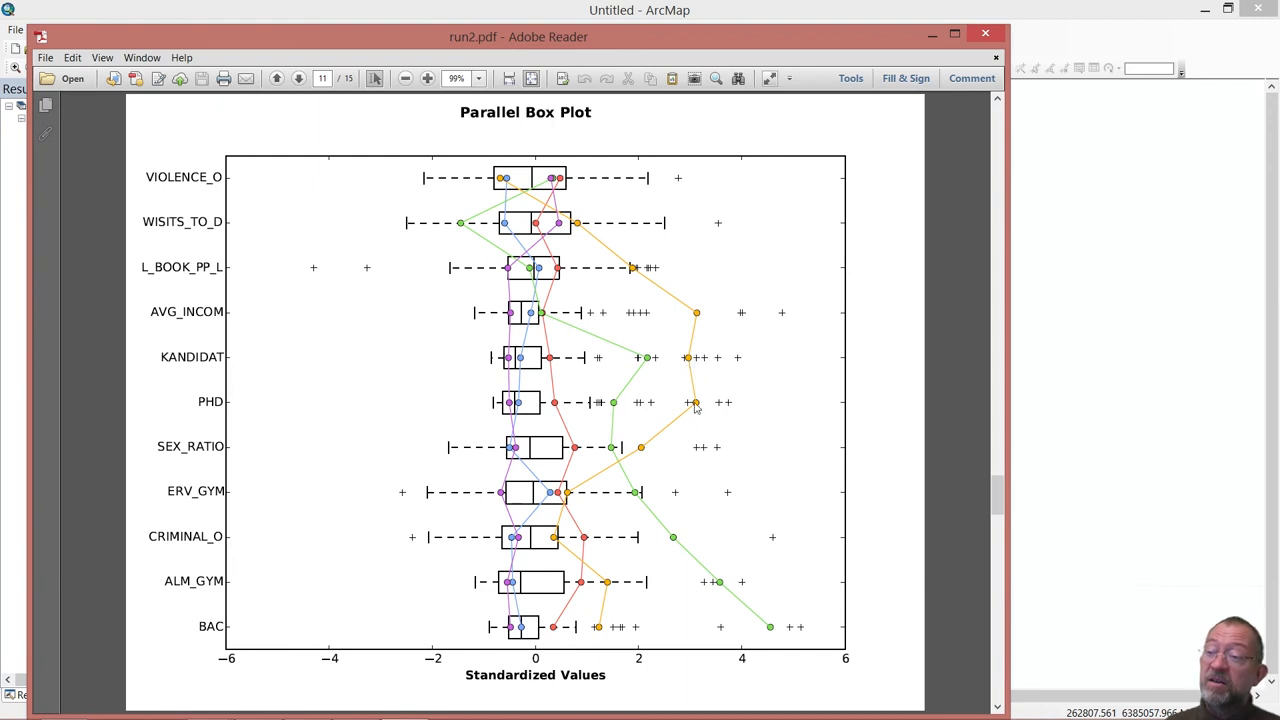
{"action": "mouse_move", "coordinate": [698, 410]}
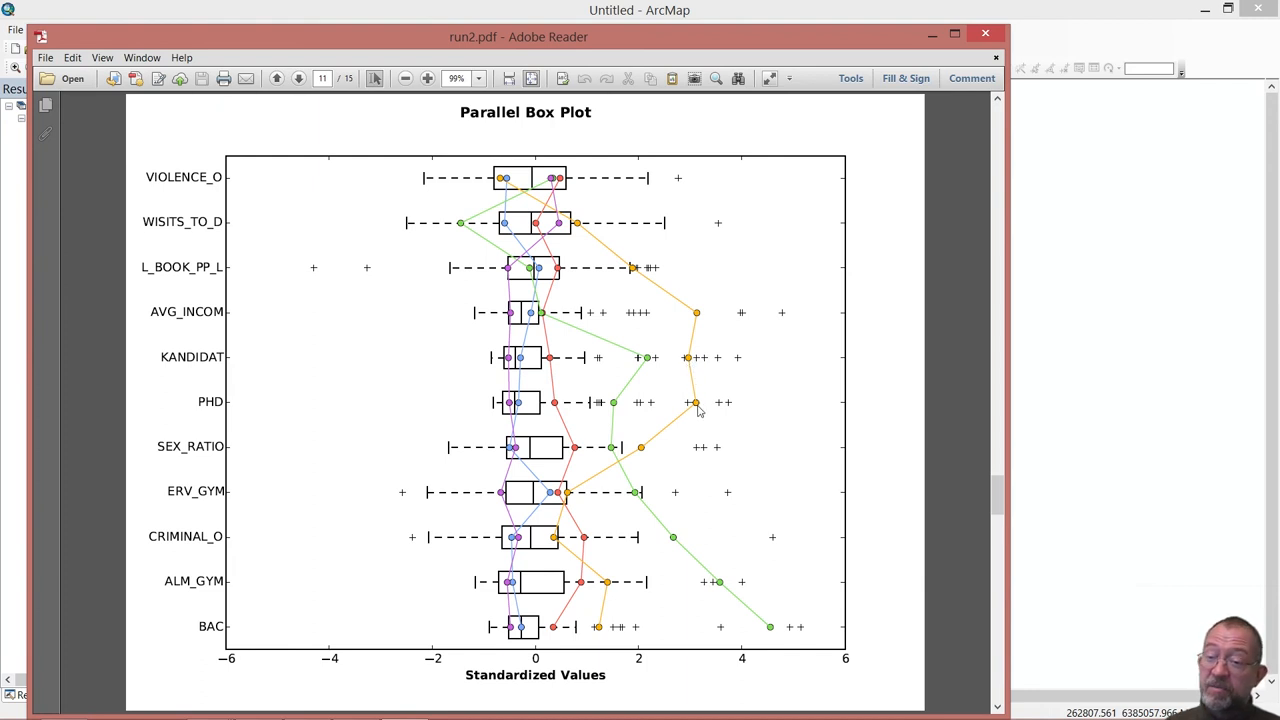
{"action": "mouse_move", "coordinate": [640, 444]}
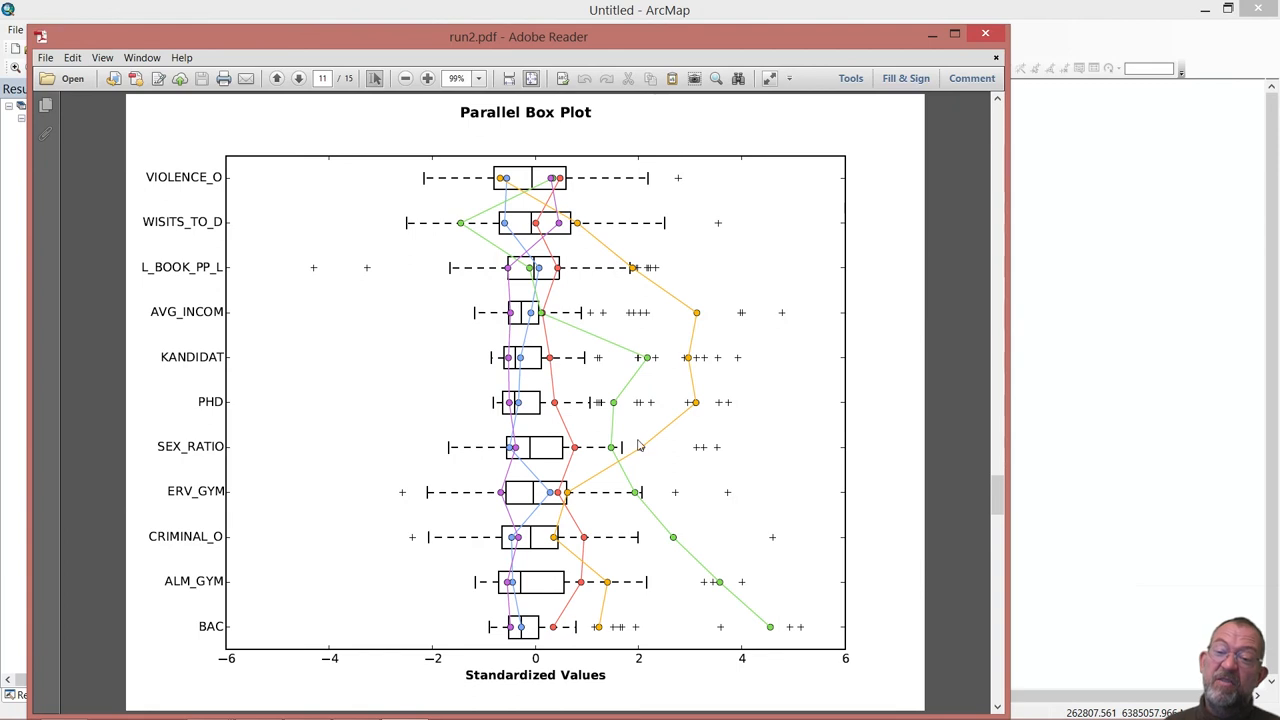
{"action": "mouse_move", "coordinate": [552, 464]}
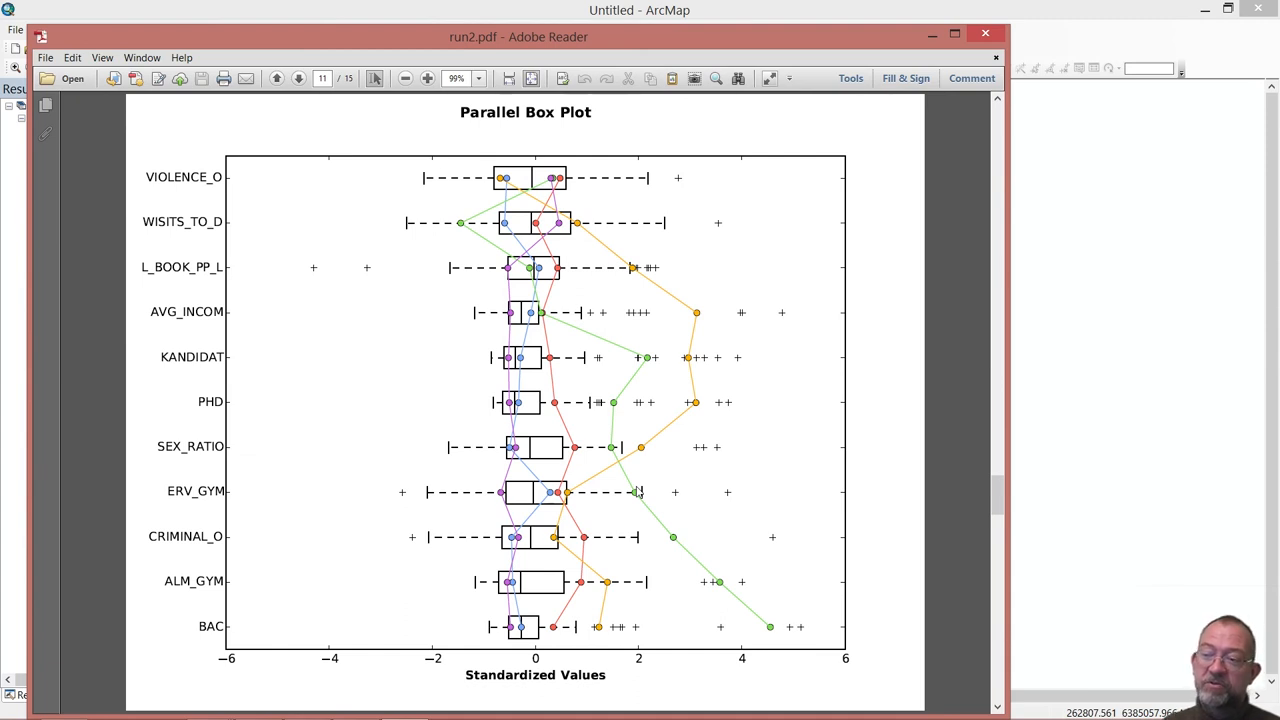
{"action": "mouse_move", "coordinate": [160, 116]}
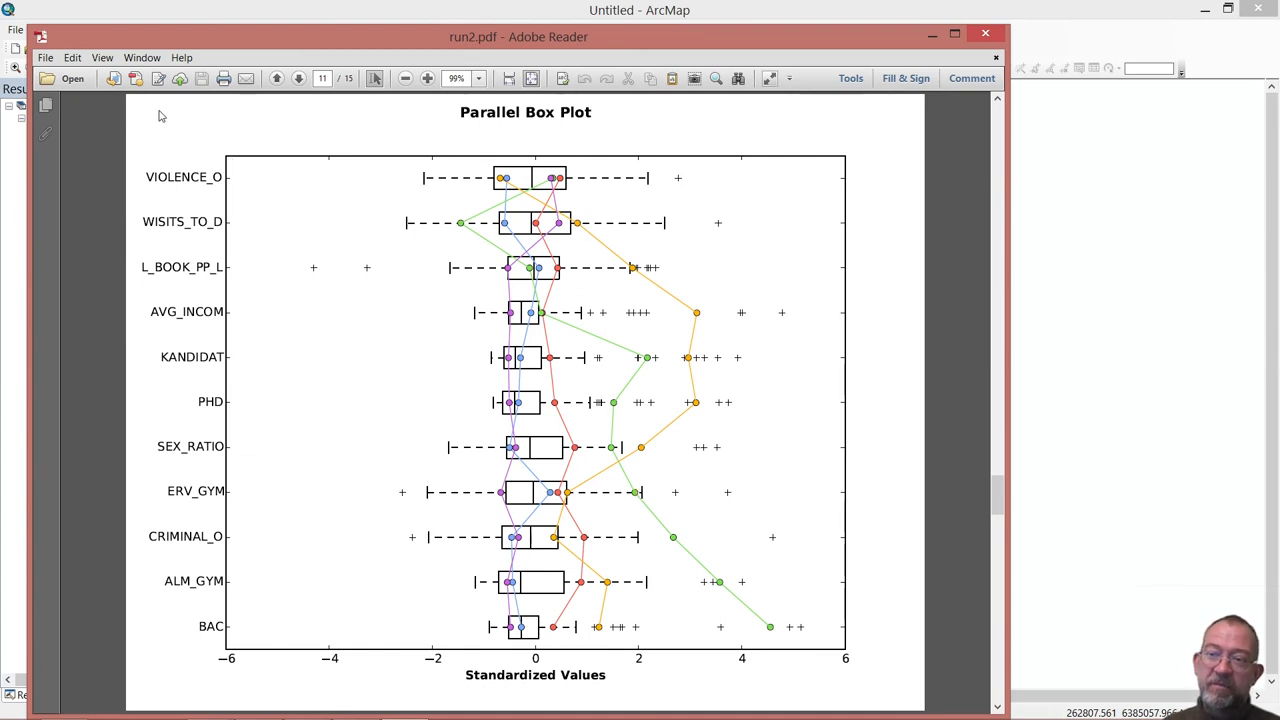
{"action": "mouse_move", "coordinate": [132, 106]}
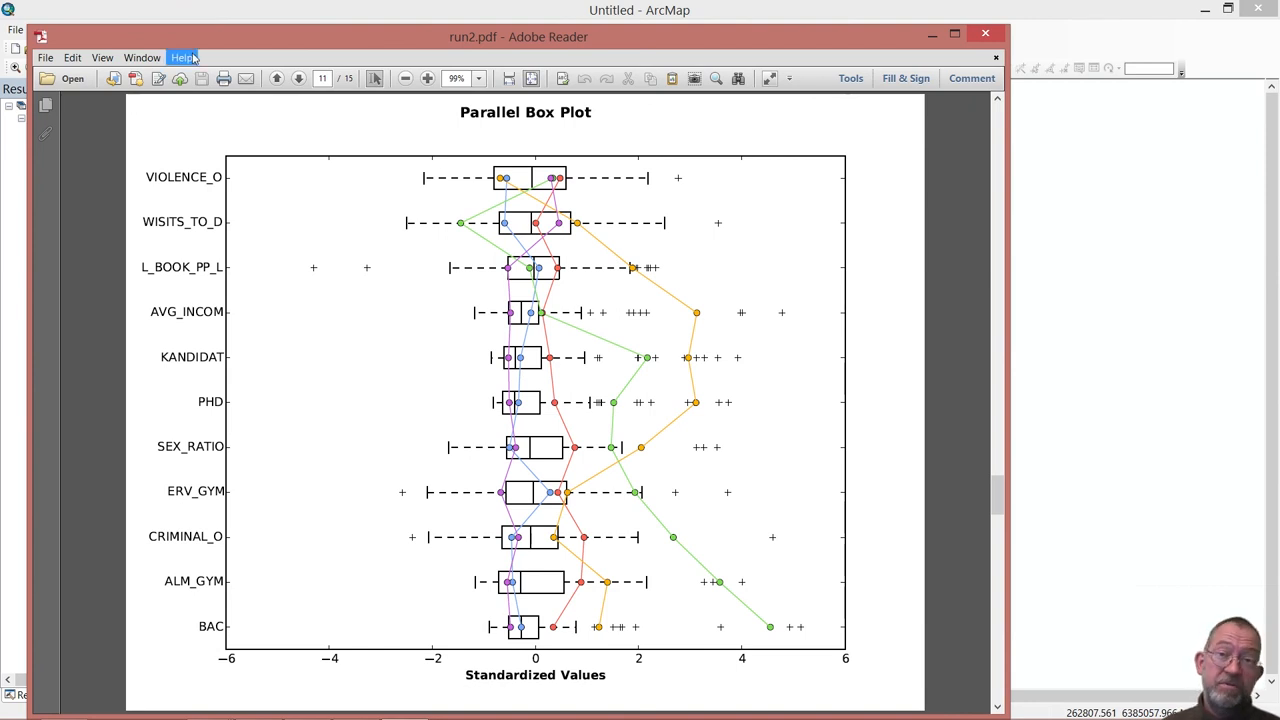
Snapshot the Parallel Box Plot page to the clipboard as a picture.
{"action": "left_click", "coordinate": [72, 56]}
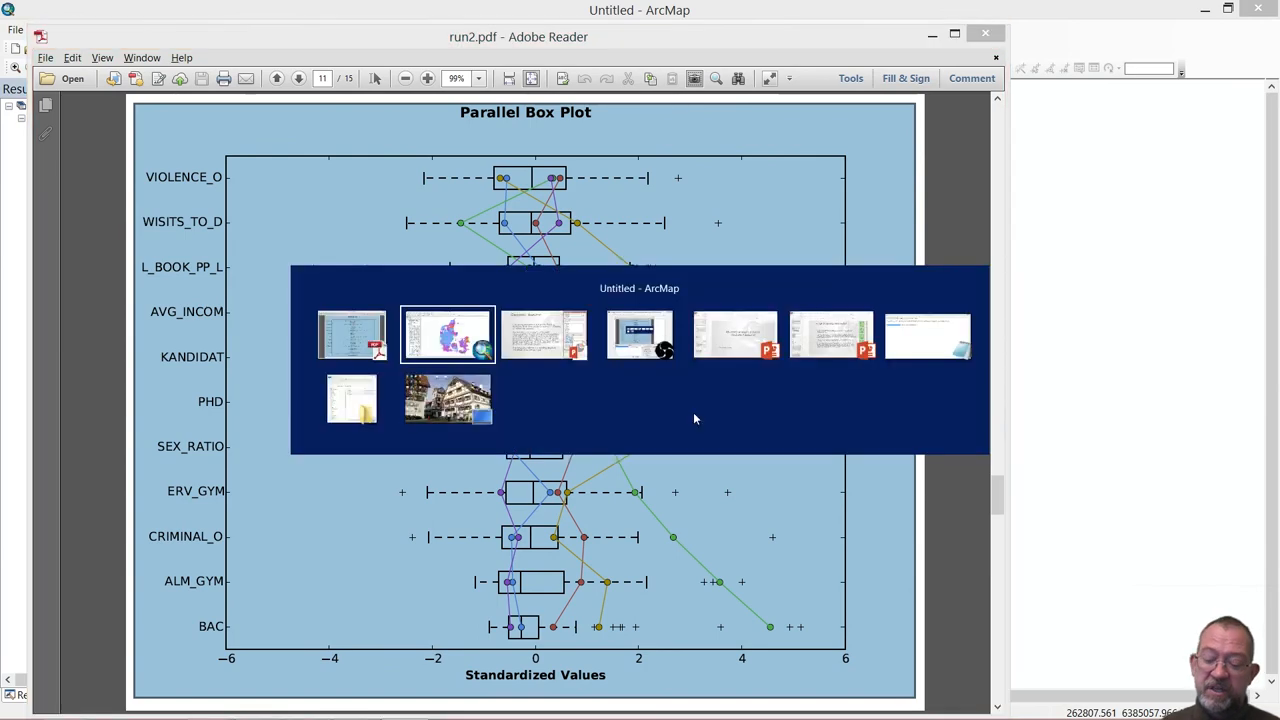
Back in the ArcMap layout, resize the Denmark municipality map frame to the page's upper half.
{"action": "left_click", "coordinate": [448, 334]}
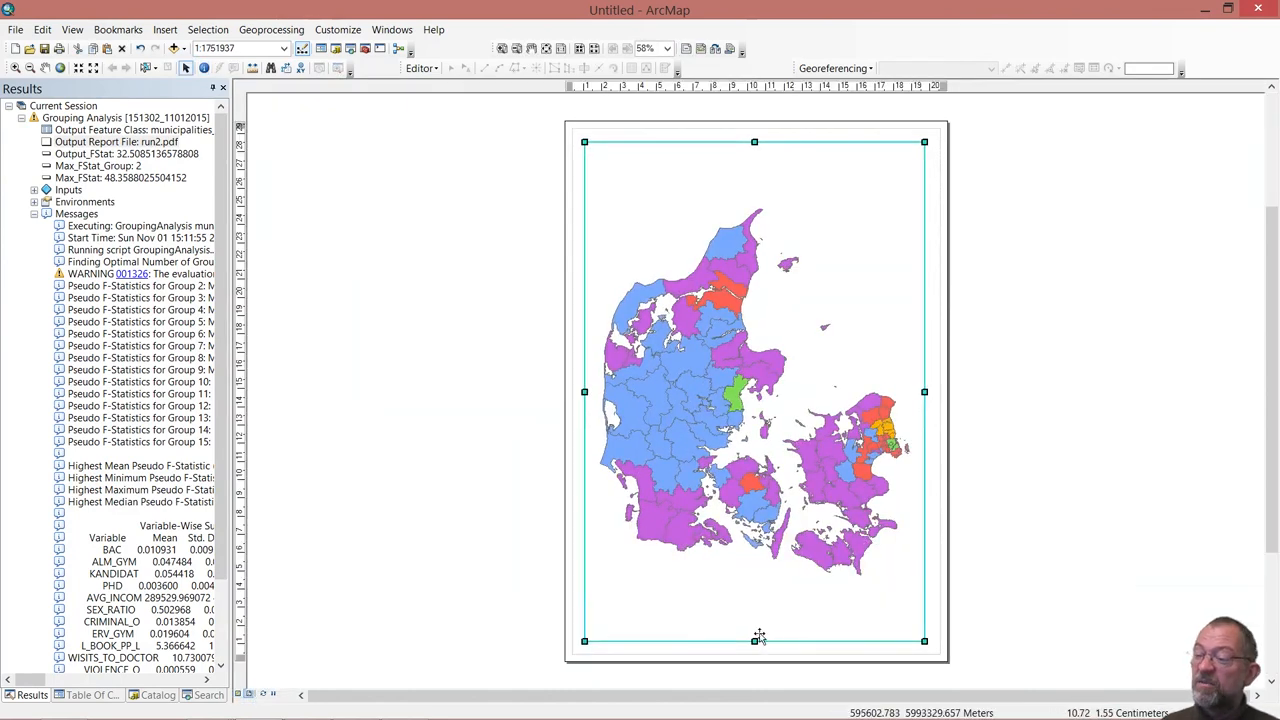
{"action": "left_click_drag", "start_coordinate": [756, 640], "coordinate": [756, 404]}
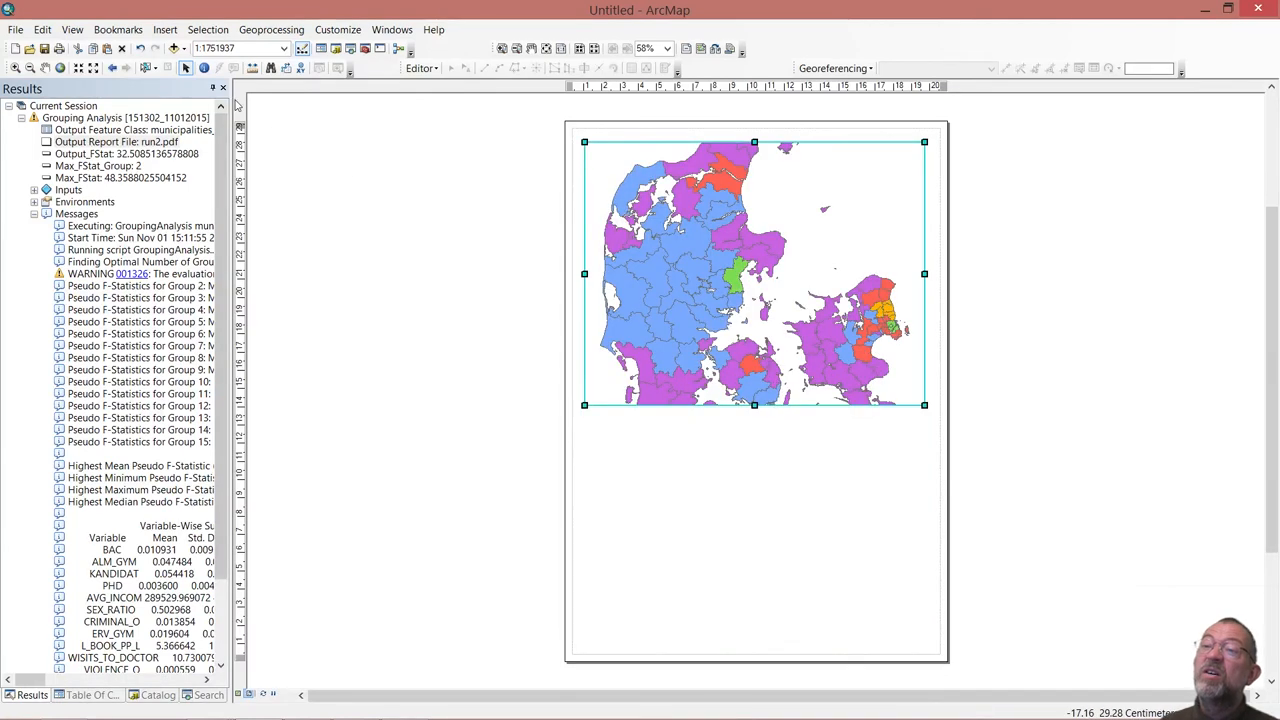
{"action": "left_click", "coordinate": [60, 68]}
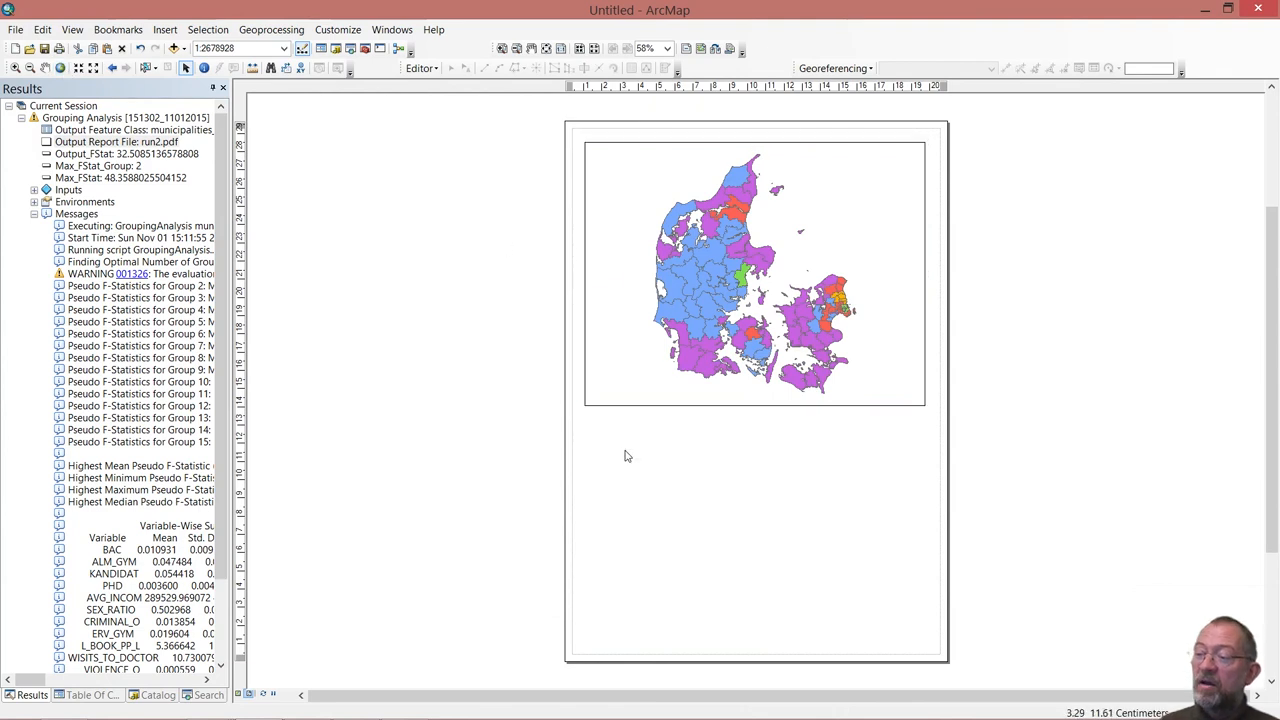
Paste the Parallel Box Plot picture onto the empty lower part of the layout page.
{"action": "right_click", "coordinate": [628, 456]}
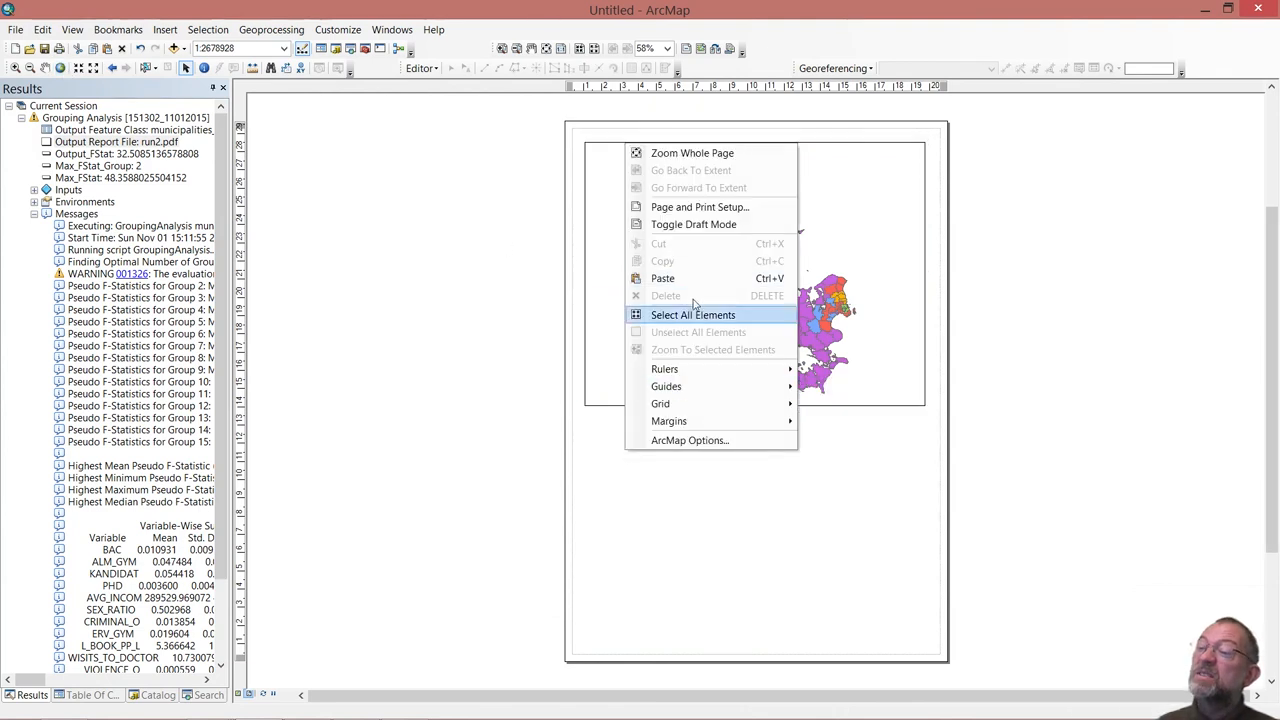
{"action": "left_click", "coordinate": [692, 314]}
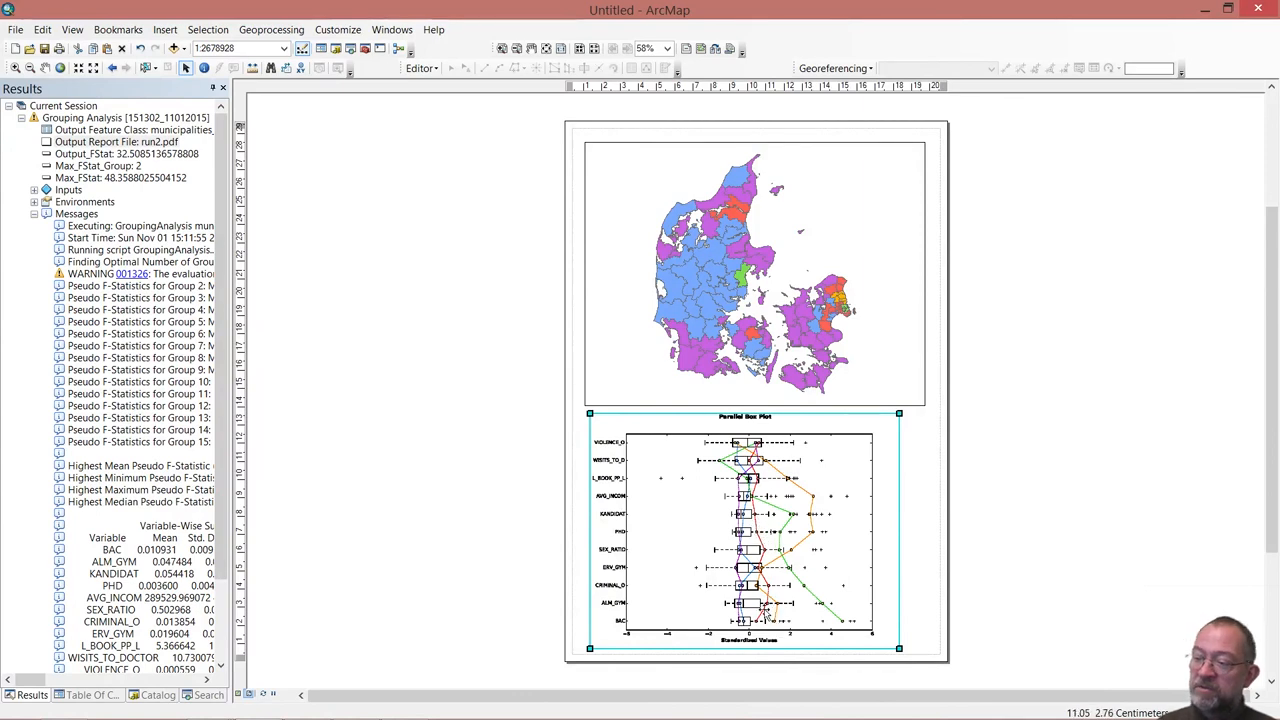
{"action": "mouse_move", "coordinate": [758, 564]}
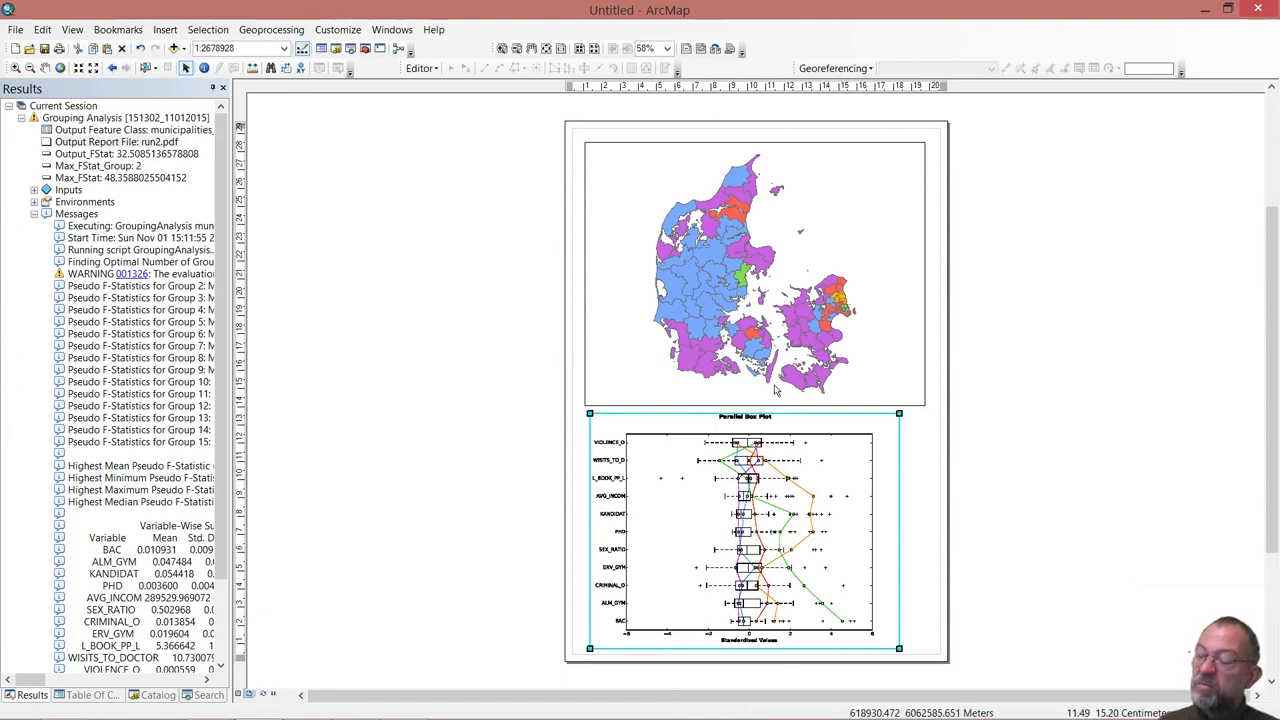
{"action": "mouse_move", "coordinate": [790, 478]}
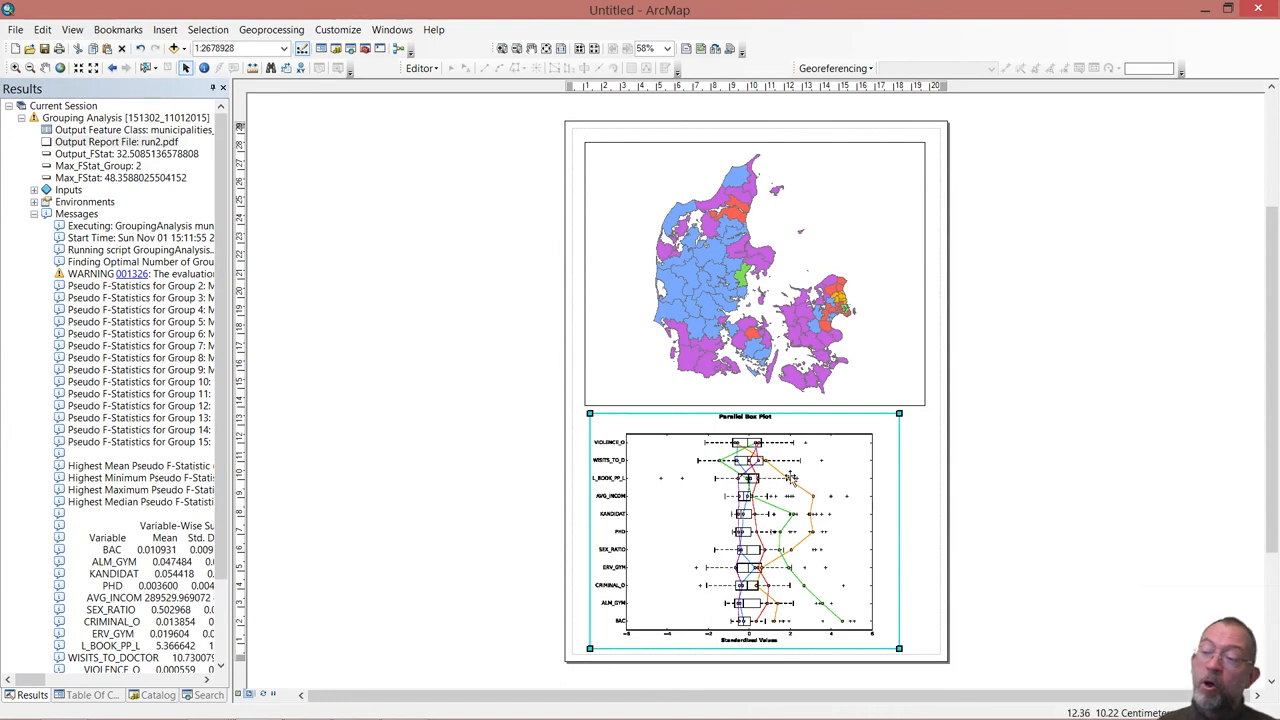